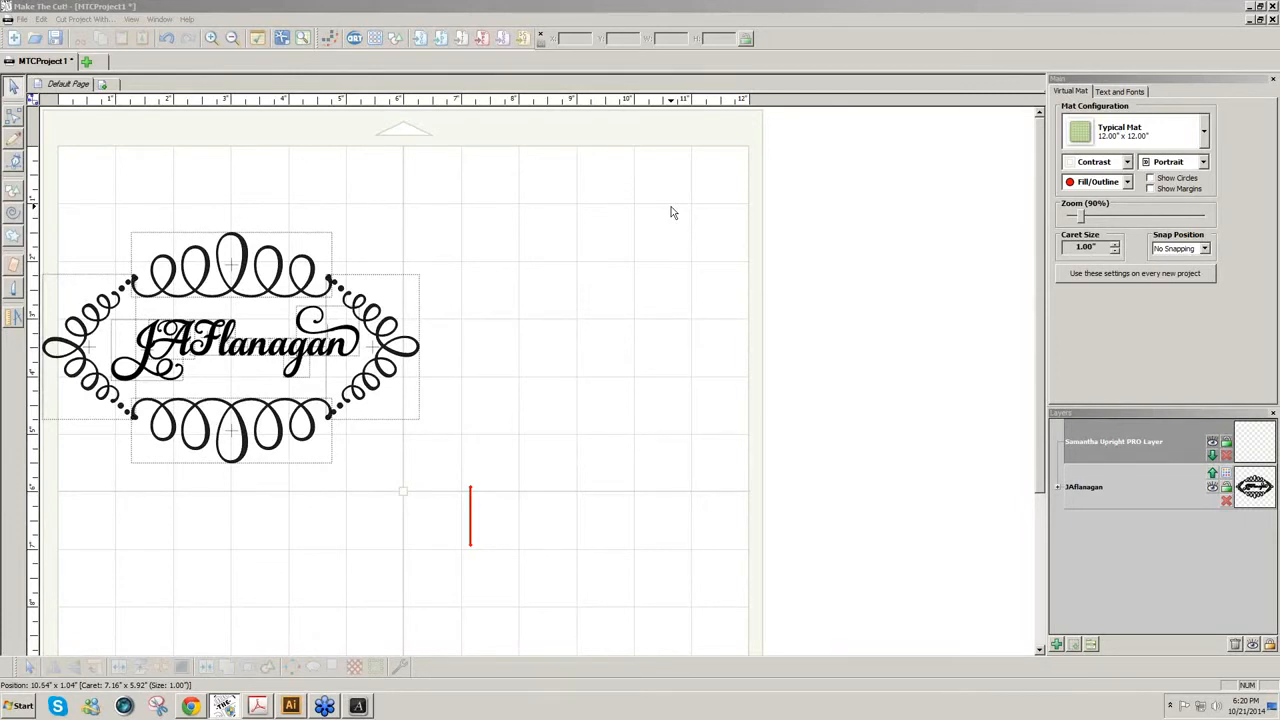
{"action": "mouse_move", "coordinate": [584, 194]}
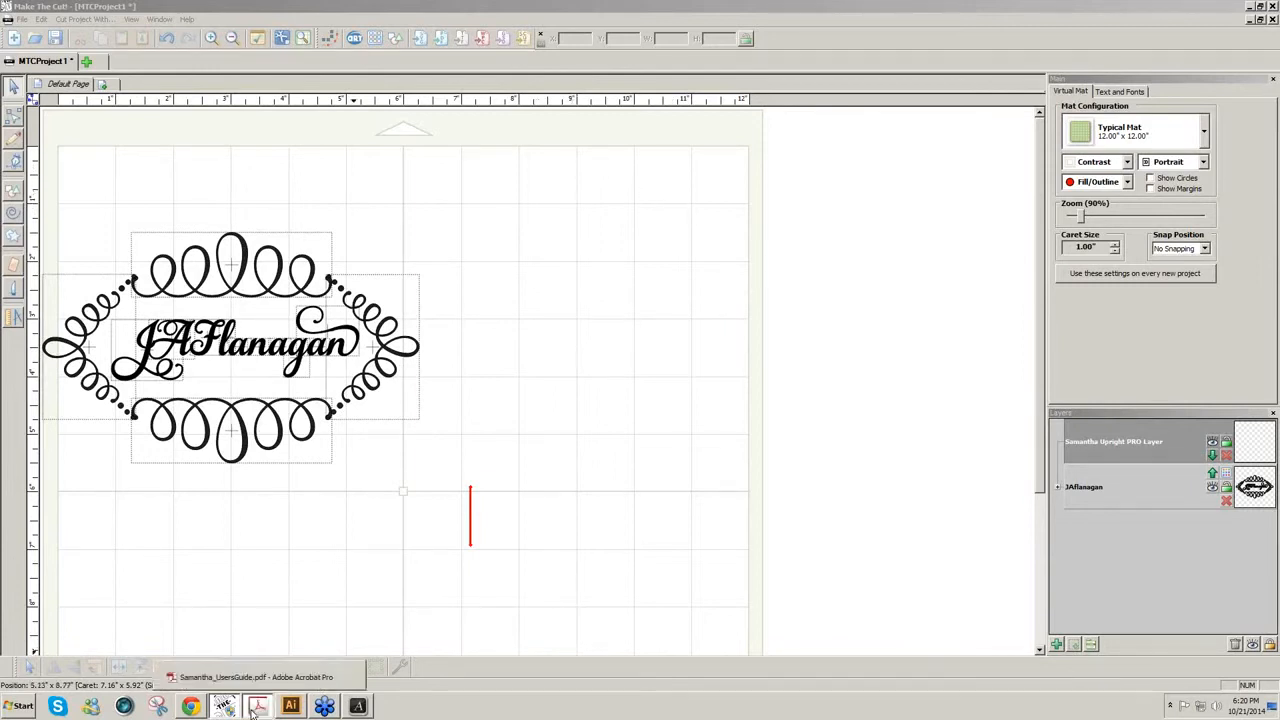
- Restore Samantha_UsersGuide.pdf and scroll past About, Technical Details and OpenType to Swashes & Alternates
{"action": "left_click", "coordinate": [258, 706]}
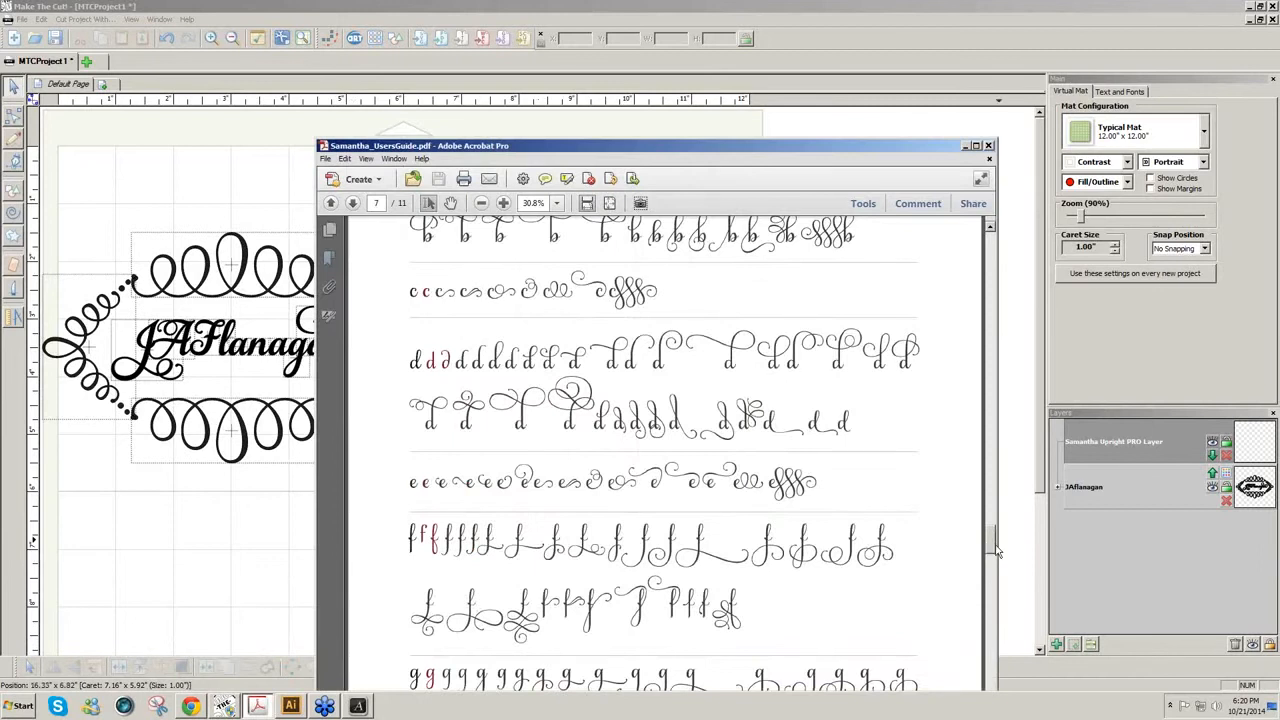
{"action": "scroll", "scroll_direction": "down", "scroll_amount": 3}
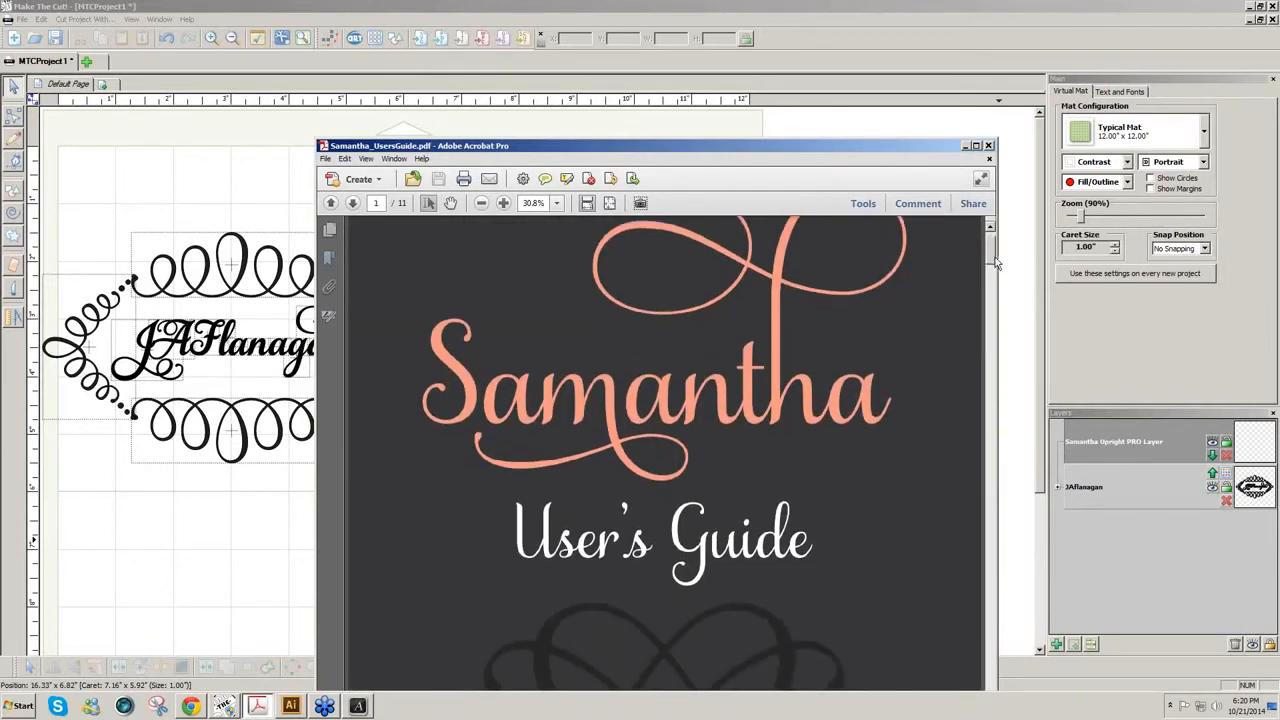
{"action": "scroll", "scroll_direction": "down", "scroll_amount": 3}
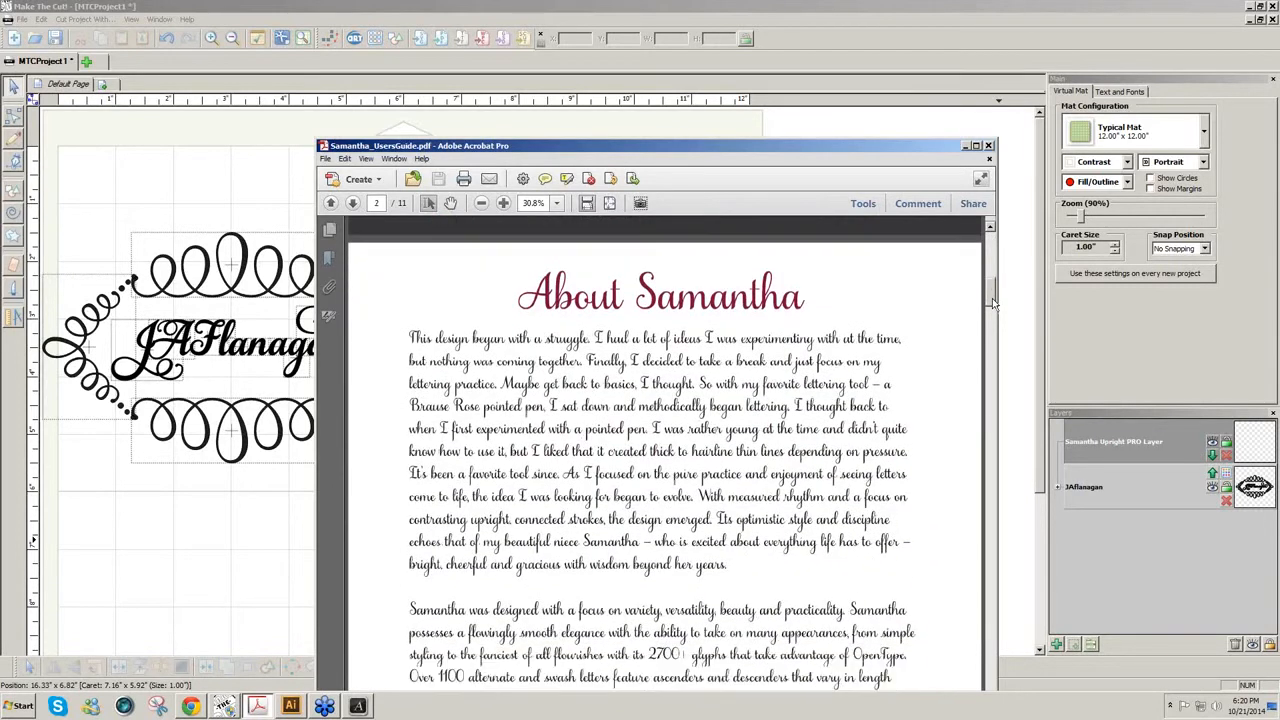
{"action": "scroll", "scroll_direction": "down", "scroll_amount": 3}
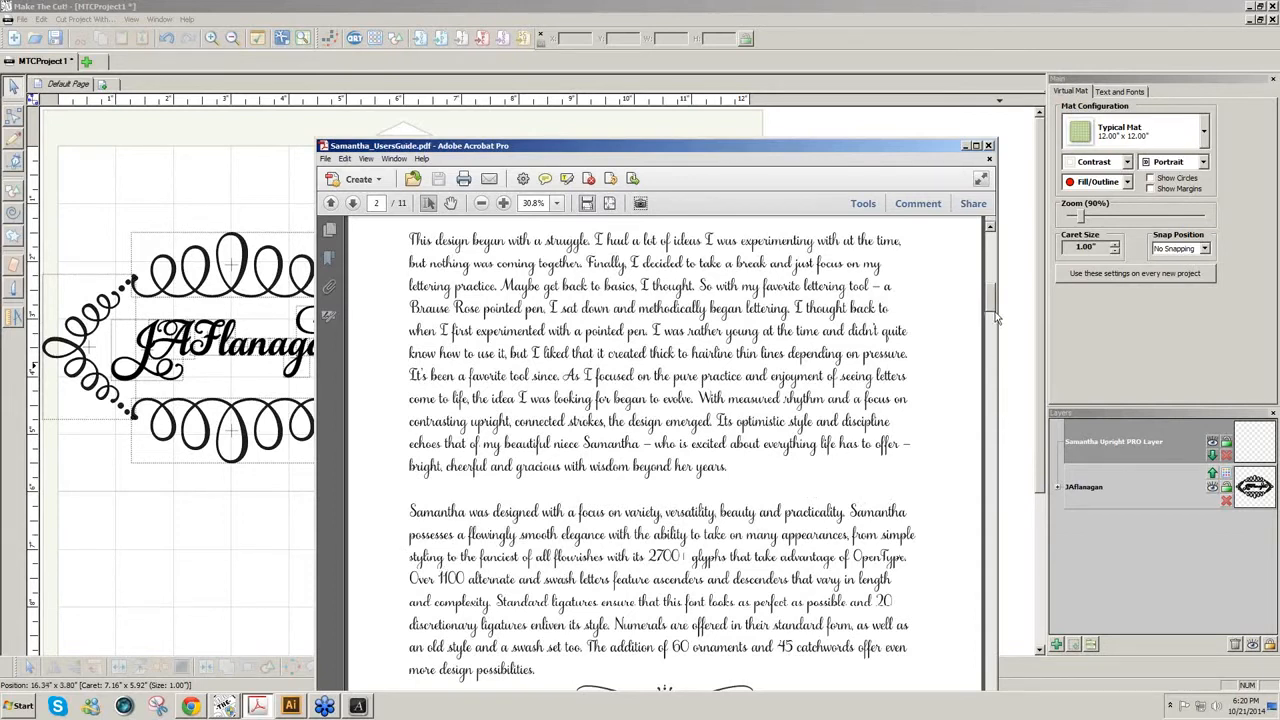
{"action": "mouse_move", "coordinate": [992, 312]}
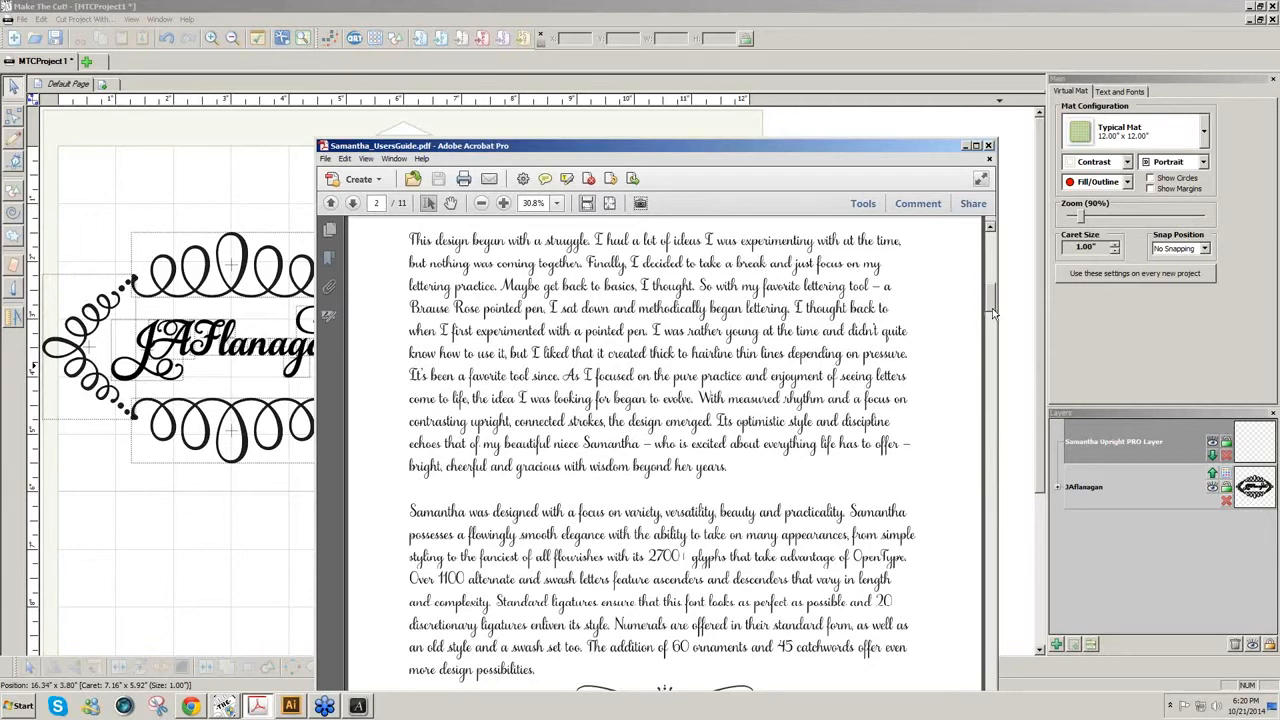
{"action": "scroll", "scroll_direction": "down", "scroll_amount": 3}
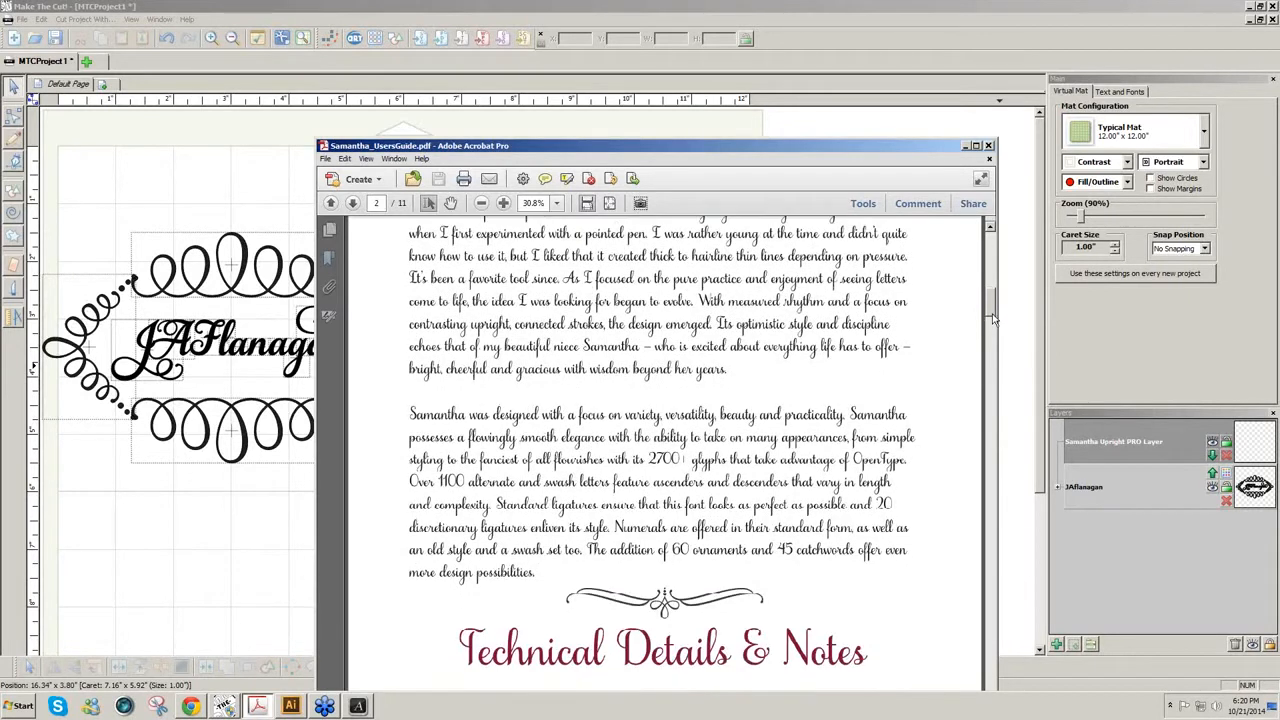
{"action": "scroll", "scroll_direction": "down", "scroll_amount": 3}
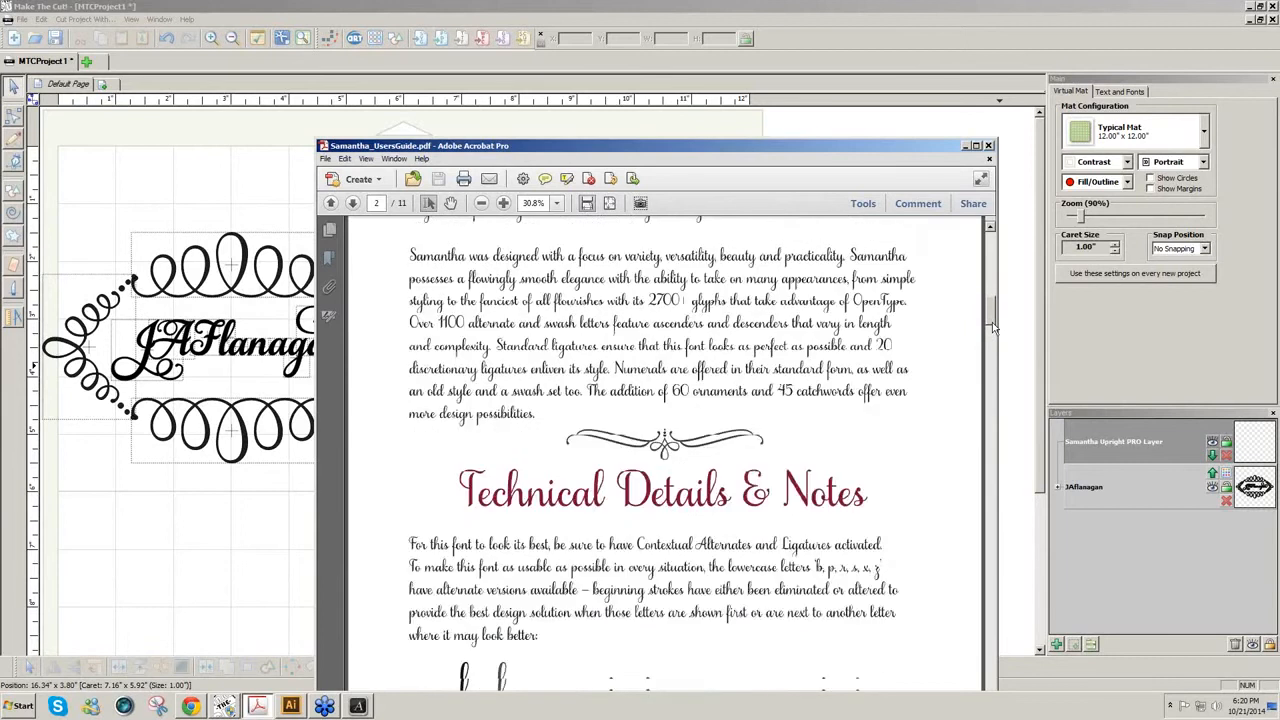
{"action": "scroll", "scroll_direction": "down", "scroll_amount": 3}
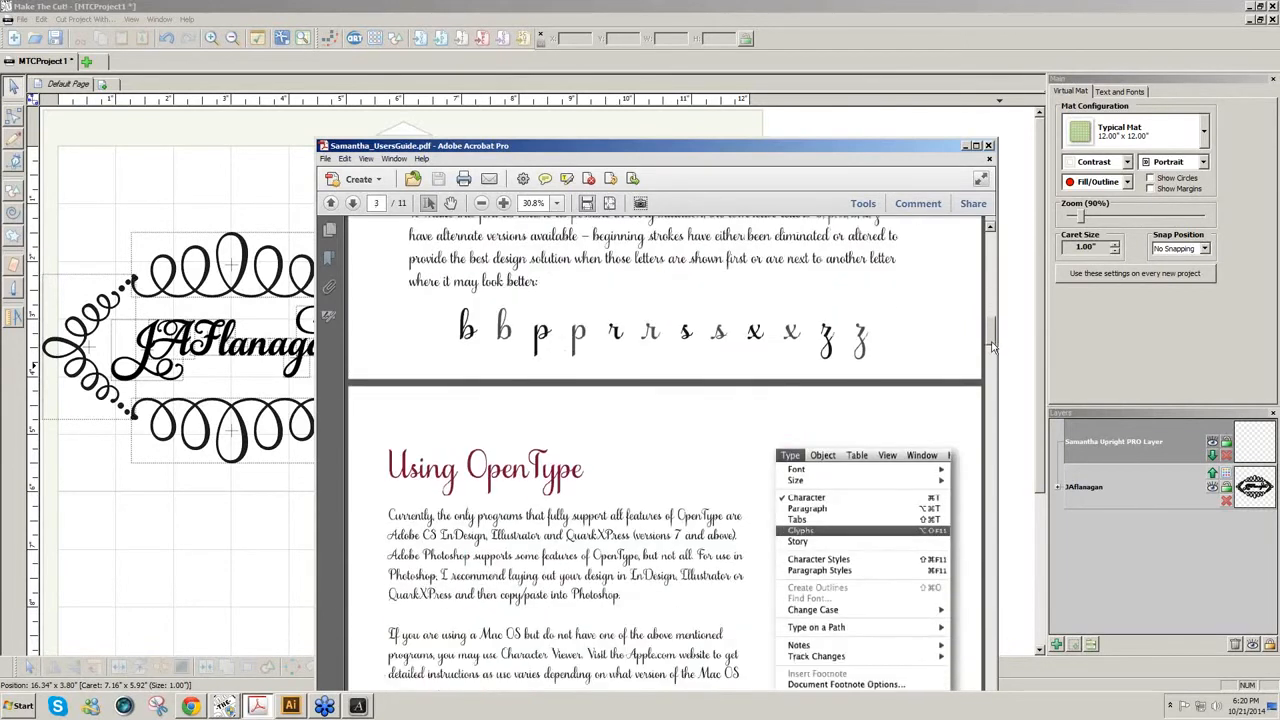
{"action": "scroll", "scroll_direction": "down", "scroll_amount": 3}
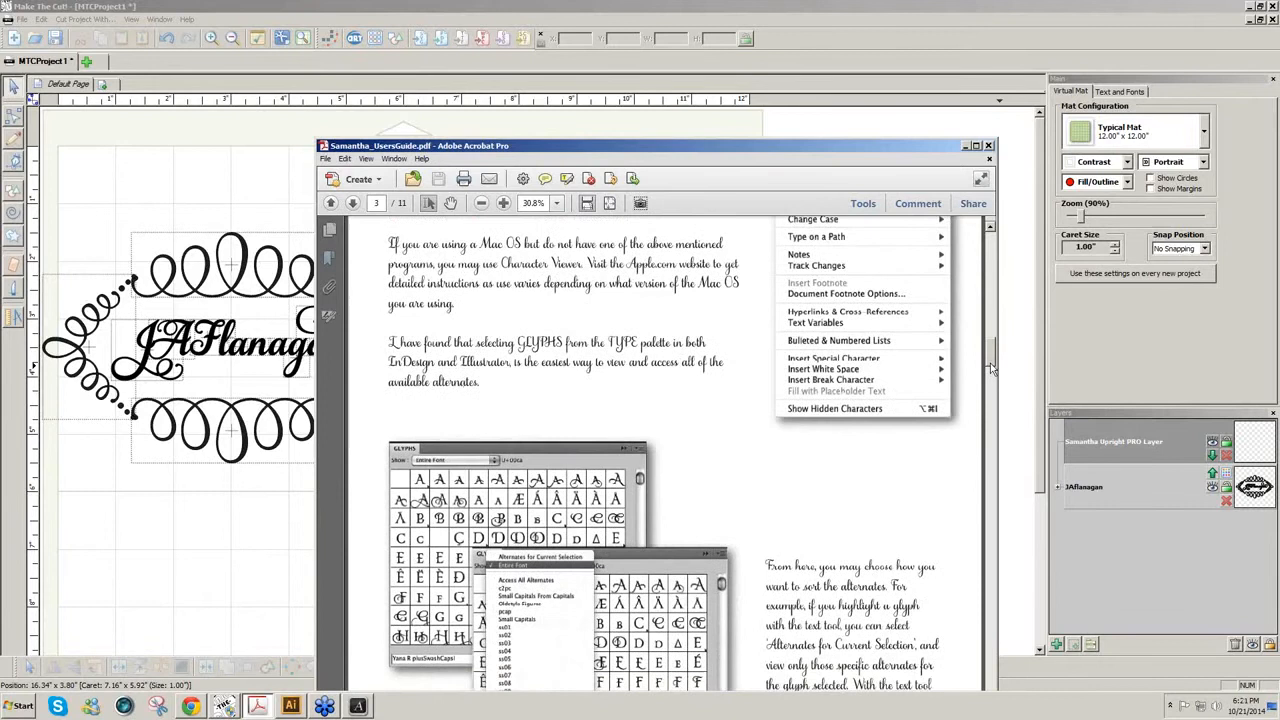
{"action": "scroll", "scroll_direction": "down", "scroll_amount": 3}
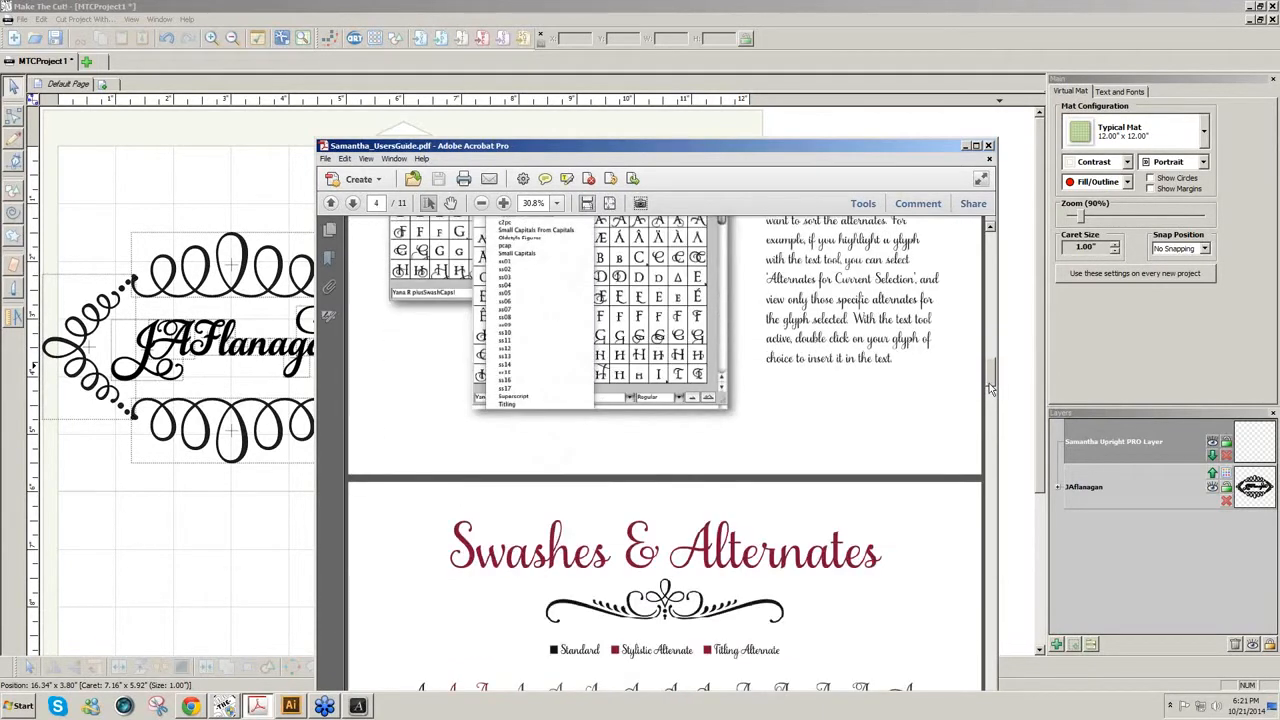
- Page through the alternates charts for uppercase A–Z and lowercase down to the w, x, y and z swashes
{"action": "scroll", "scroll_direction": "down", "scroll_amount": 3}
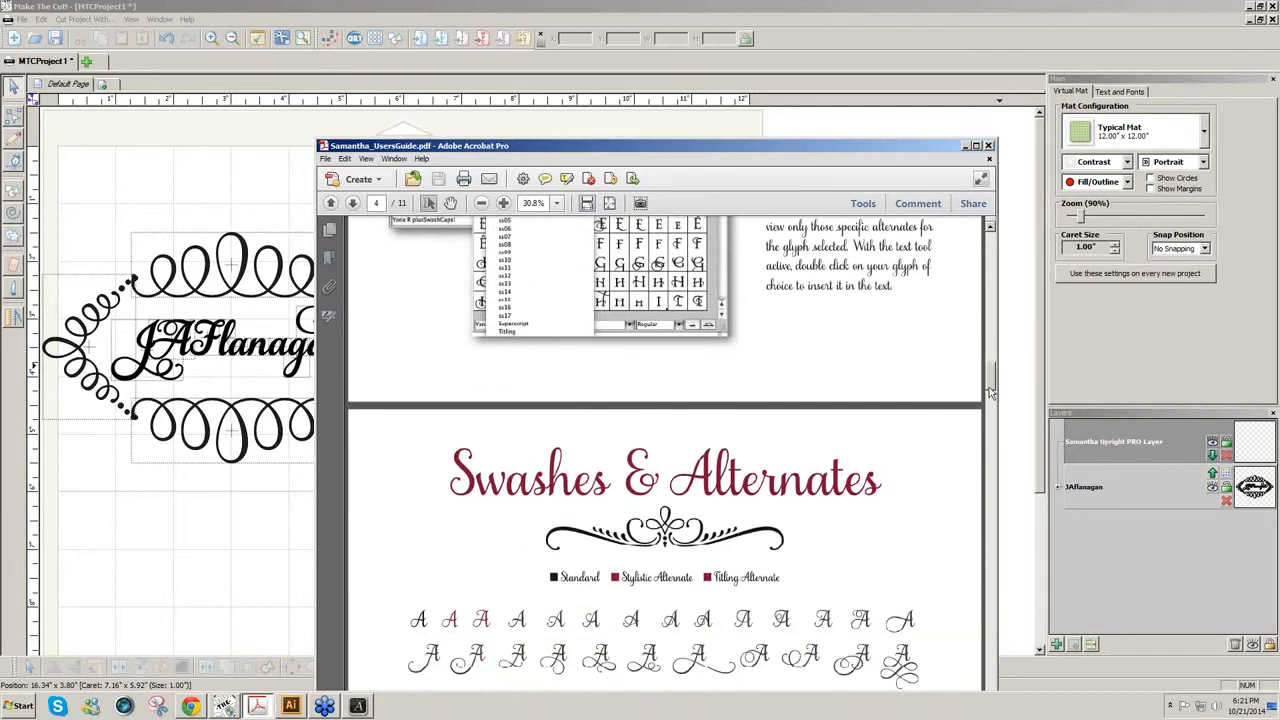
{"action": "scroll", "scroll_direction": "down", "scroll_amount": 3}
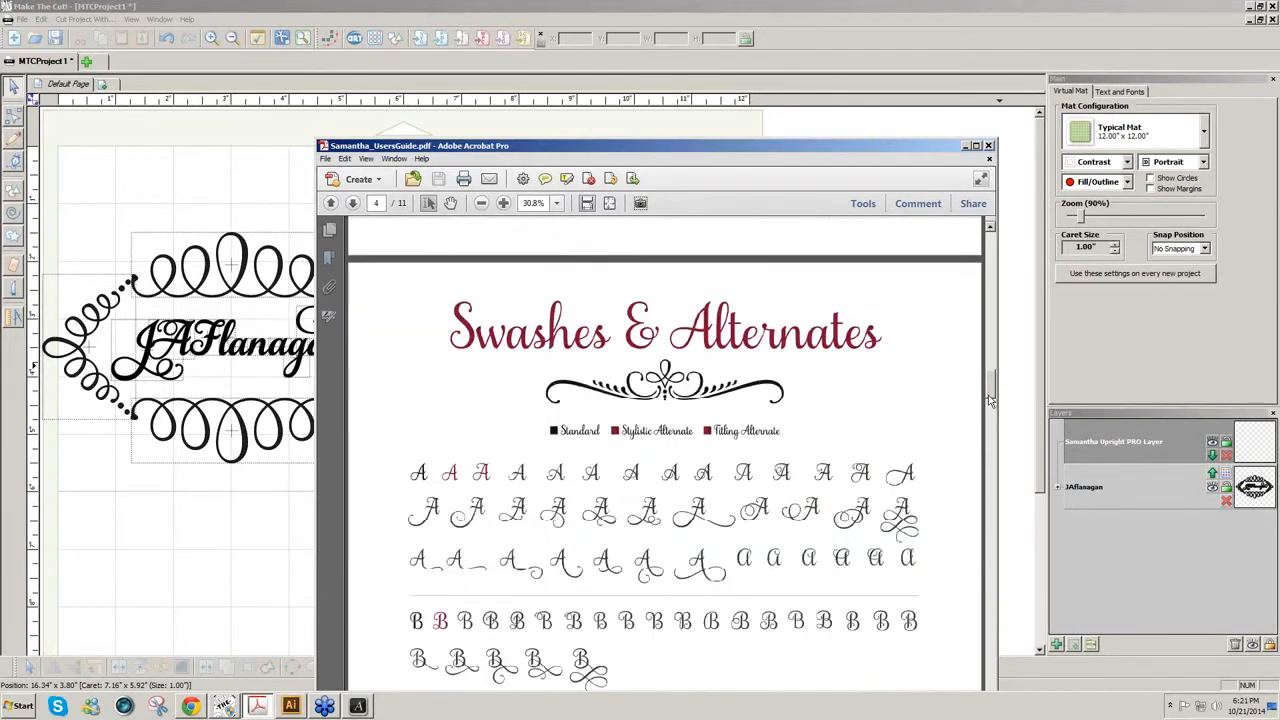
{"action": "scroll", "scroll_direction": "down", "scroll_amount": 3}
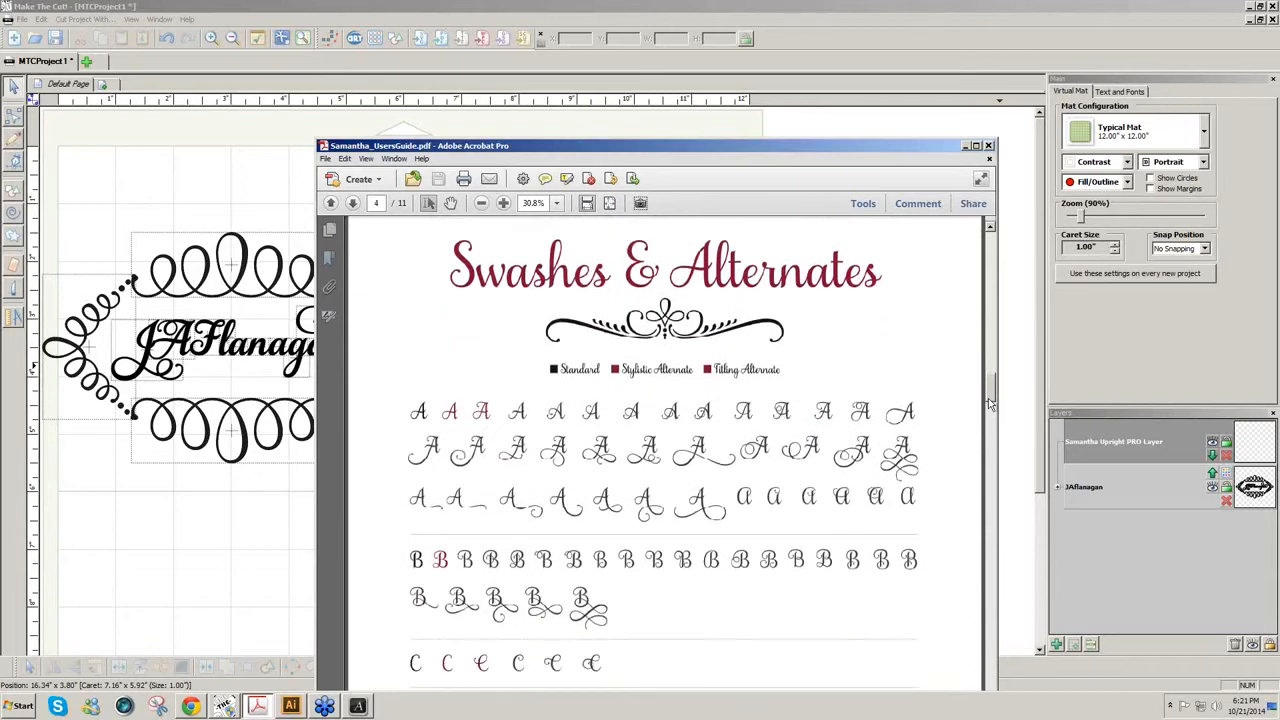
{"action": "scroll", "scroll_direction": "down", "scroll_amount": 3}
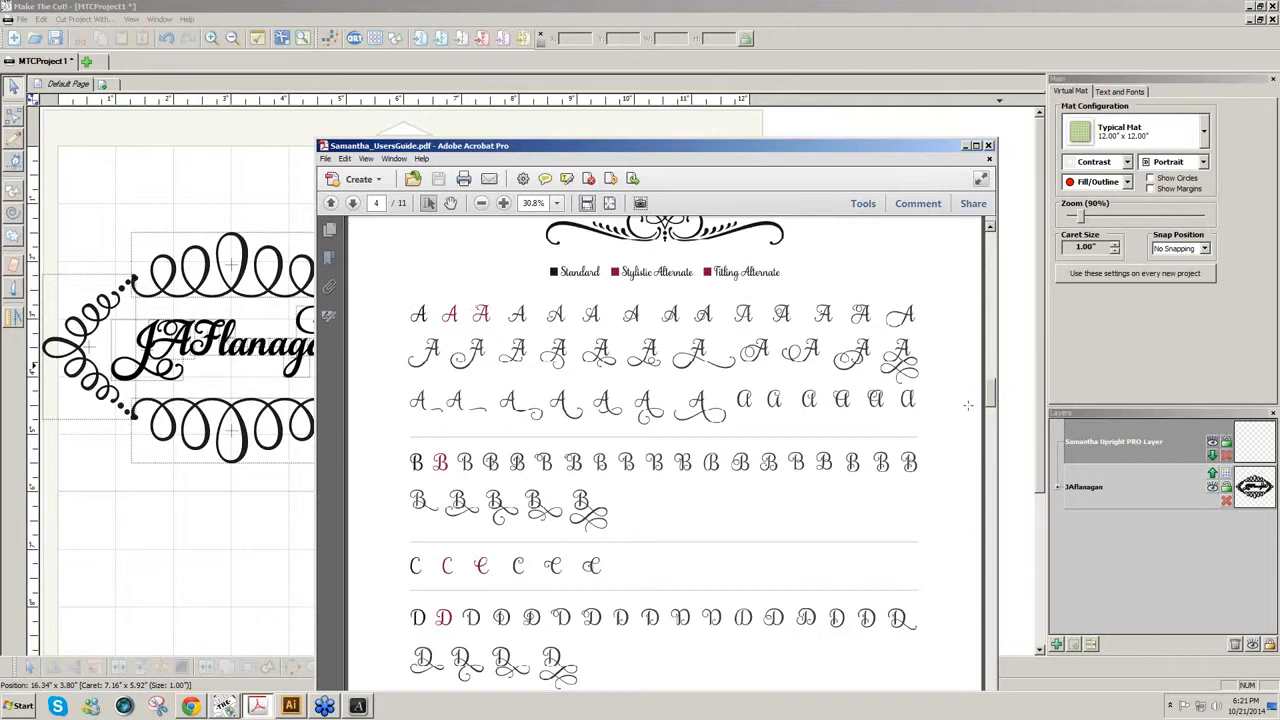
{"action": "scroll", "scroll_direction": "down", "scroll_amount": 3}
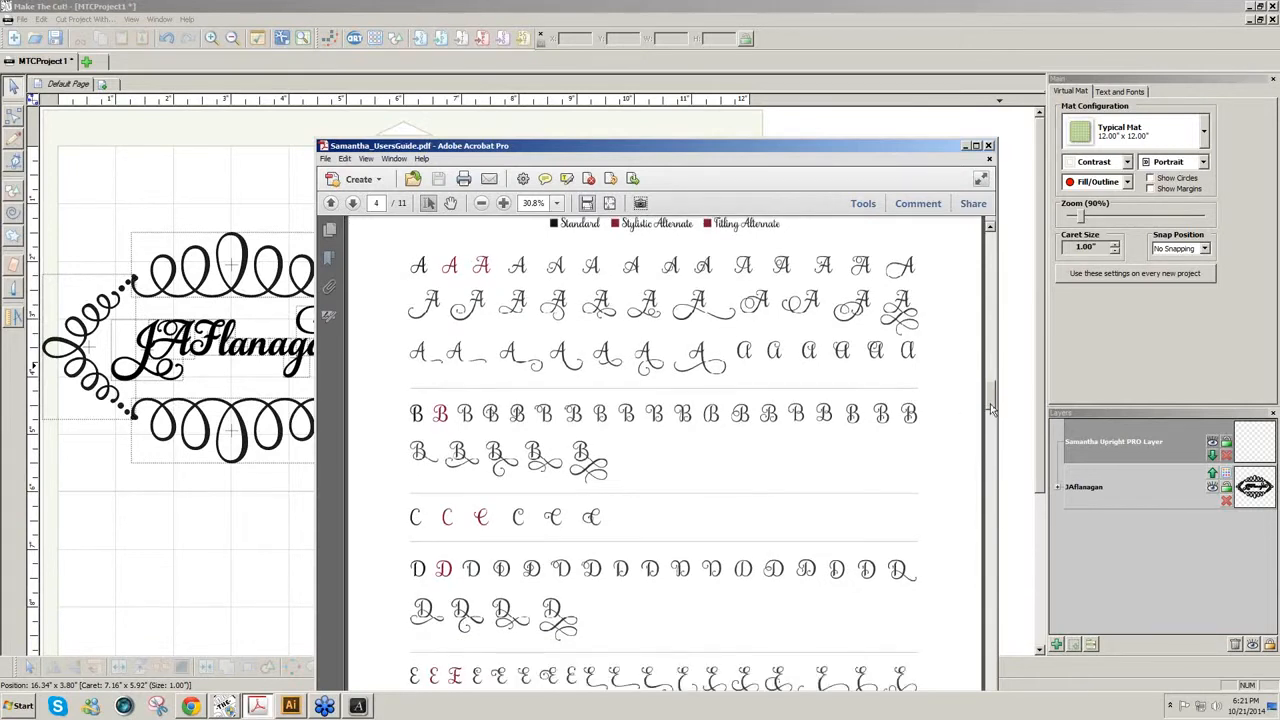
{"action": "scroll", "scroll_direction": "down", "scroll_amount": 3}
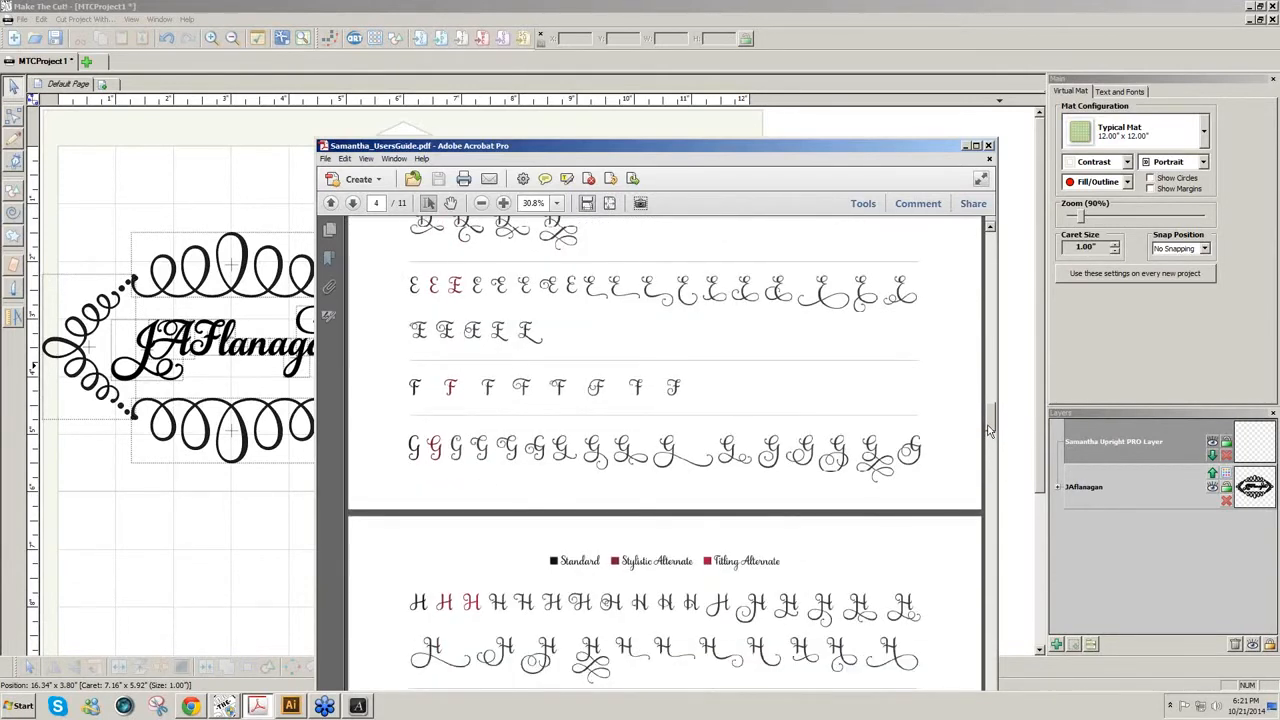
{"action": "scroll", "scroll_direction": "down", "scroll_amount": 3}
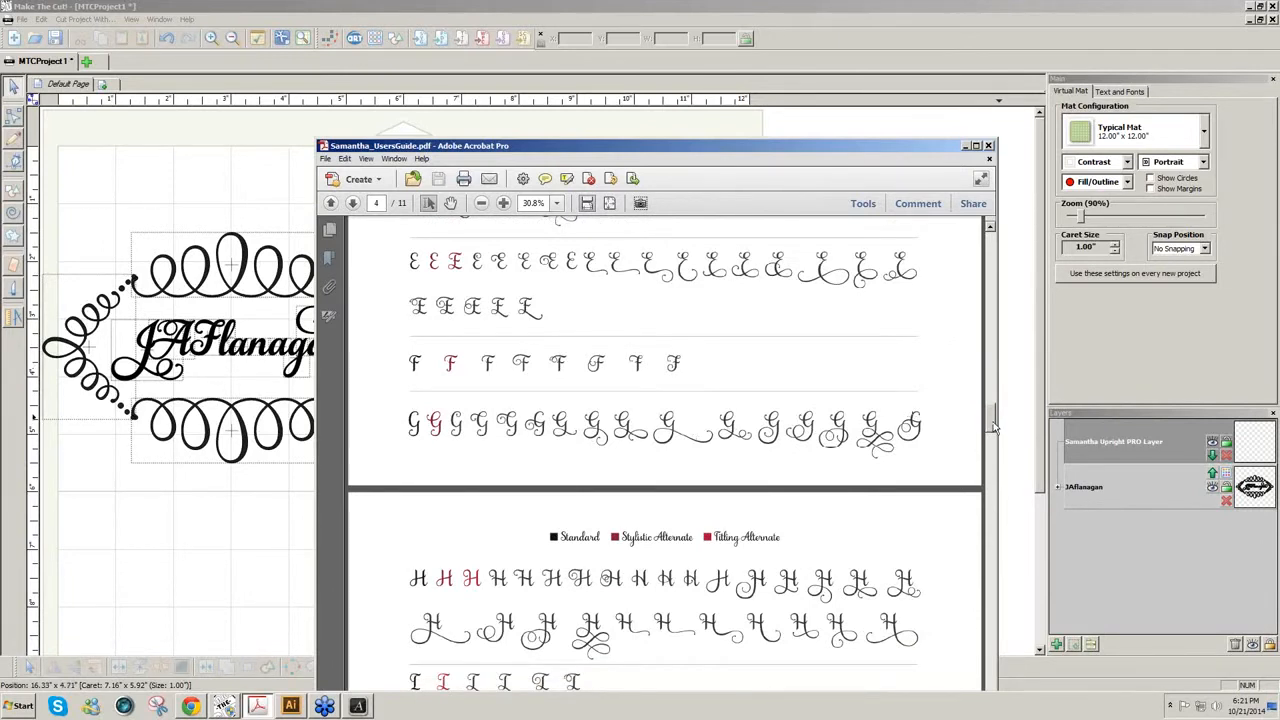
{"action": "scroll", "scroll_direction": "down", "scroll_amount": 3}
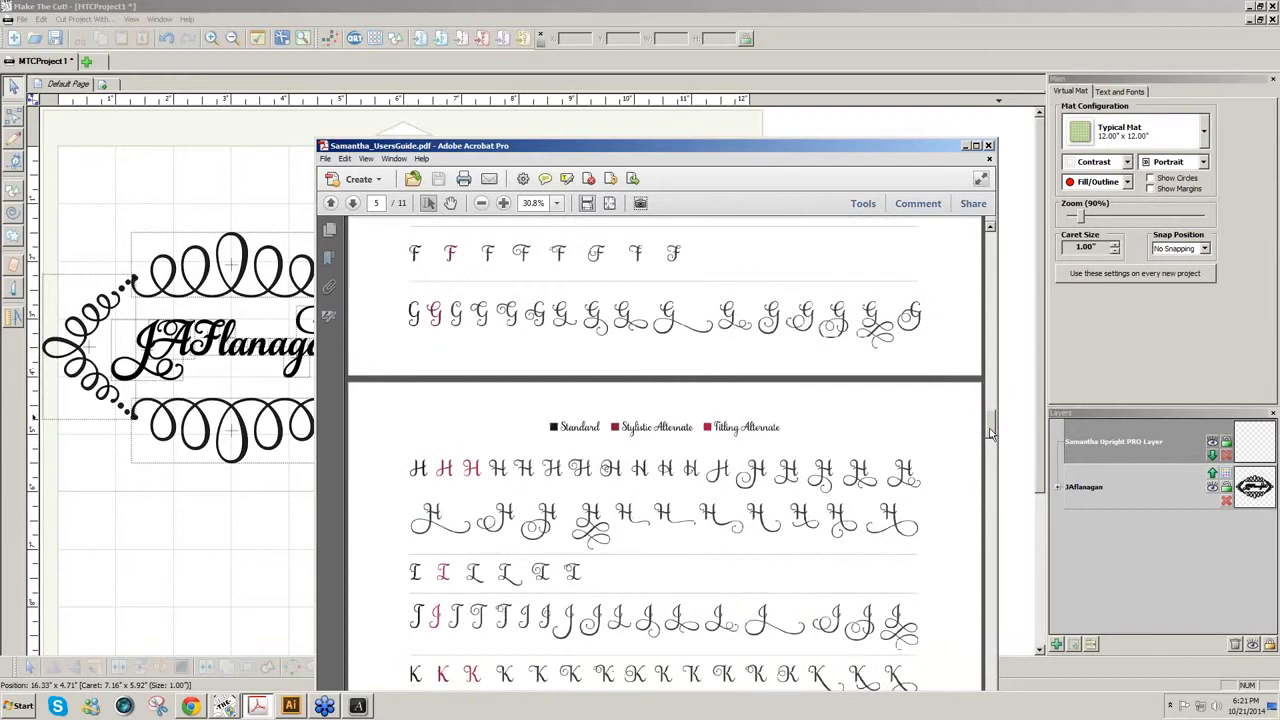
{"action": "scroll", "scroll_direction": "down", "scroll_amount": 3}
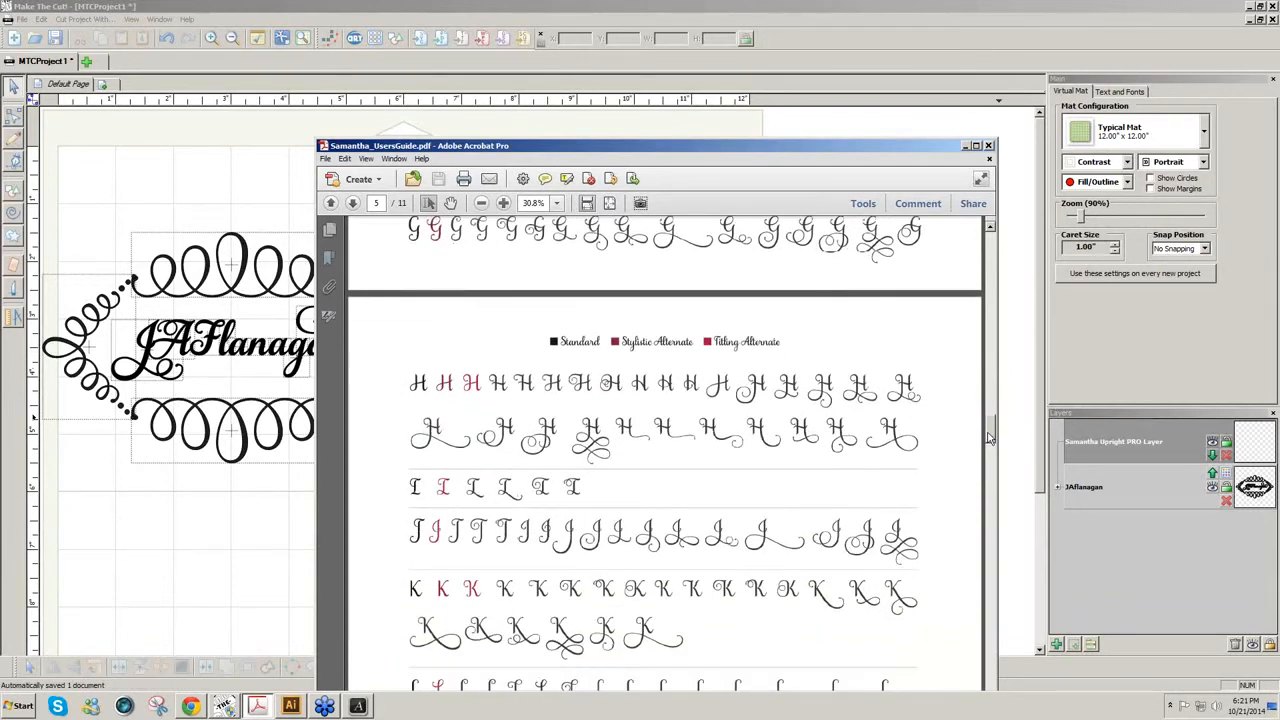
{"action": "scroll", "scroll_direction": "down", "scroll_amount": 3}
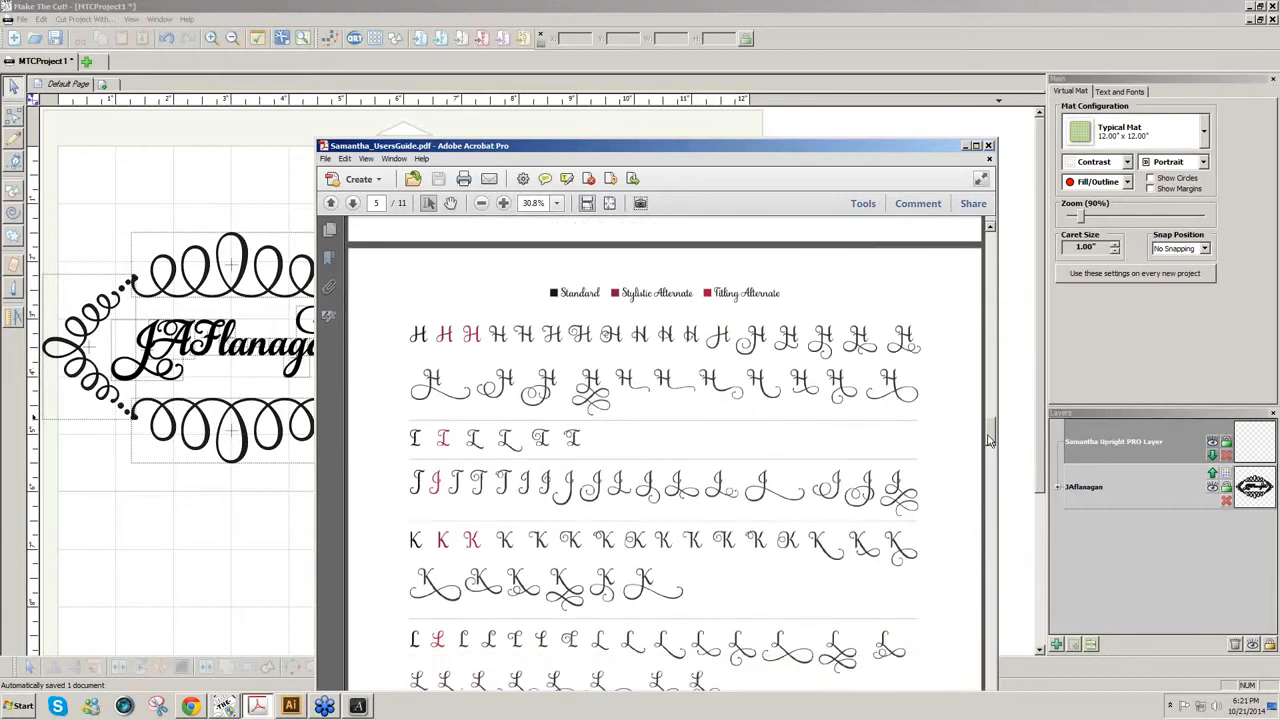
{"action": "scroll", "scroll_direction": "down", "scroll_amount": 3}
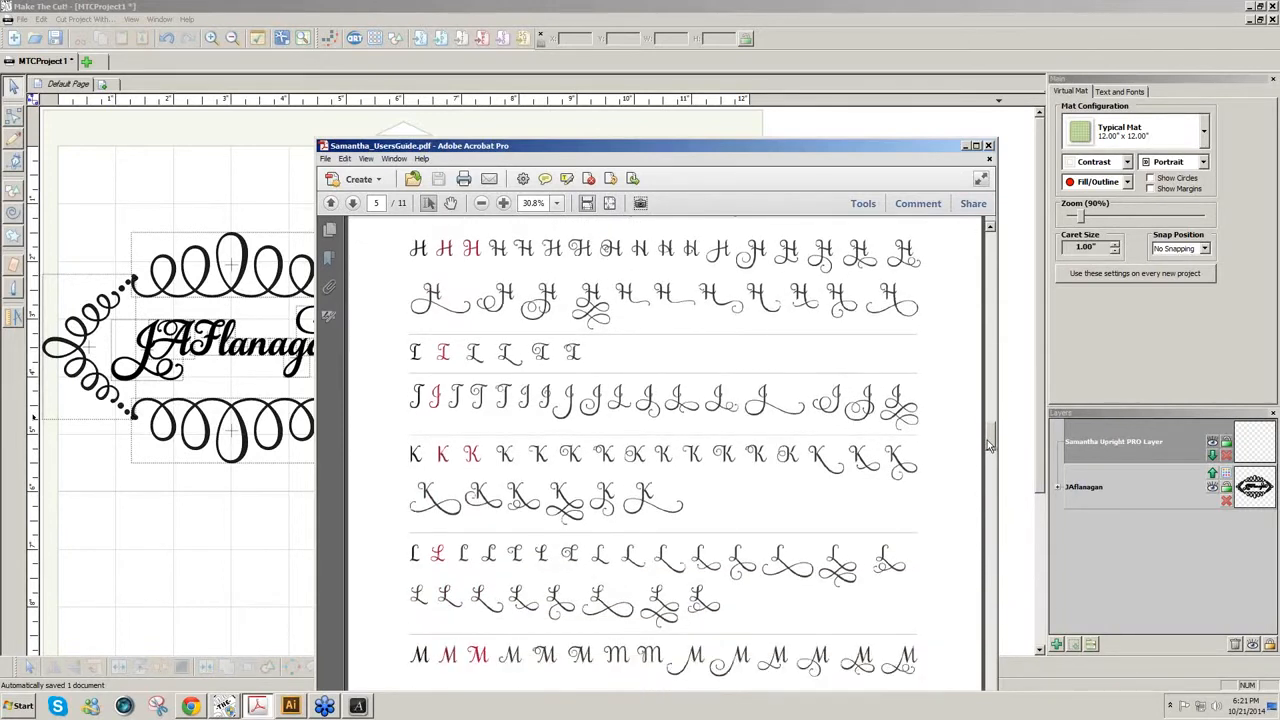
{"action": "scroll", "scroll_direction": "down", "scroll_amount": 3}
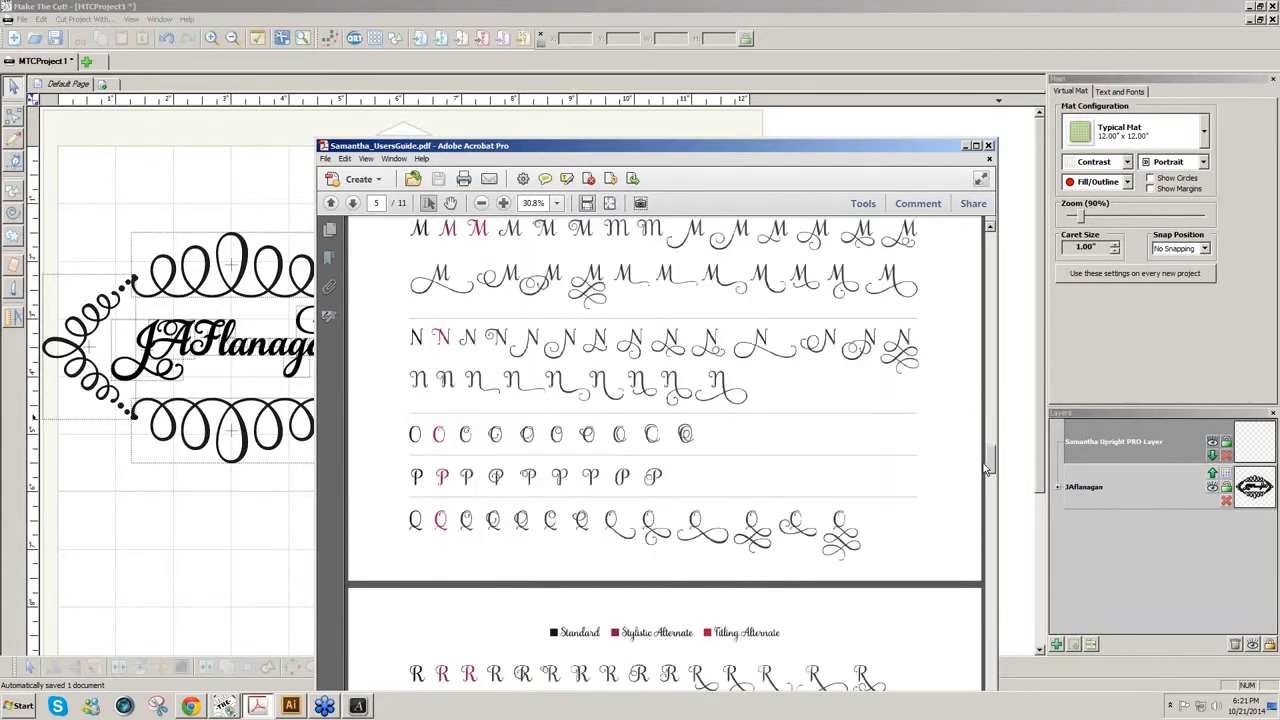
{"action": "scroll", "scroll_direction": "down", "scroll_amount": 3}
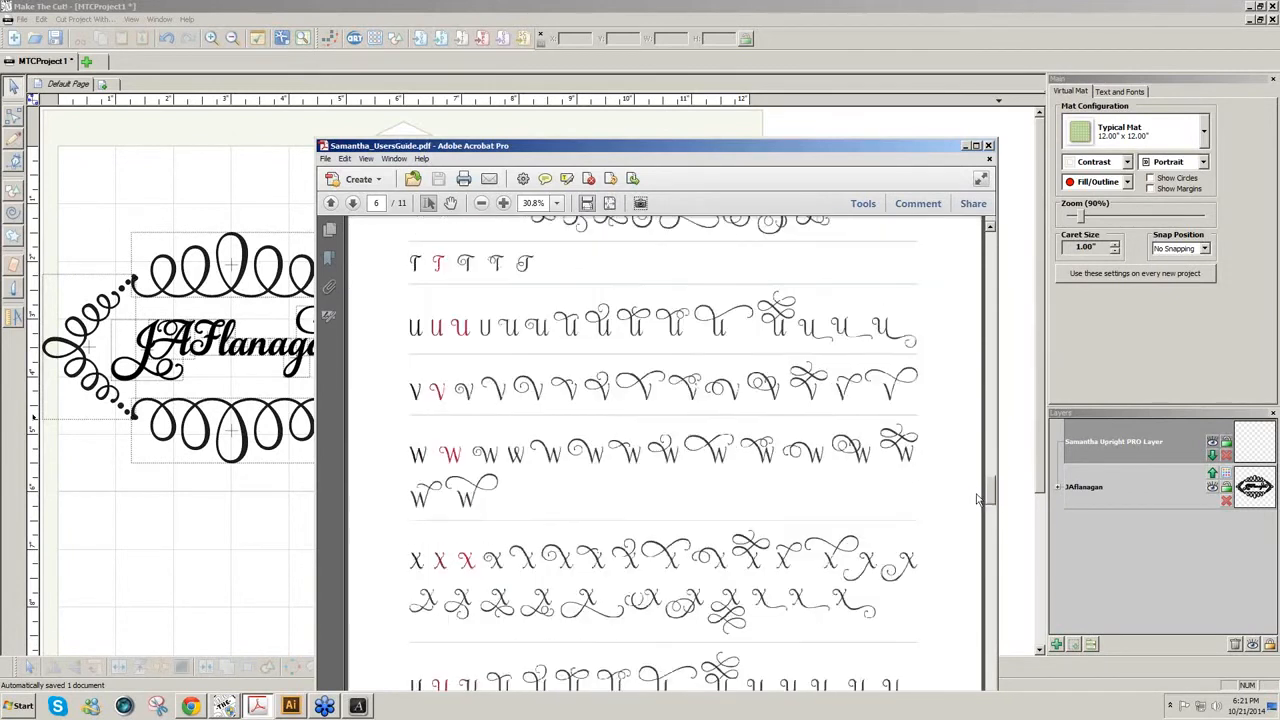
{"action": "scroll", "scroll_direction": "down", "scroll_amount": 3}
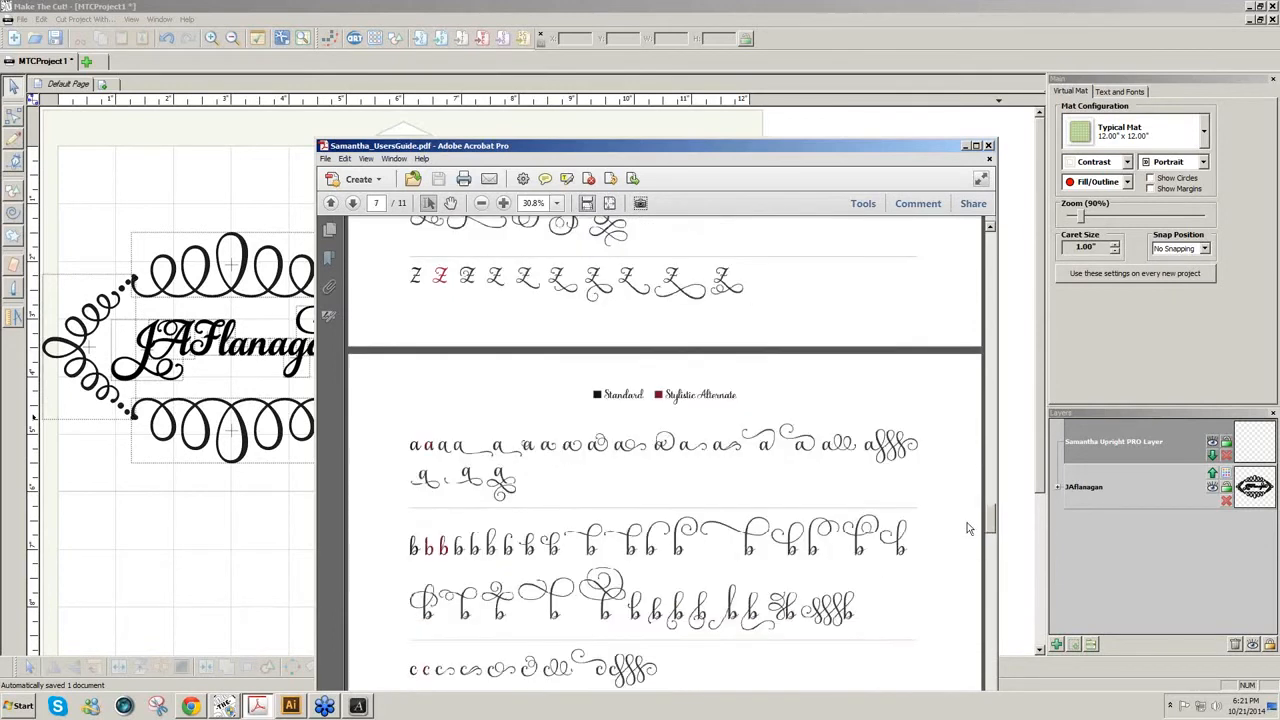
{"action": "scroll", "scroll_direction": "down", "scroll_amount": 3}
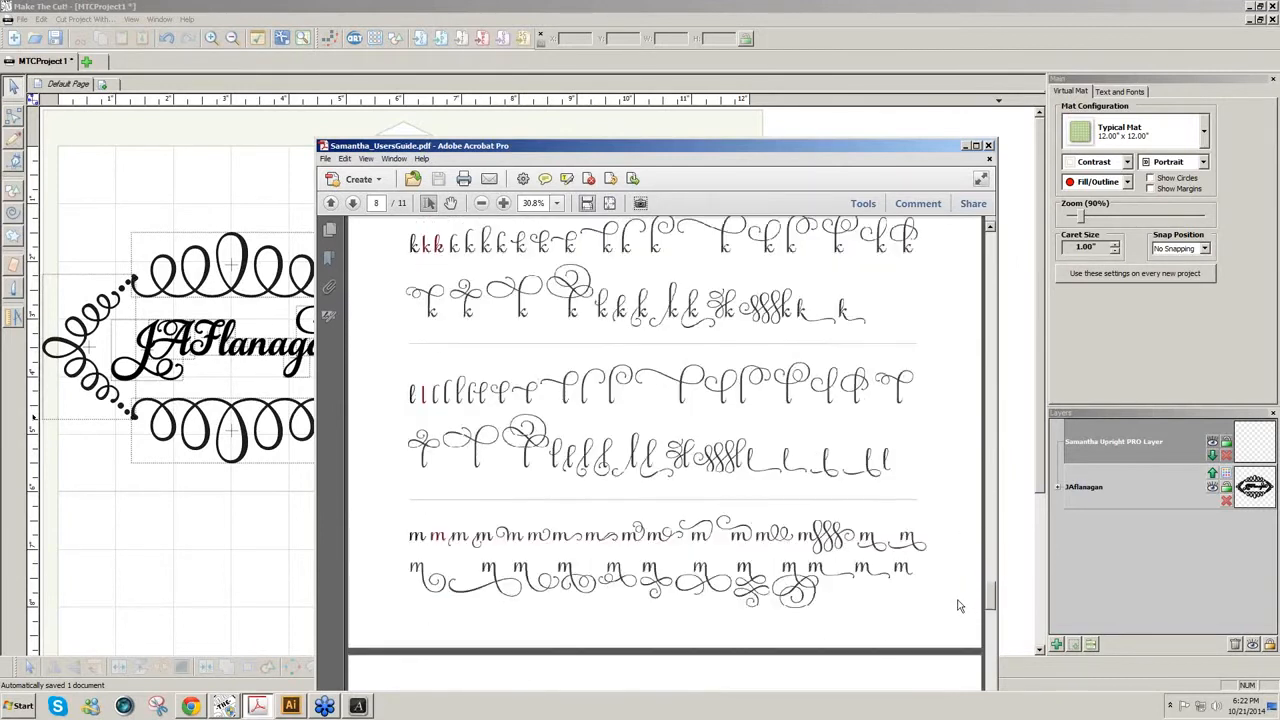
{"action": "left_click", "coordinate": [352, 204]}
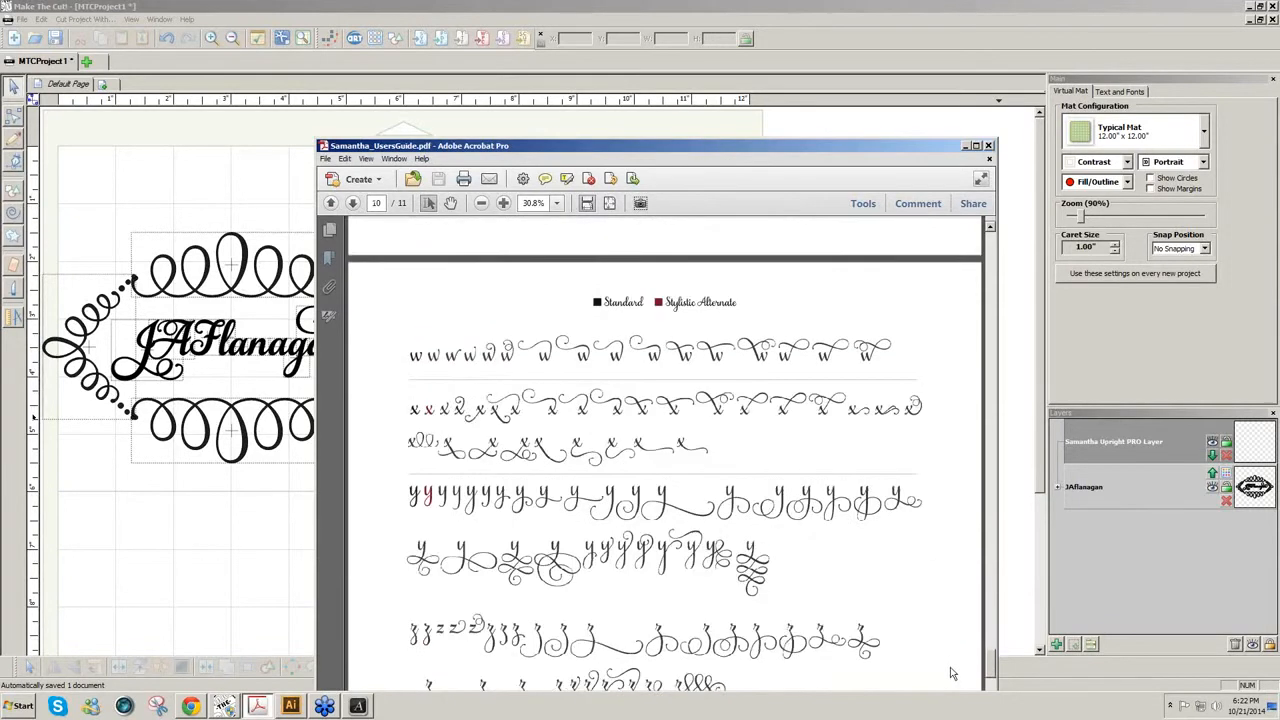
- Scroll on through Numerals, Discretionary Ligatures and Ornaments to the Catchwords page
{"action": "scroll", "scroll_direction": "down", "scroll_amount": 3}
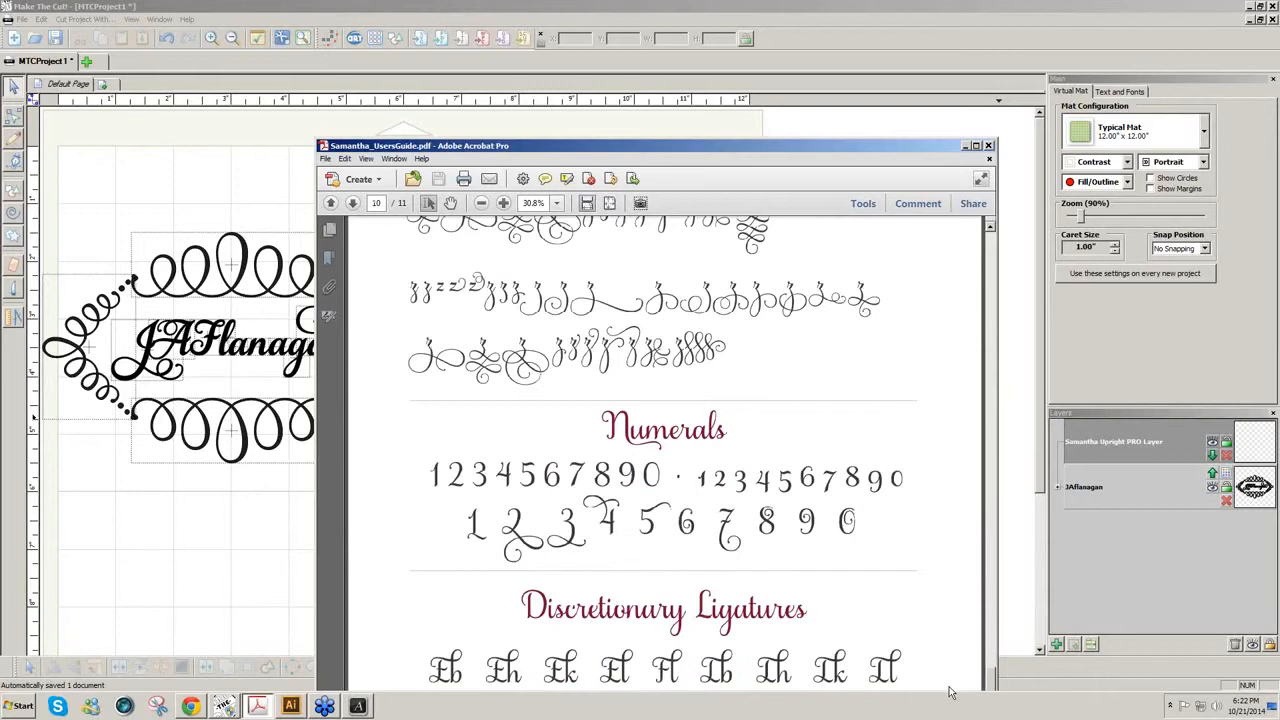
{"action": "scroll", "scroll_direction": "down", "scroll_amount": 3}
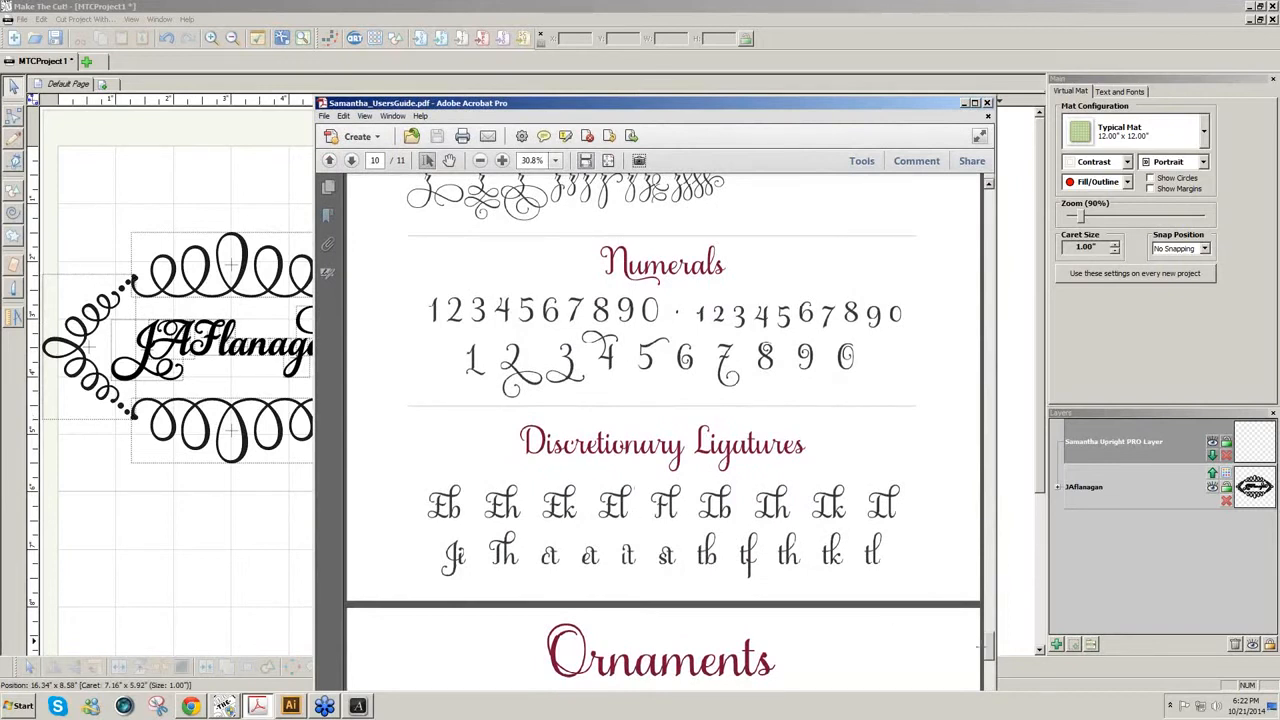
{"action": "scroll", "scroll_direction": "down", "scroll_amount": 3}
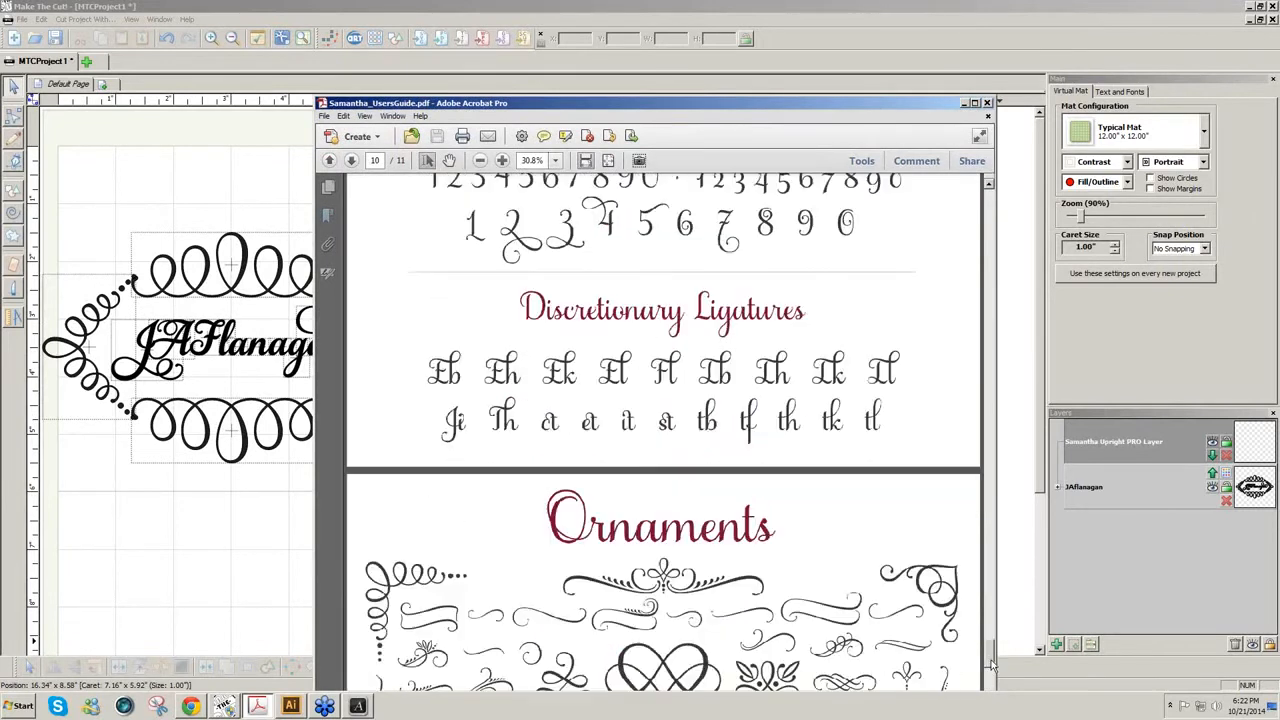
{"action": "scroll", "scroll_direction": "down", "scroll_amount": 3}
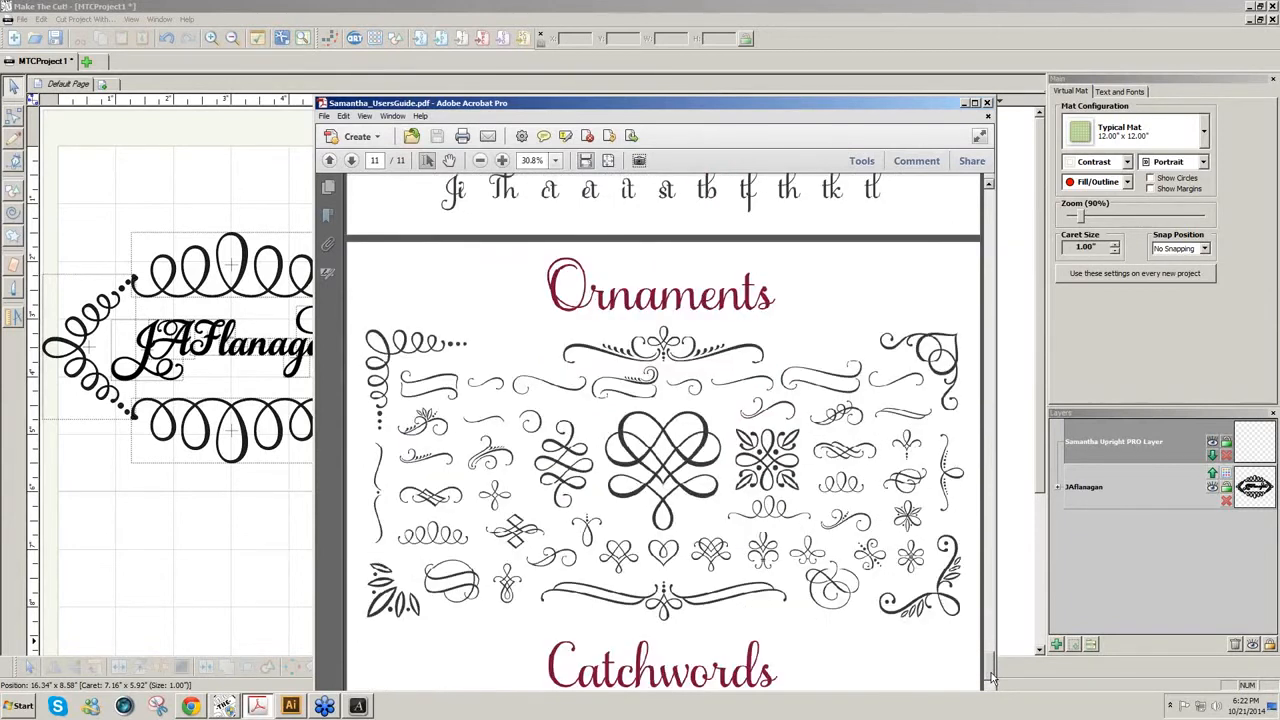
{"action": "scroll", "scroll_direction": "down", "scroll_amount": 3}
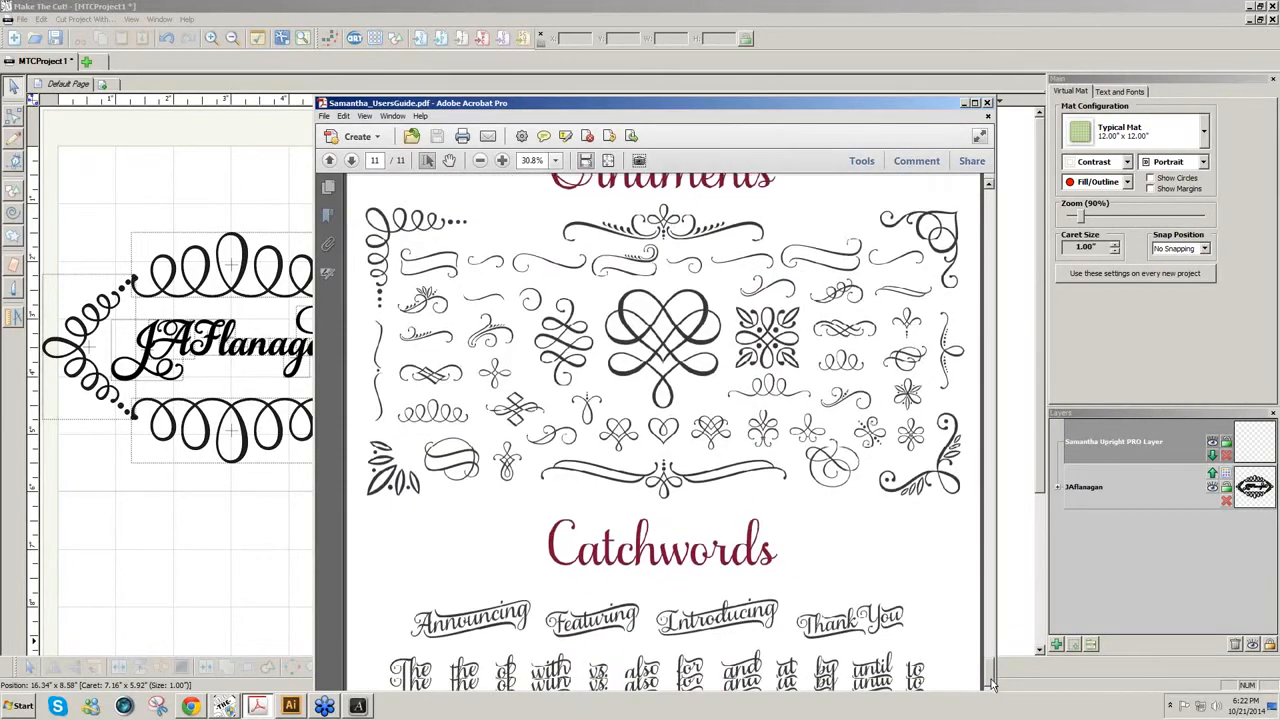
{"action": "scroll", "scroll_direction": "down", "scroll_amount": 3}
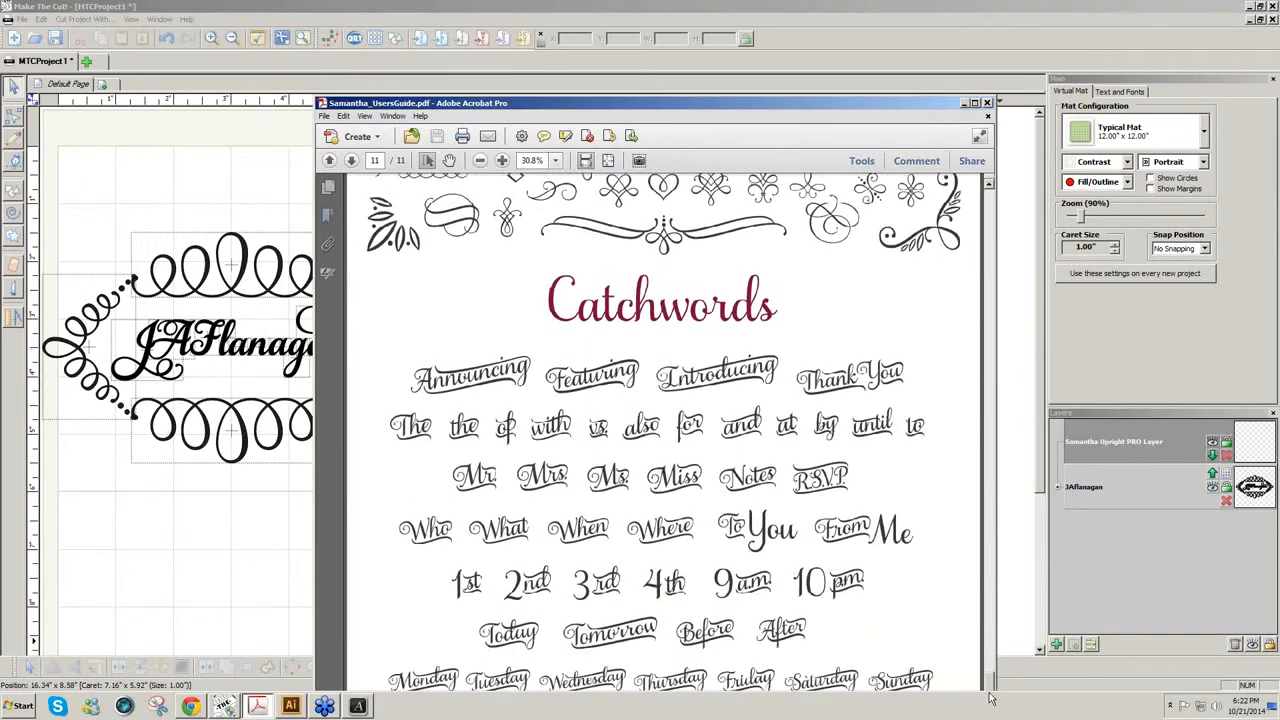
{"action": "scroll", "scroll_direction": "down", "scroll_amount": 3}
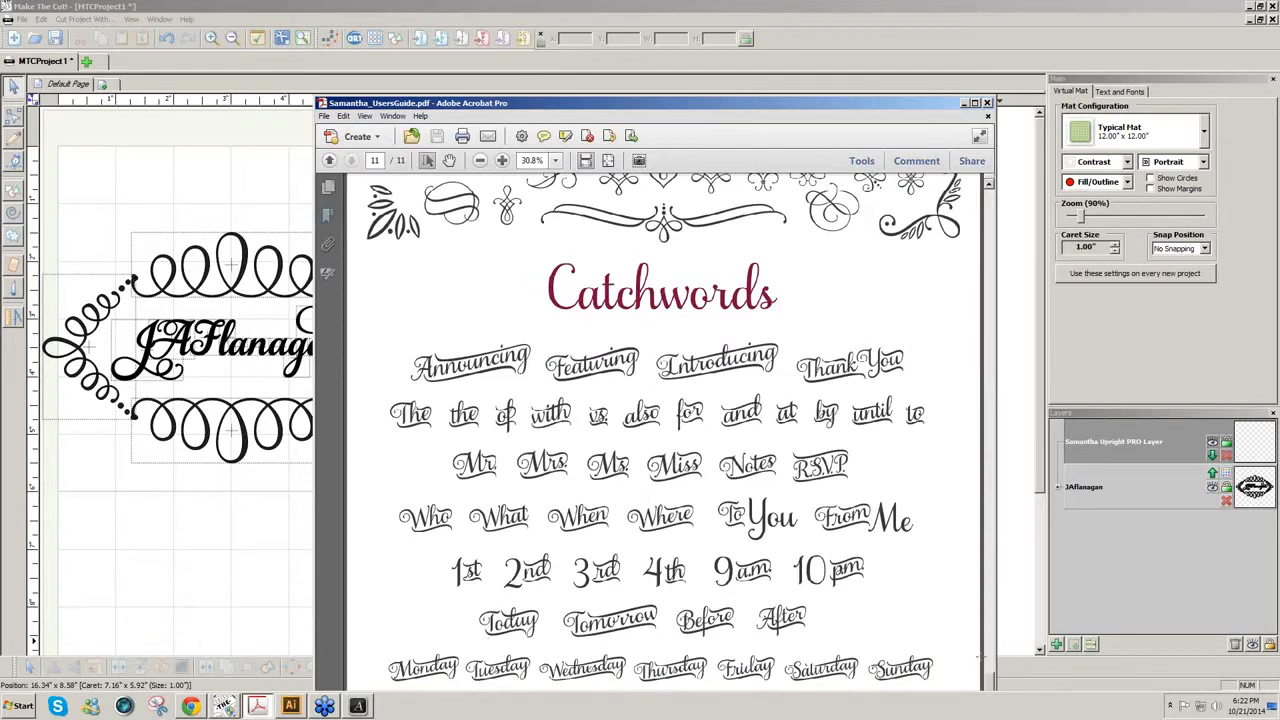
{"action": "scroll", "scroll_direction": "down", "scroll_amount": 3}
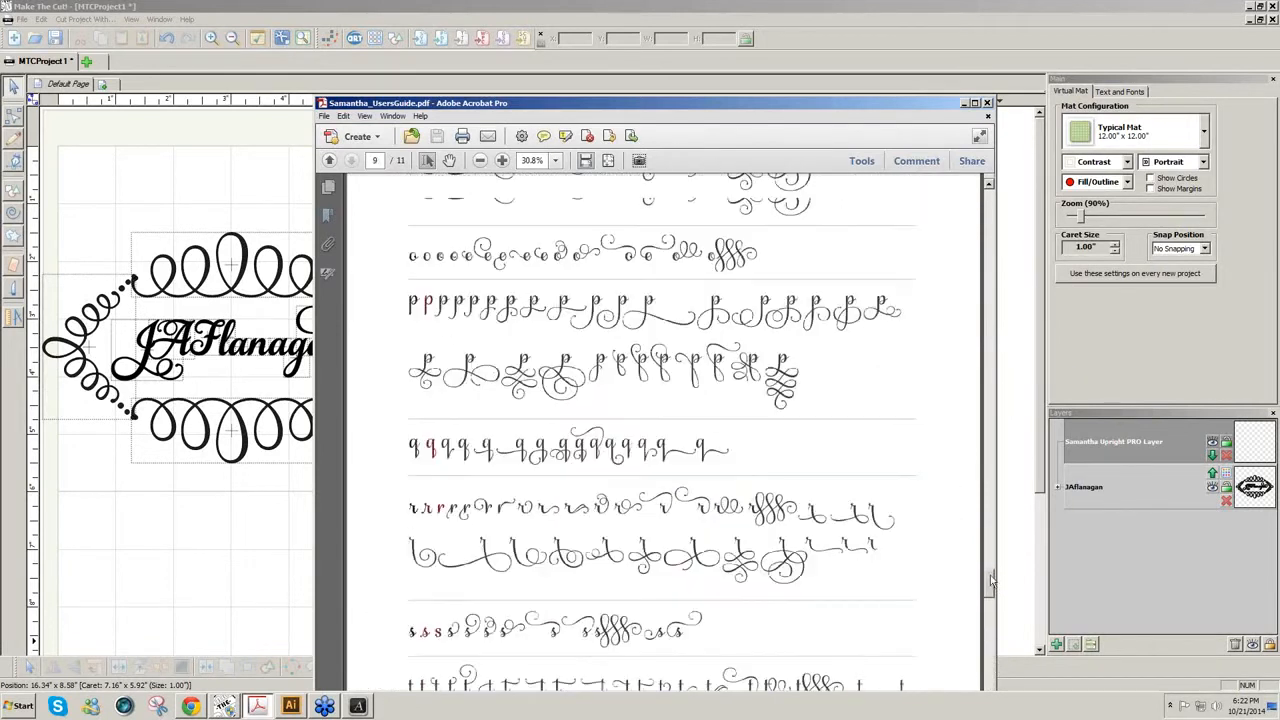
- Scroll to the page on using the Glyphs palette in InDesign and Illustrator to reach alternates
{"action": "scroll", "scroll_direction": "down", "scroll_amount": 3}
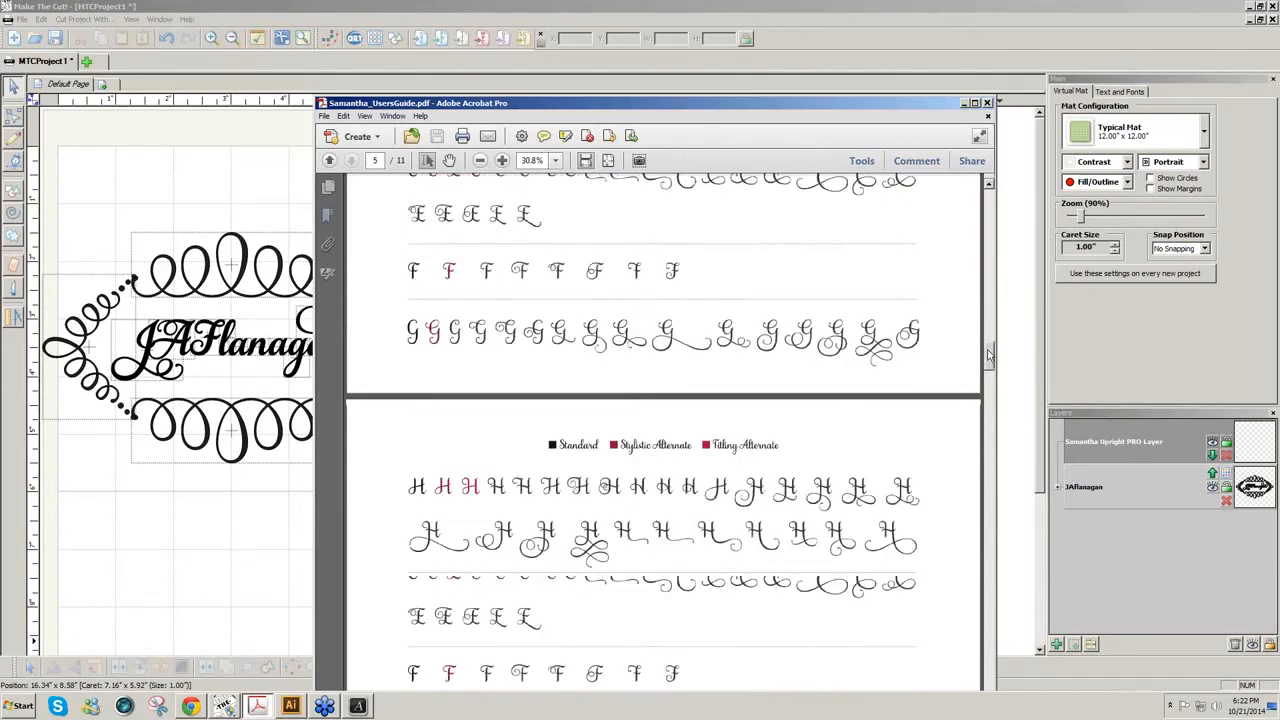
{"action": "scroll", "scroll_direction": "down", "scroll_amount": 3}
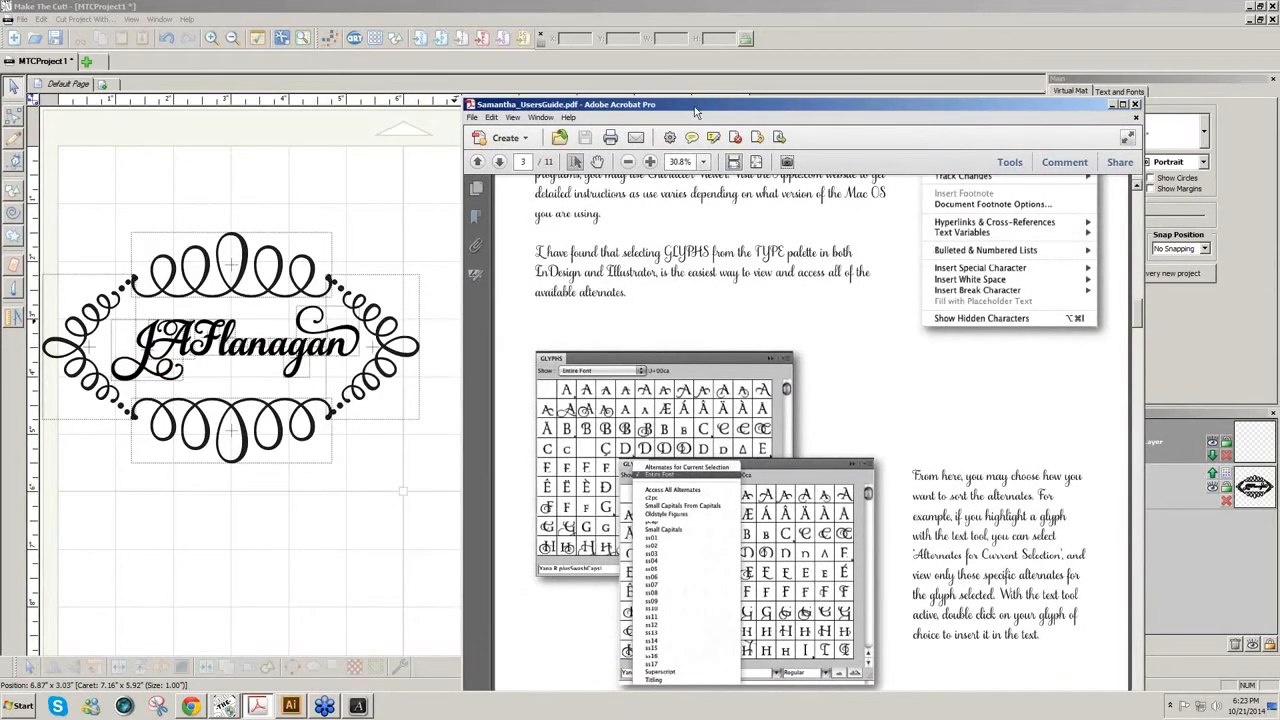
- Reposition the Acrobat window and return to the Swashes & Alternates page with the A, B, C charts
{"action": "left_click_drag", "start_coordinate": [694, 110], "coordinate": [678, 92]}
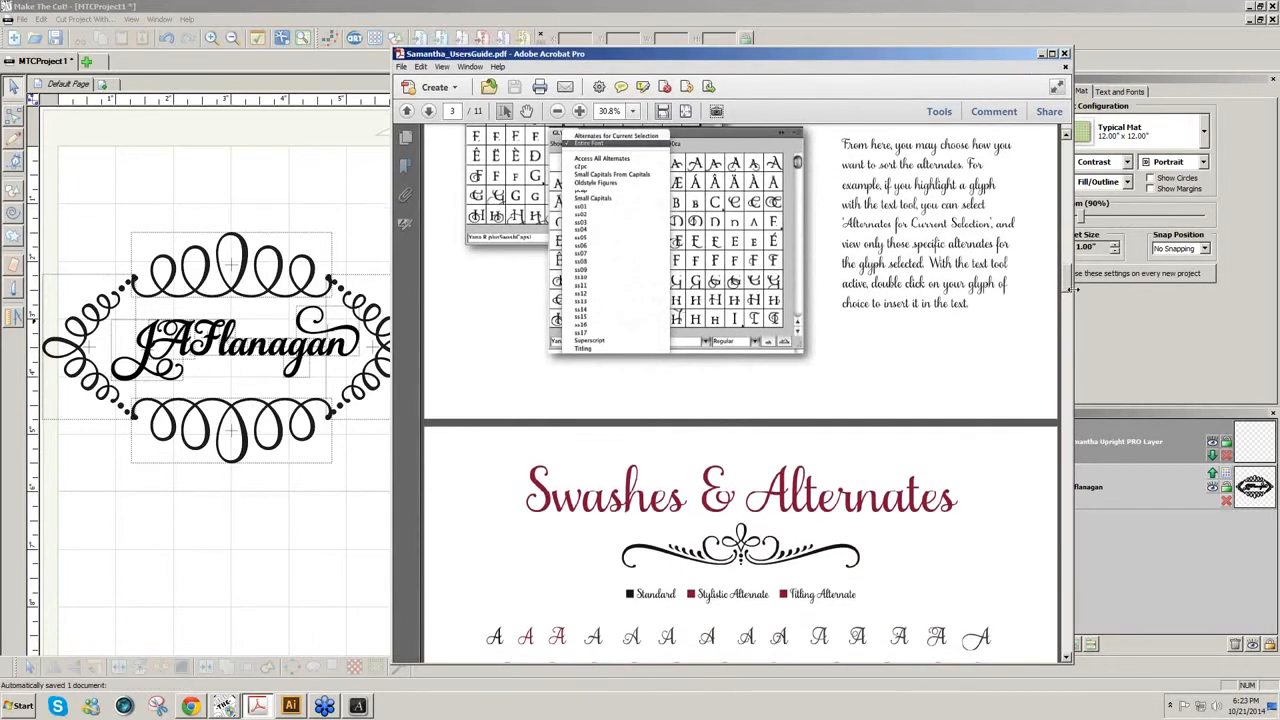
{"action": "scroll", "scroll_direction": "down", "scroll_amount": 3}
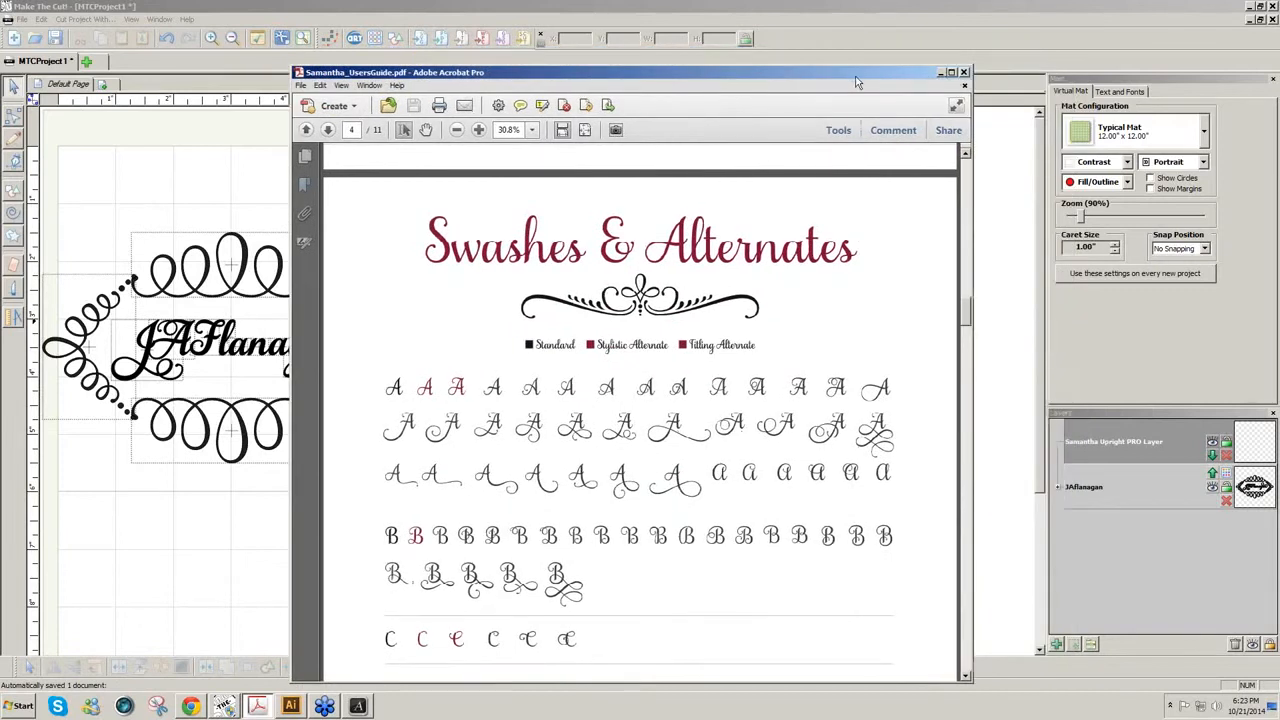
- Scroll the alternates down to z and Numerals, then minimize Acrobat so Make the Cut is in front
{"action": "left_click_drag", "start_coordinate": [856, 72], "coordinate": [856, 68]}
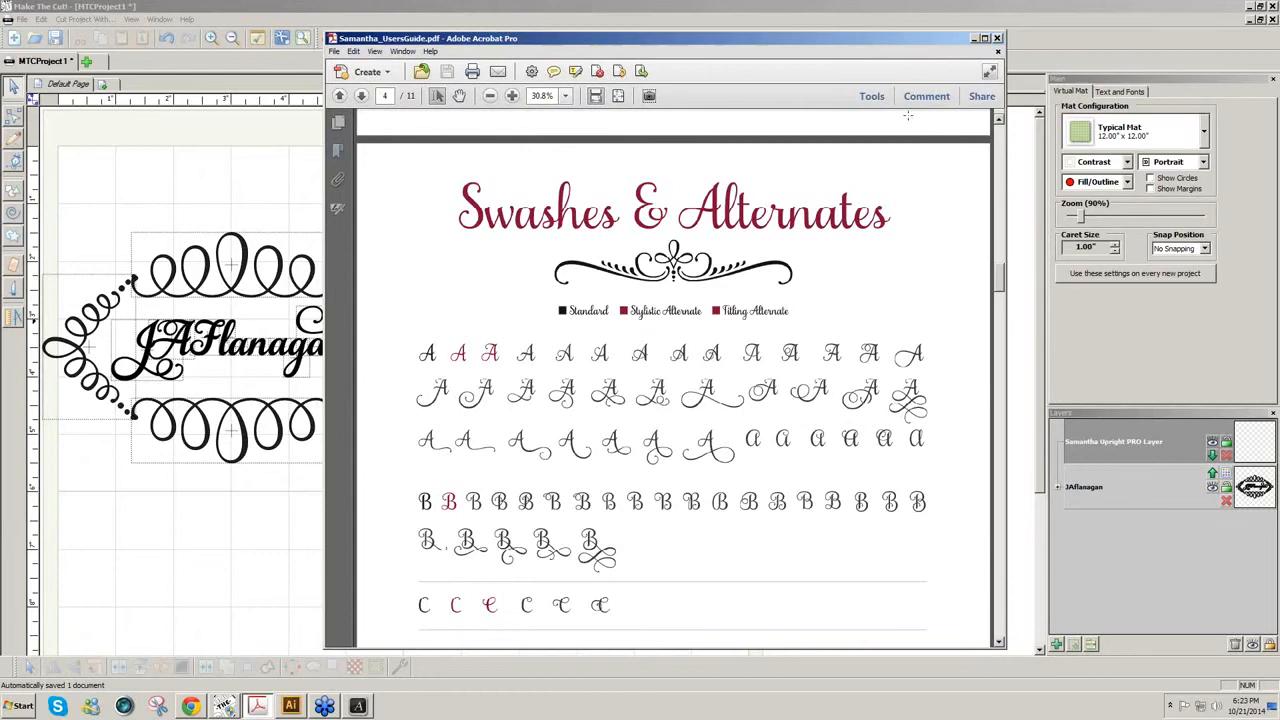
{"action": "mouse_move", "coordinate": [952, 248]}
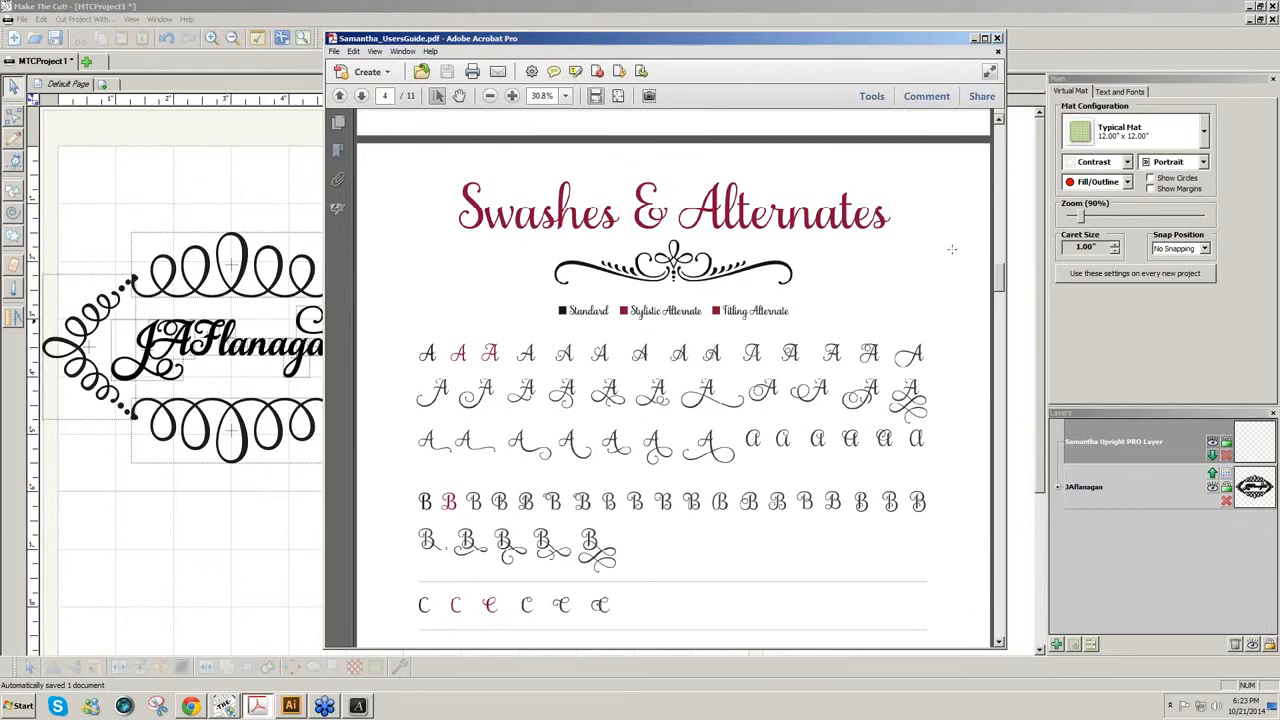
{"action": "mouse_move", "coordinate": [996, 280]}
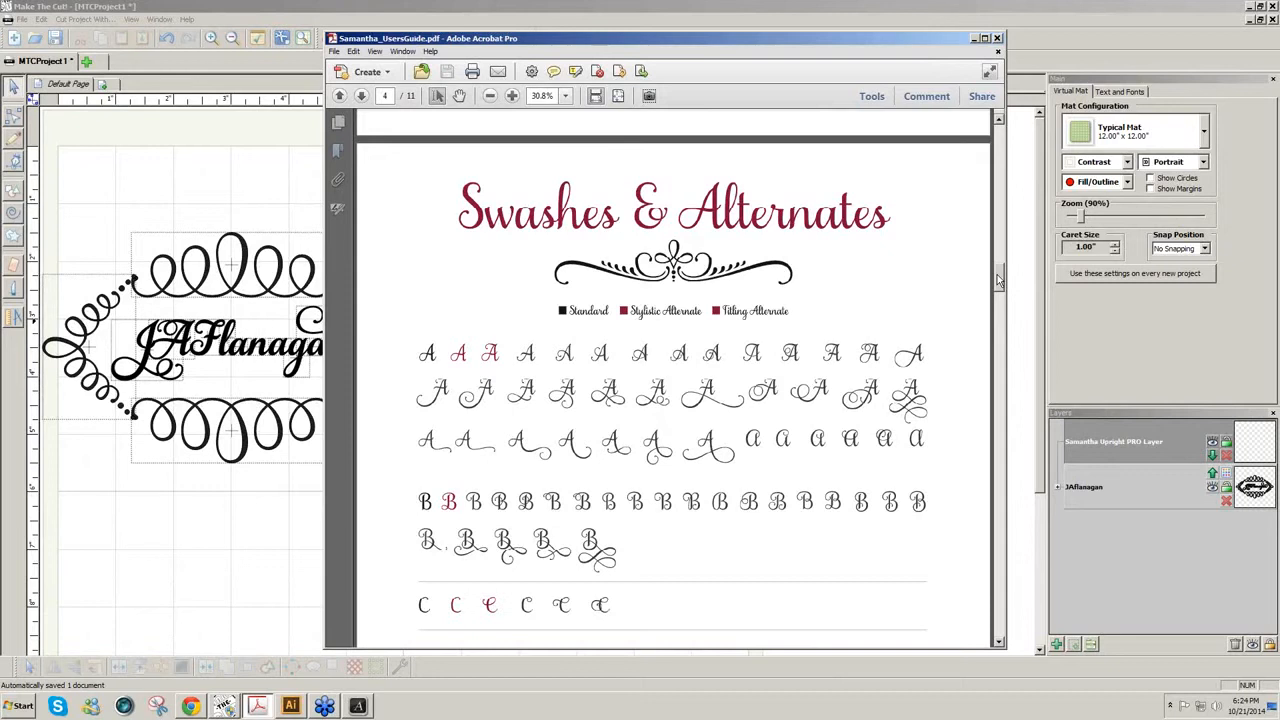
{"action": "scroll", "scroll_direction": "down", "scroll_amount": 3}
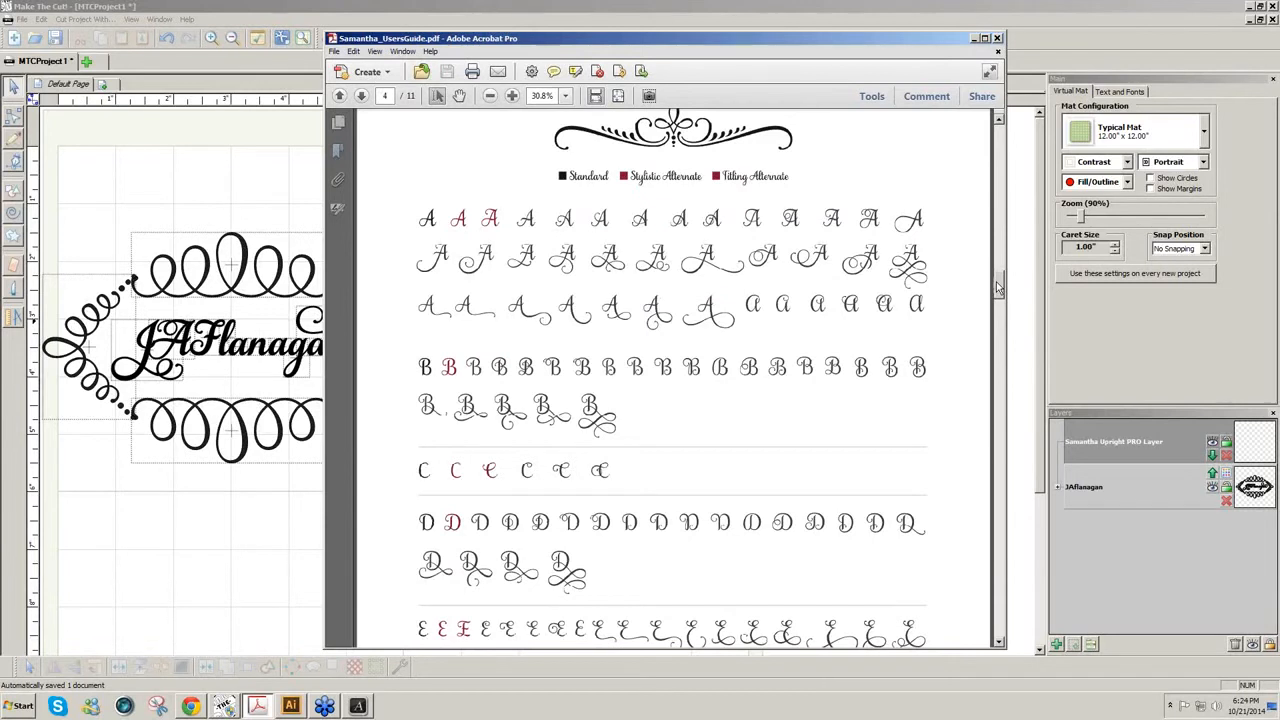
{"action": "scroll", "scroll_direction": "down", "scroll_amount": 3}
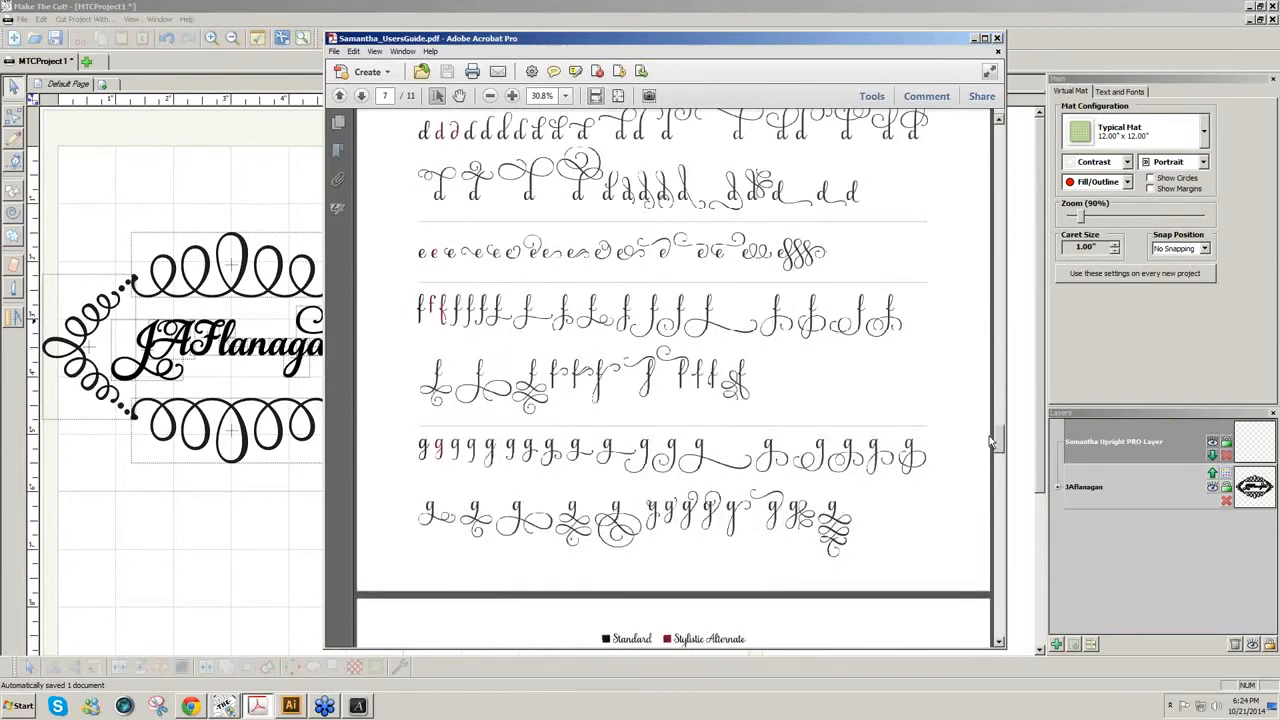
{"action": "scroll", "scroll_direction": "down", "scroll_amount": 3}
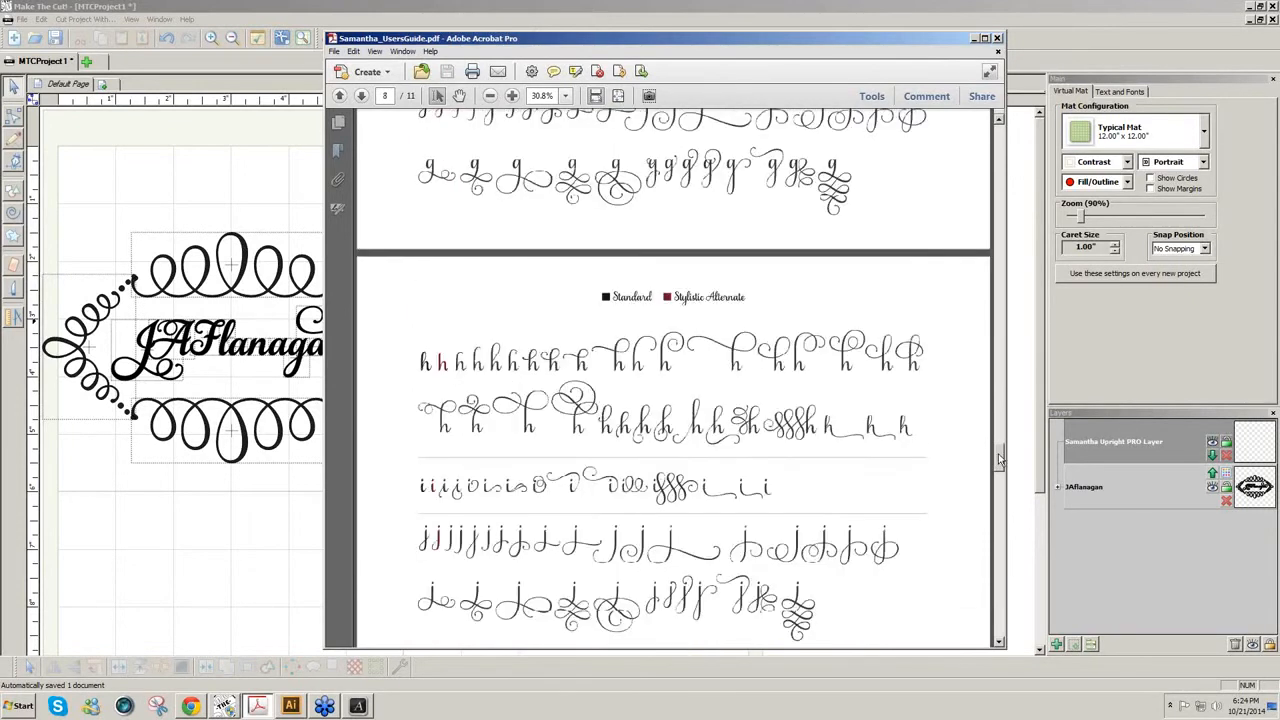
{"action": "scroll", "scroll_direction": "down", "scroll_amount": 3}
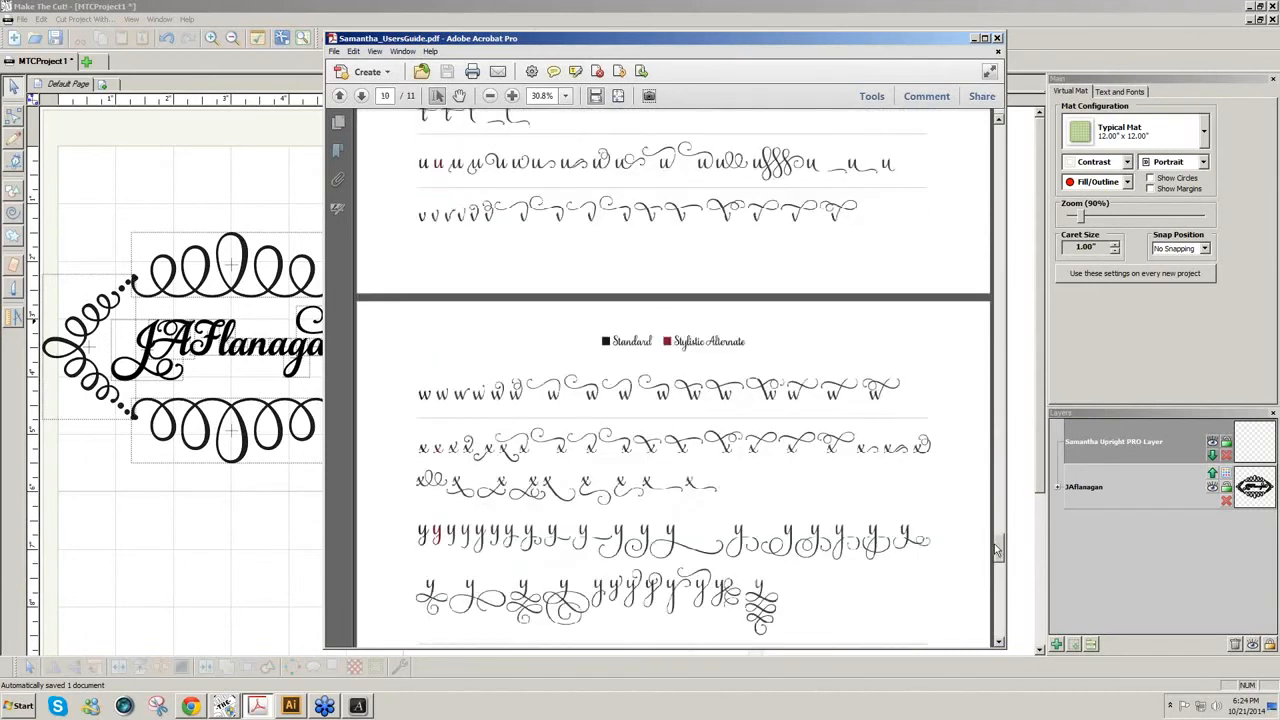
{"action": "scroll", "scroll_direction": "down", "scroll_amount": 3}
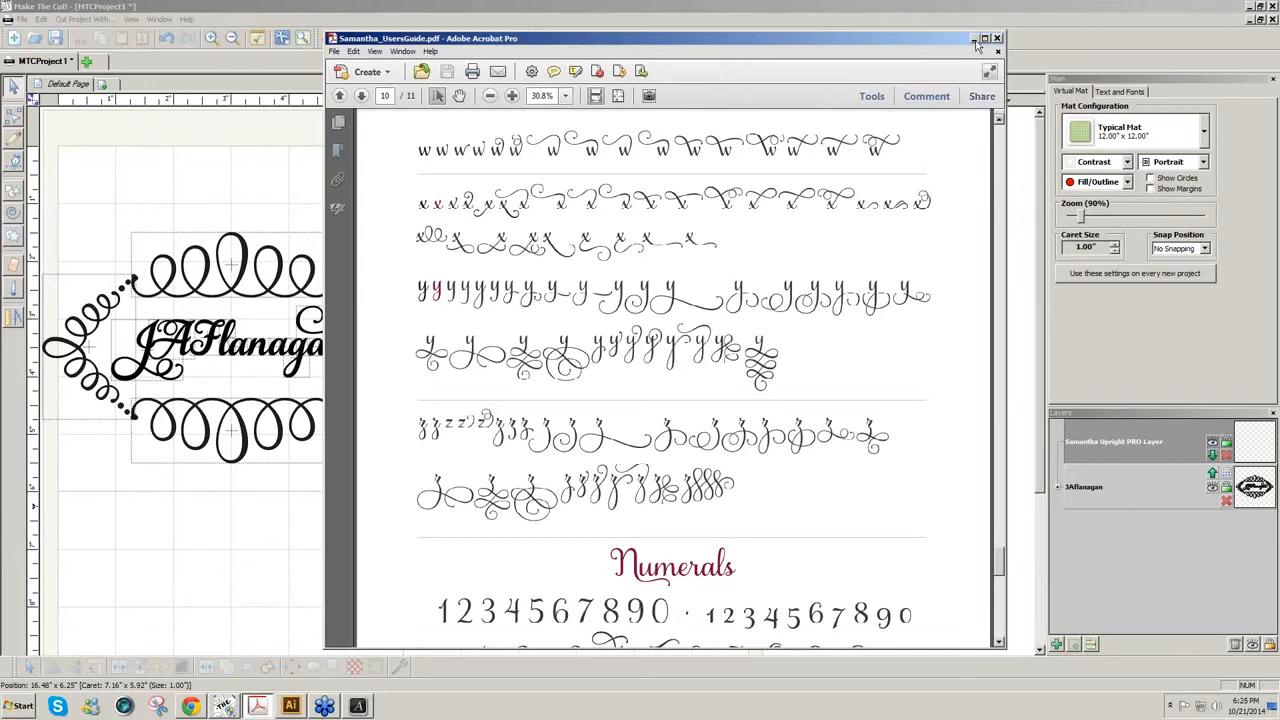
{"action": "left_click", "coordinate": [976, 38]}
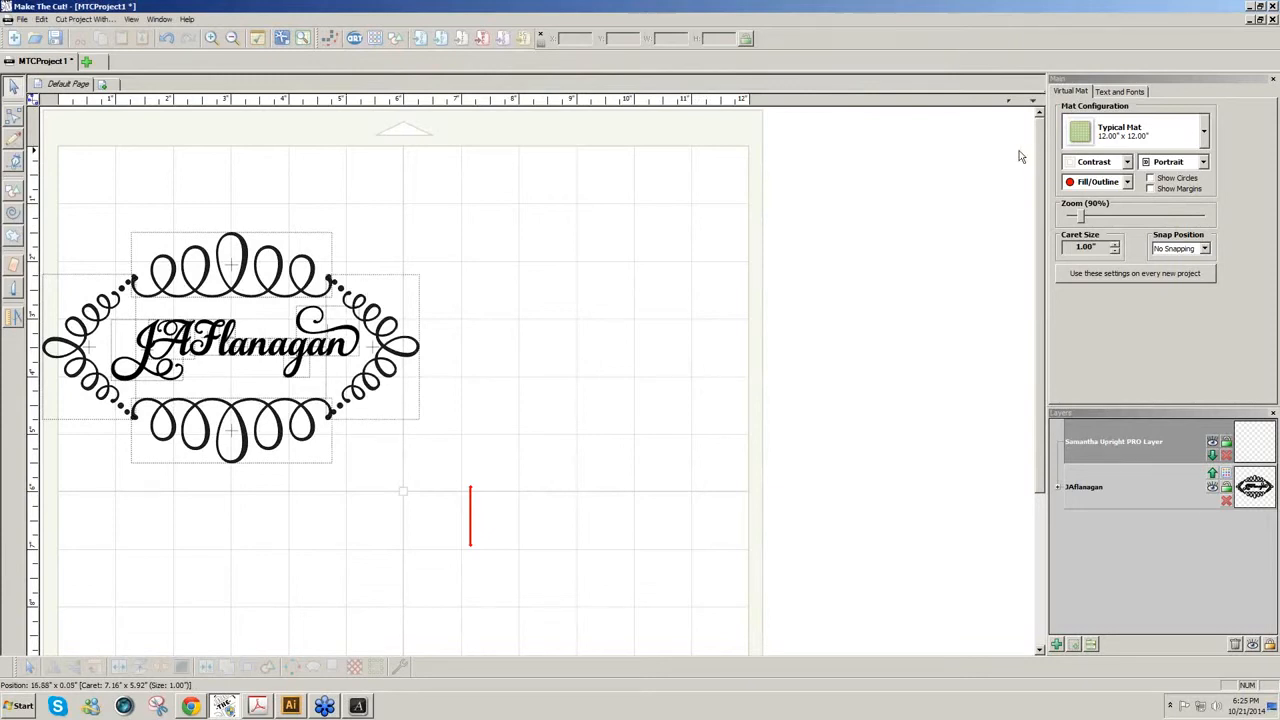
{"action": "mouse_move", "coordinate": [1010, 166]}
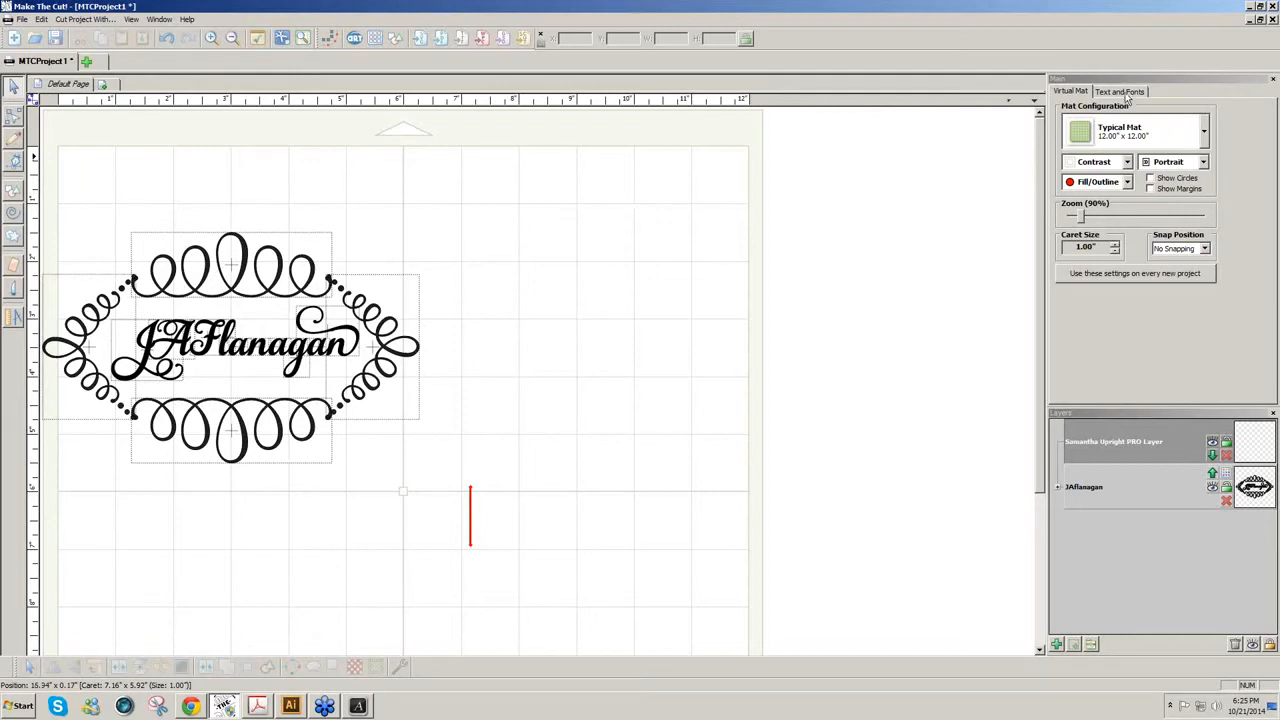
{"action": "mouse_move", "coordinate": [1128, 100]}
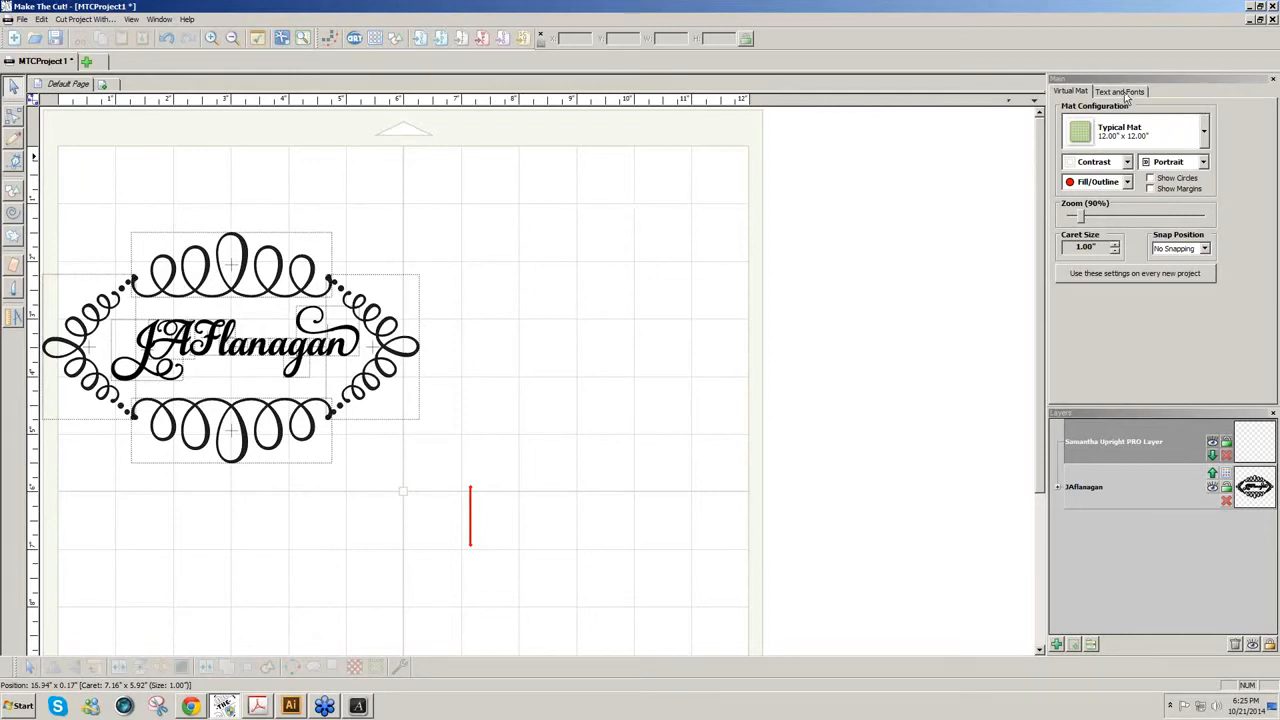
- Show the Text and Fonts panel with its ornament glyph previews and start a font import
{"action": "left_click", "coordinate": [1120, 92]}
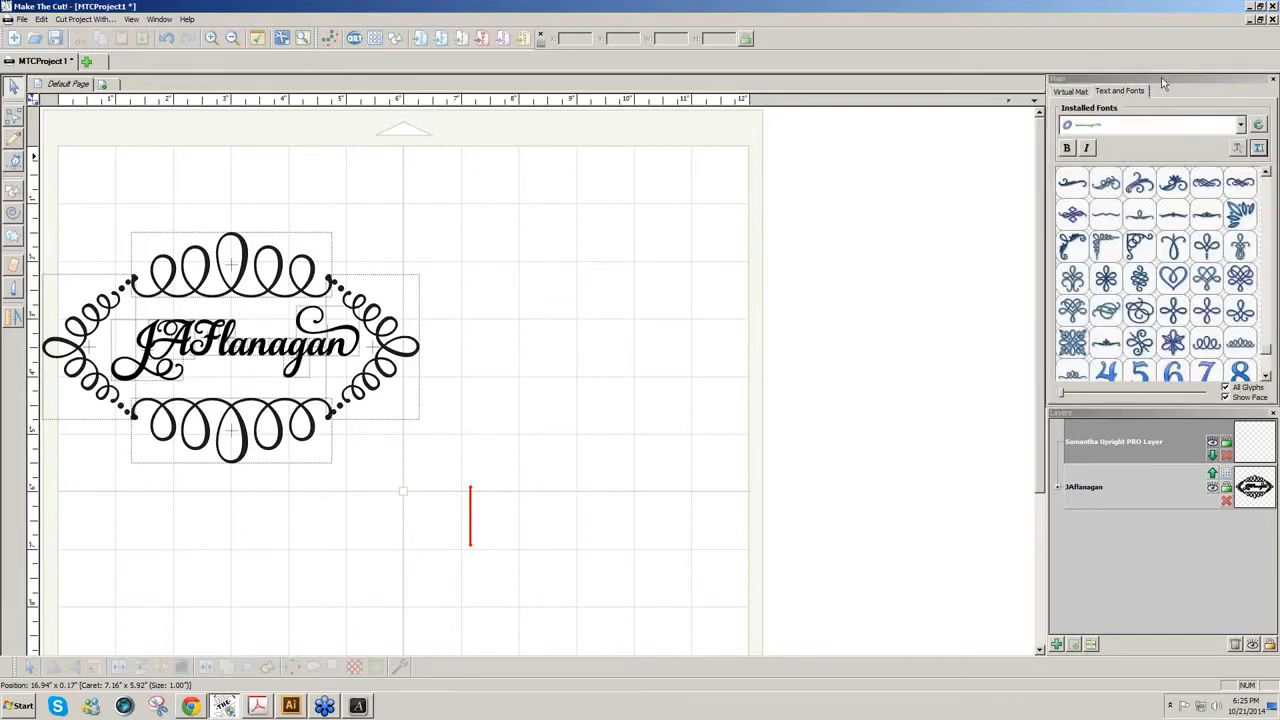
{"action": "mouse_move", "coordinate": [1240, 248]}
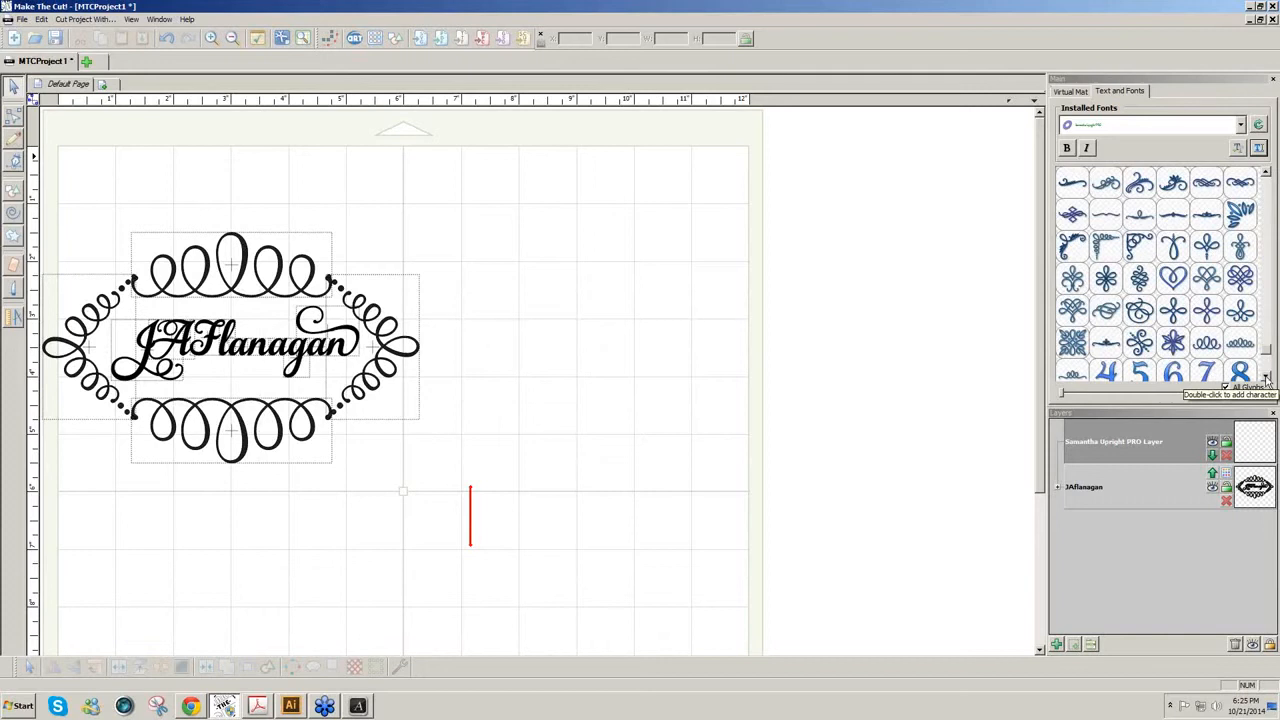
{"action": "mouse_move", "coordinate": [1038, 372]}
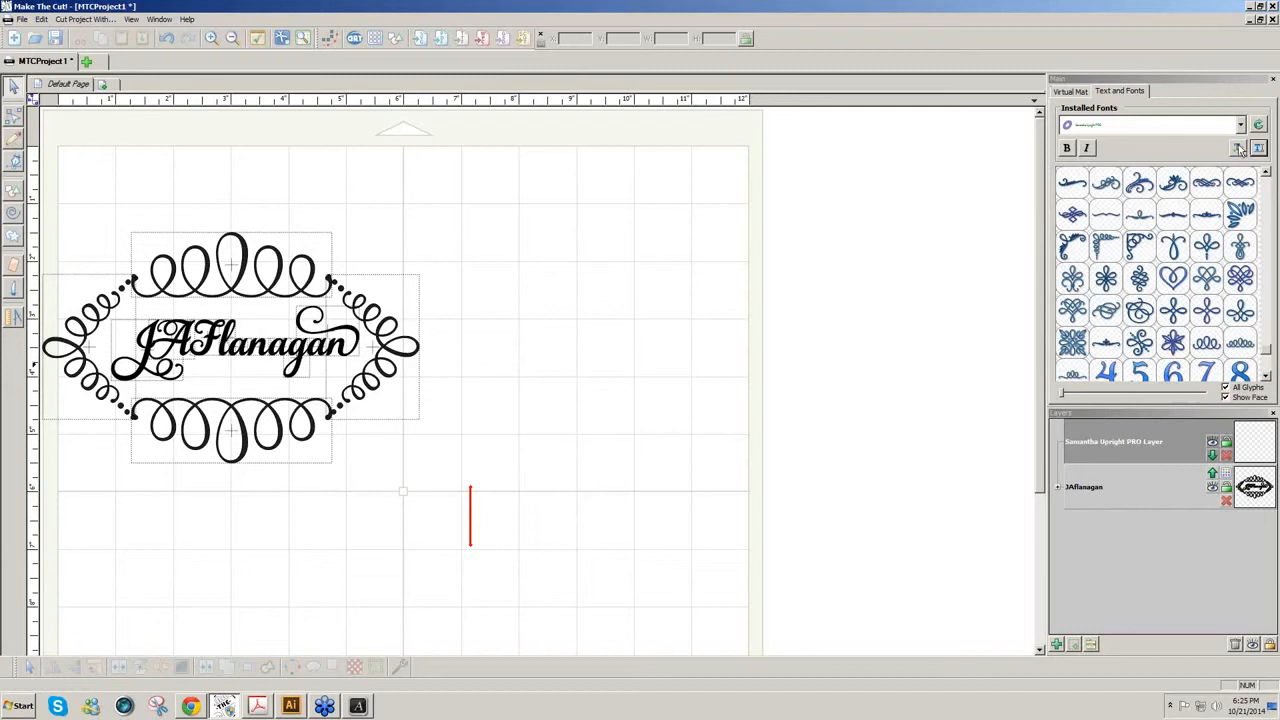
{"action": "mouse_move", "coordinate": [1240, 148]}
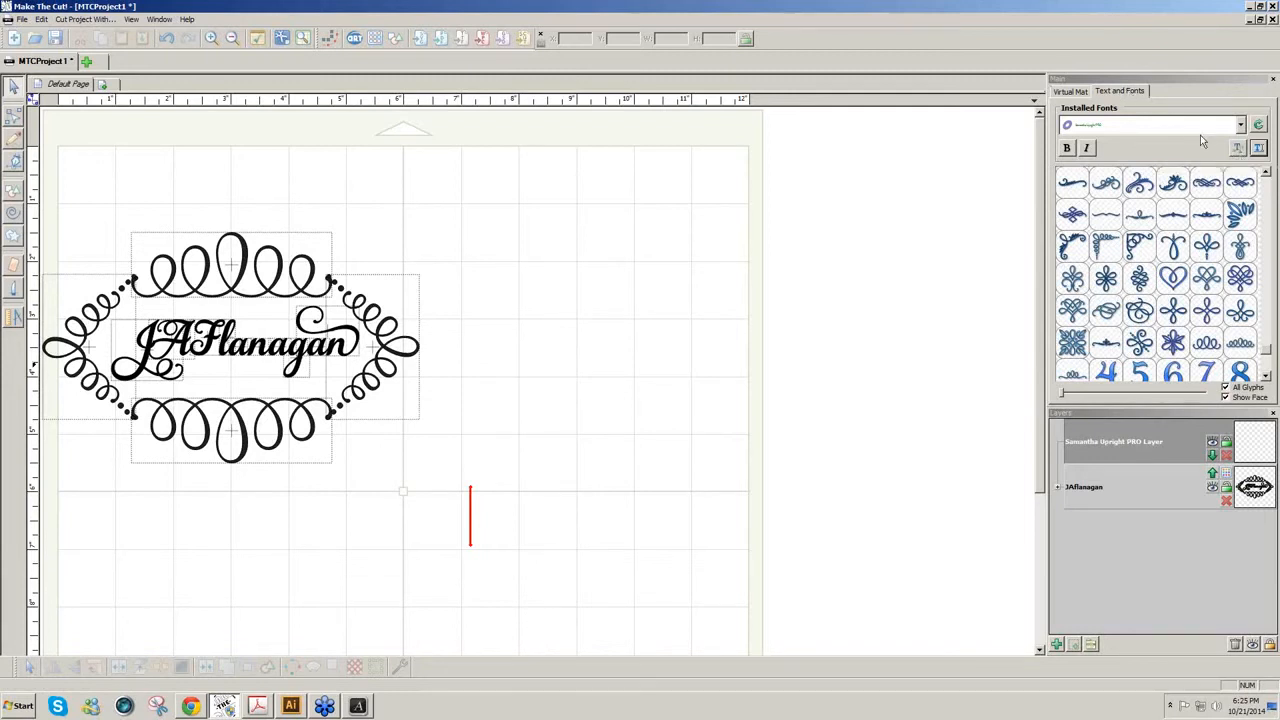
{"action": "mouse_move", "coordinate": [1188, 124]}
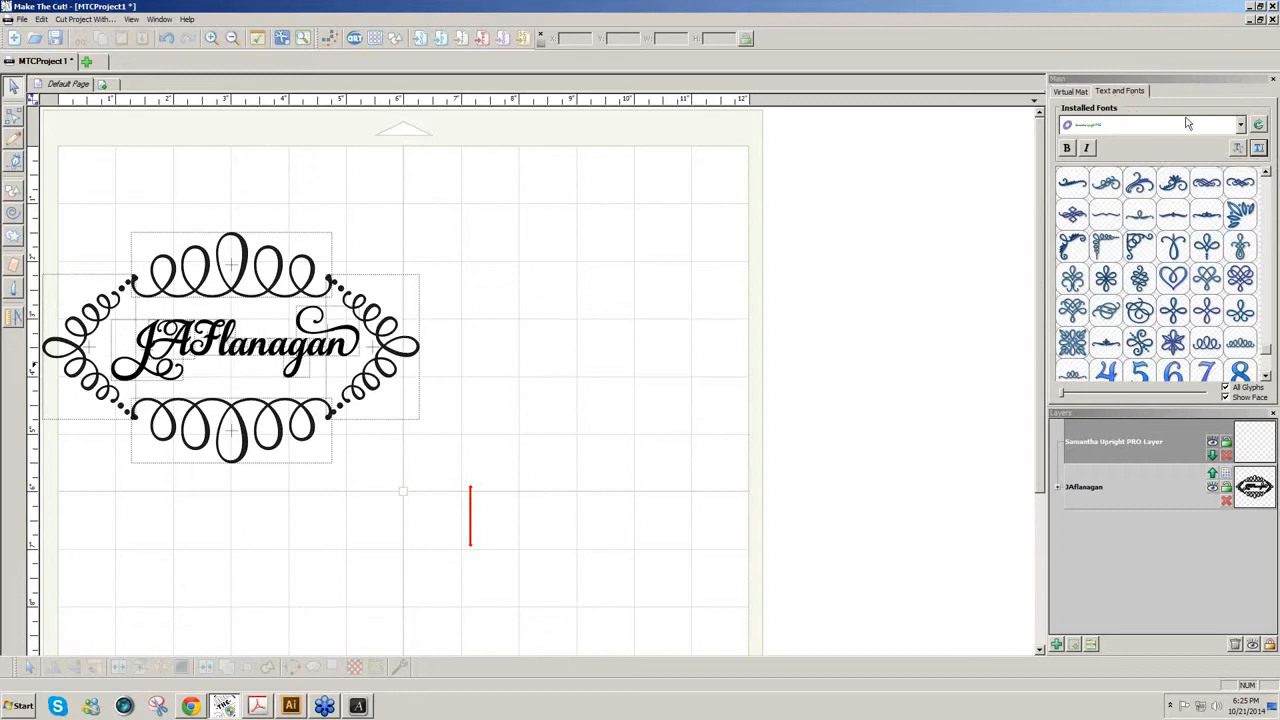
{"action": "left_click", "coordinate": [1236, 148]}
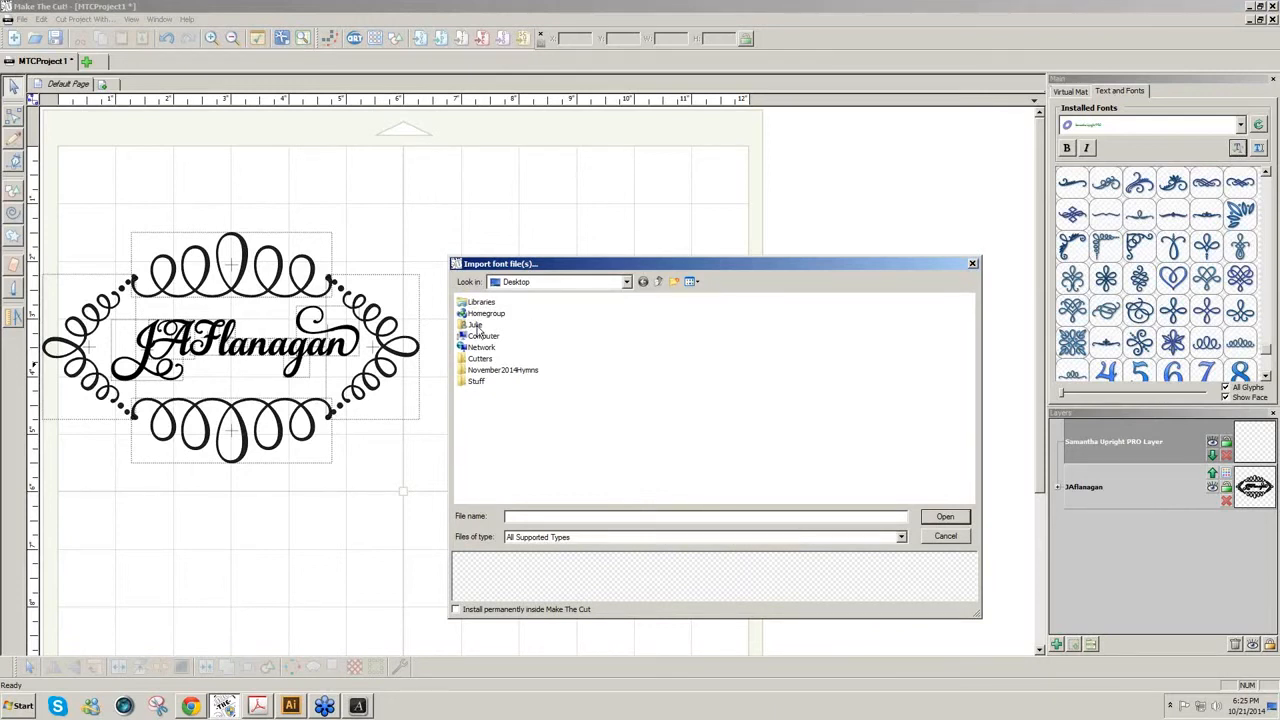
- Navigate through My Fonts and the Fancy Script folder into the Samantha Script Family folder
{"action": "left_click", "coordinate": [476, 324]}
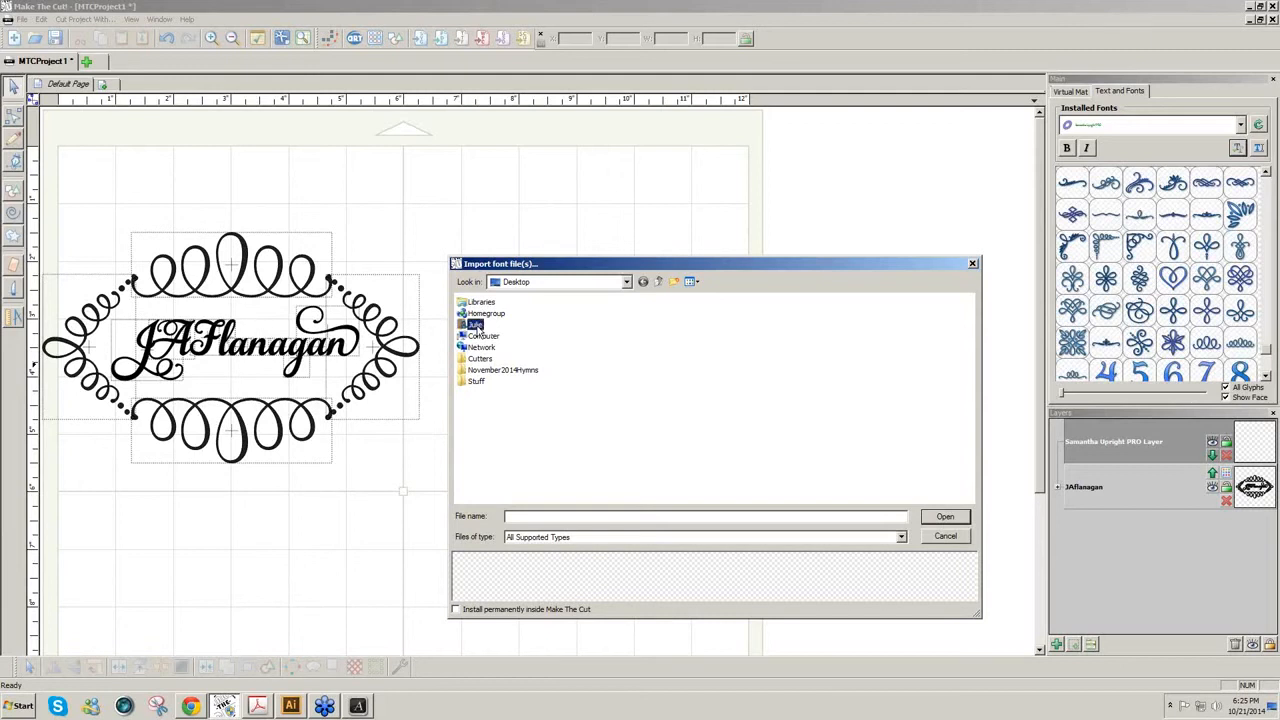
{"action": "double_click", "coordinate": [476, 324]}
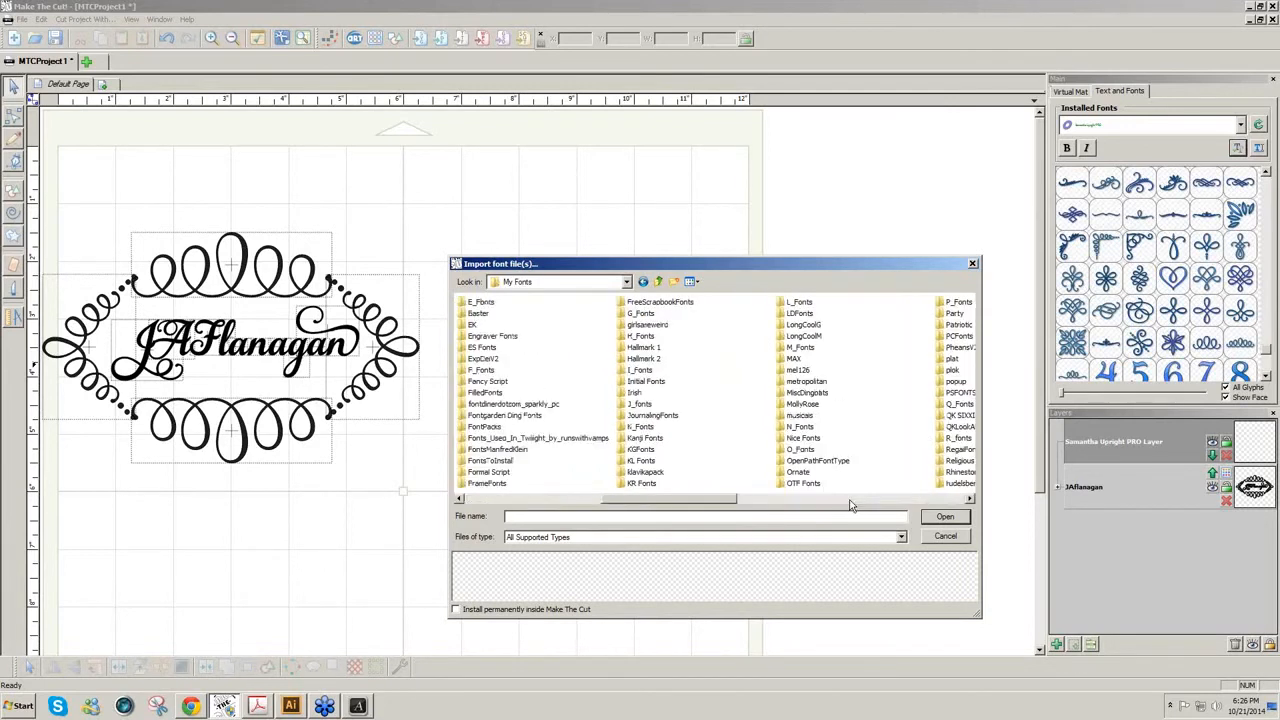
{"action": "left_click", "coordinate": [488, 380]}
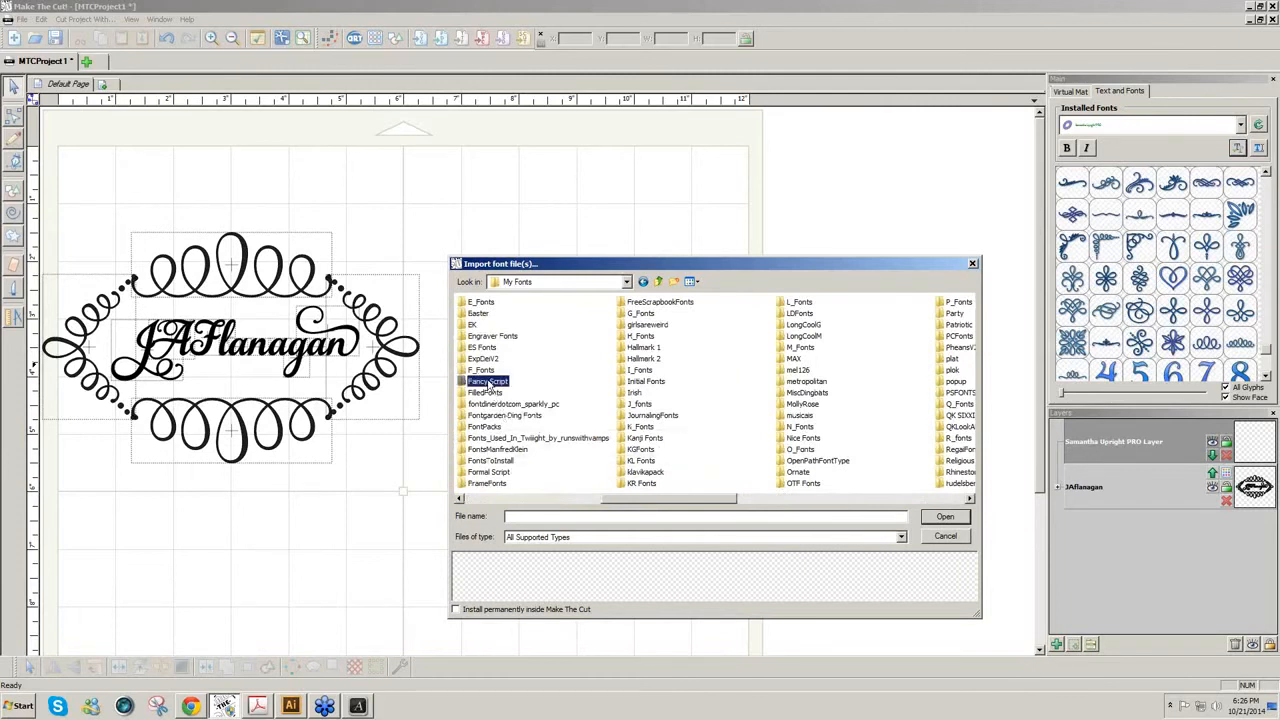
{"action": "double_click", "coordinate": [488, 380]}
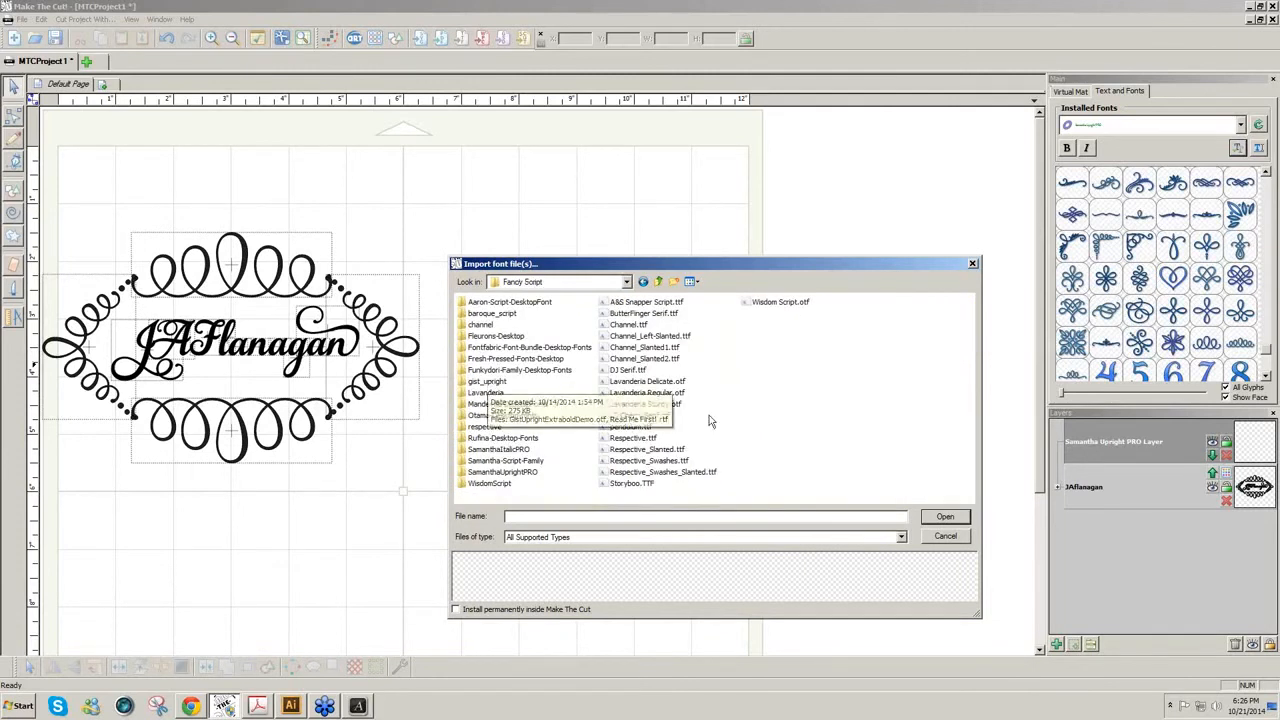
{"action": "mouse_move", "coordinate": [530, 378]}
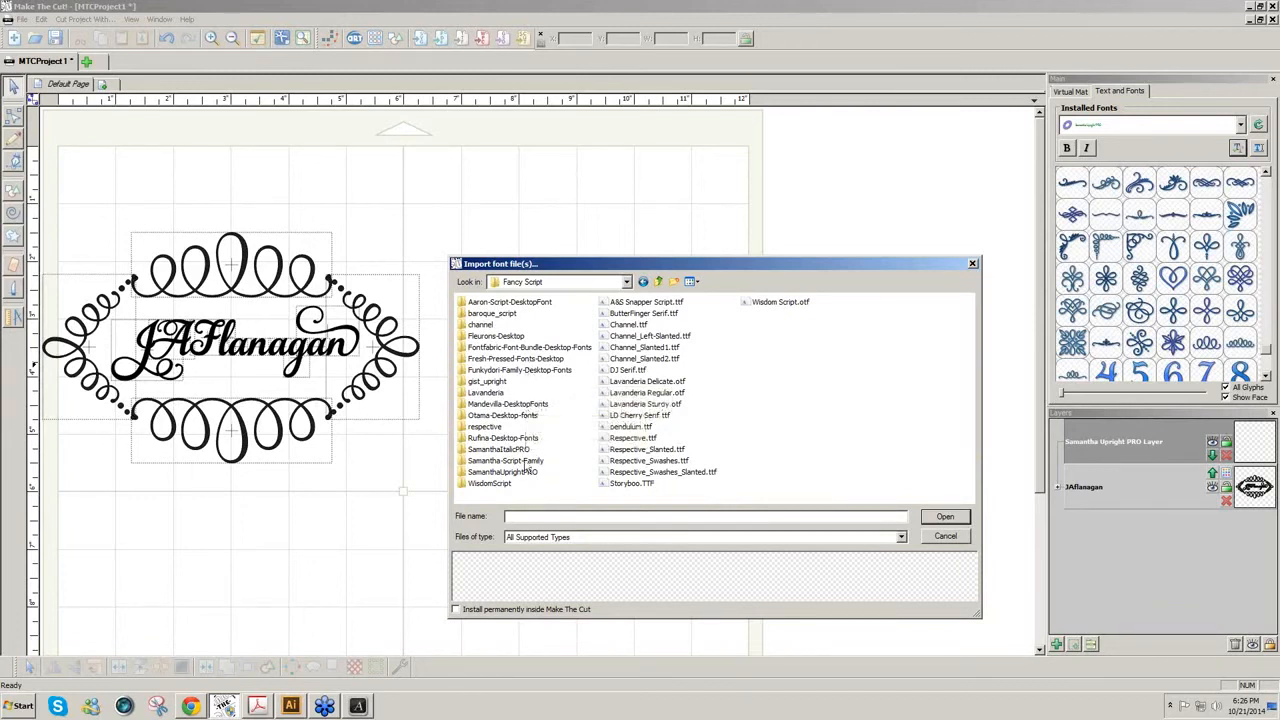
{"action": "double_click", "coordinate": [504, 460]}
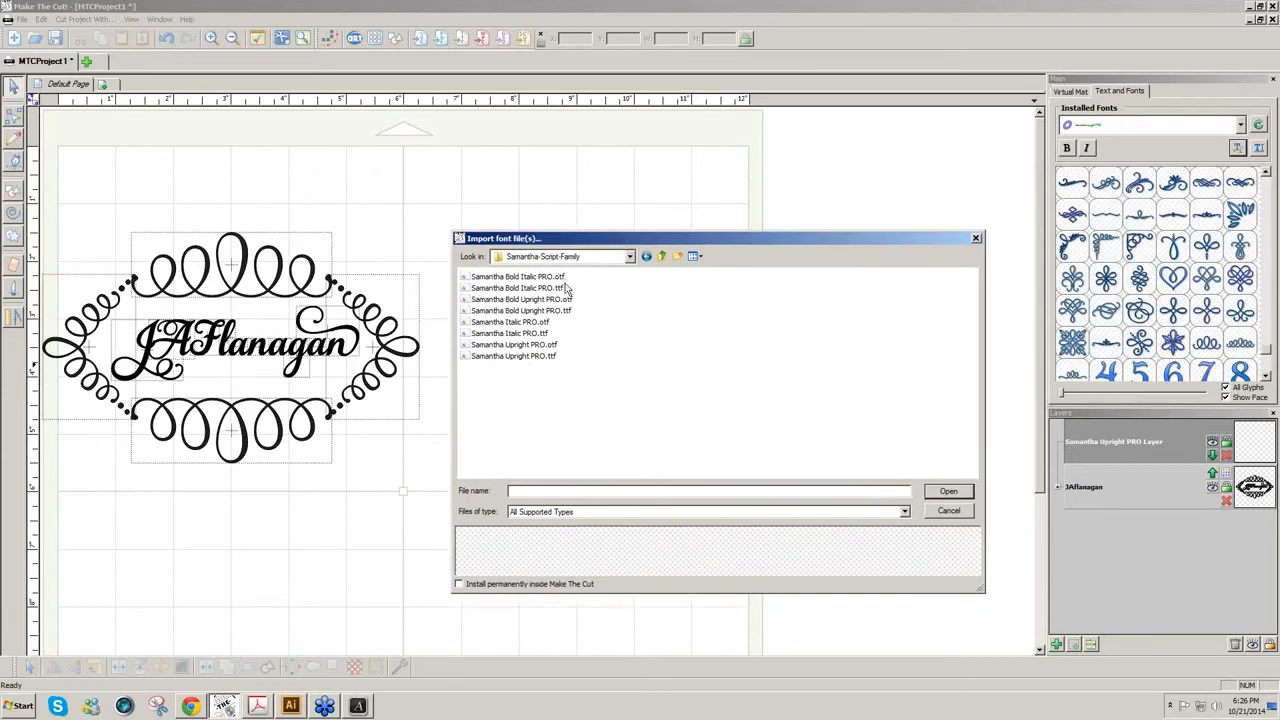
{"action": "mouse_move", "coordinate": [568, 288]}
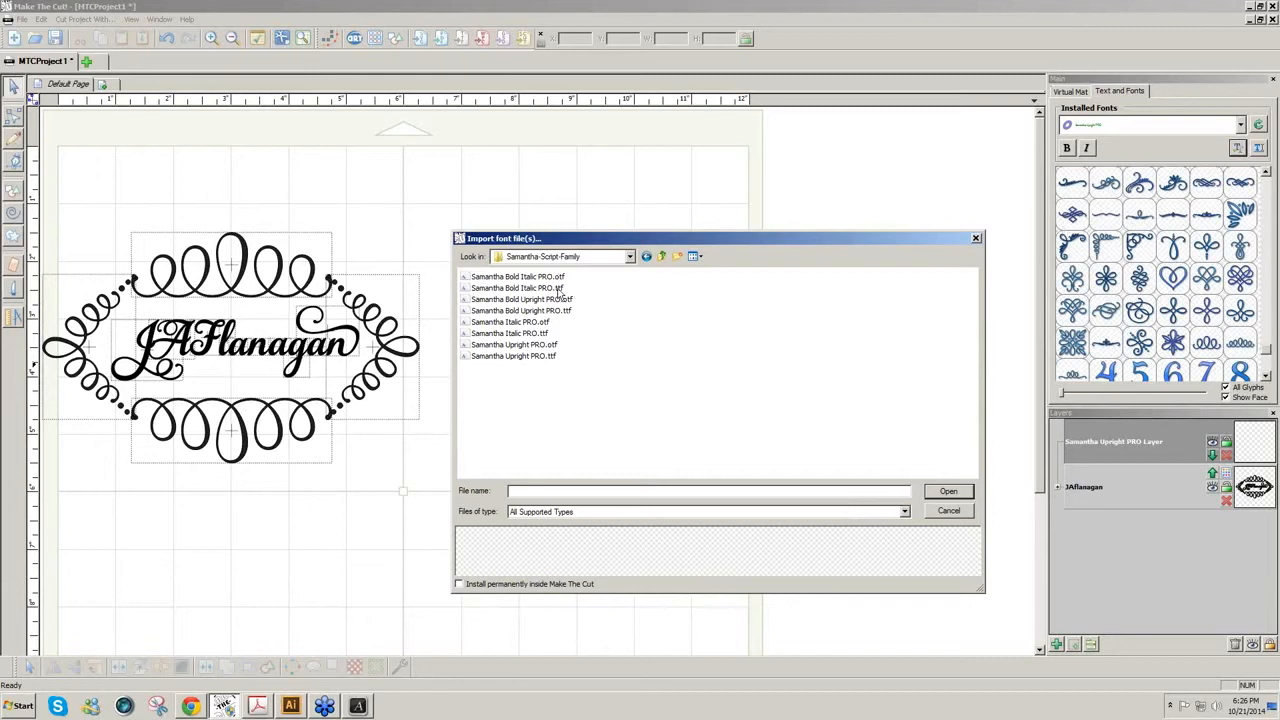
- Select the Samantha Italic, Upright, Bold Italic and Bold Upright PRO files and install them permanently
{"action": "left_click", "coordinate": [516, 276]}
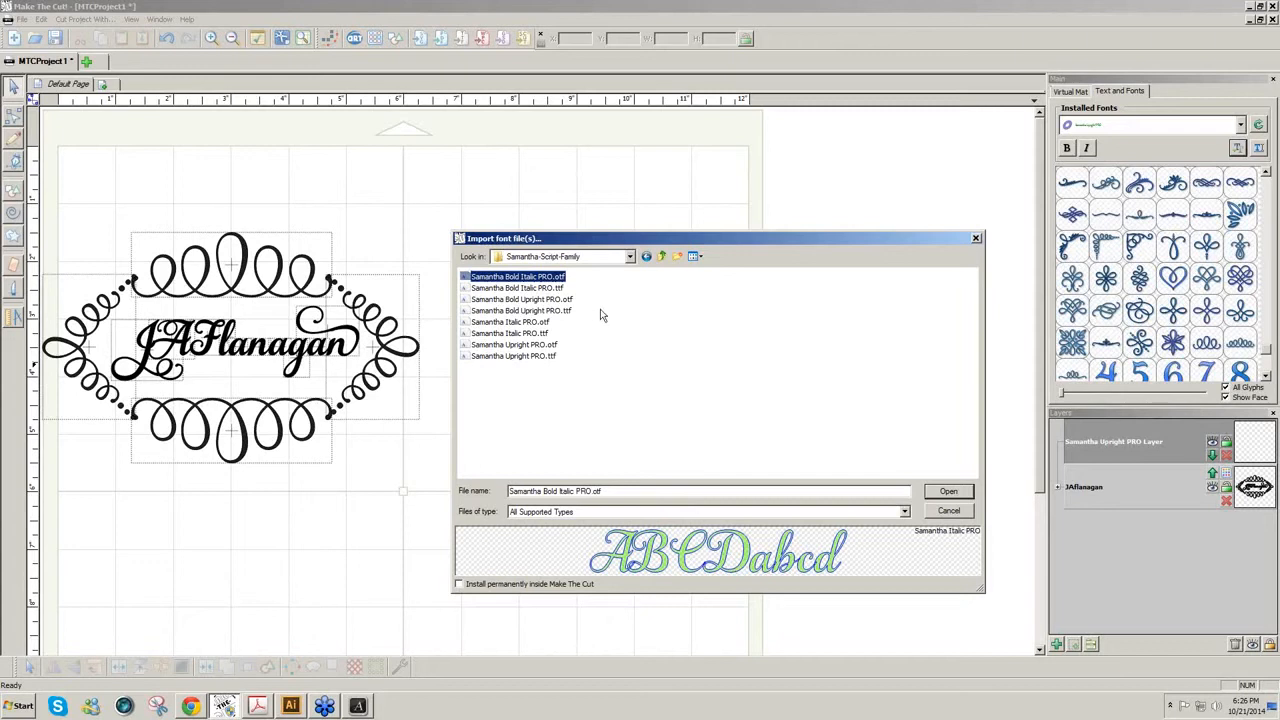
{"action": "mouse_move", "coordinate": [556, 308]}
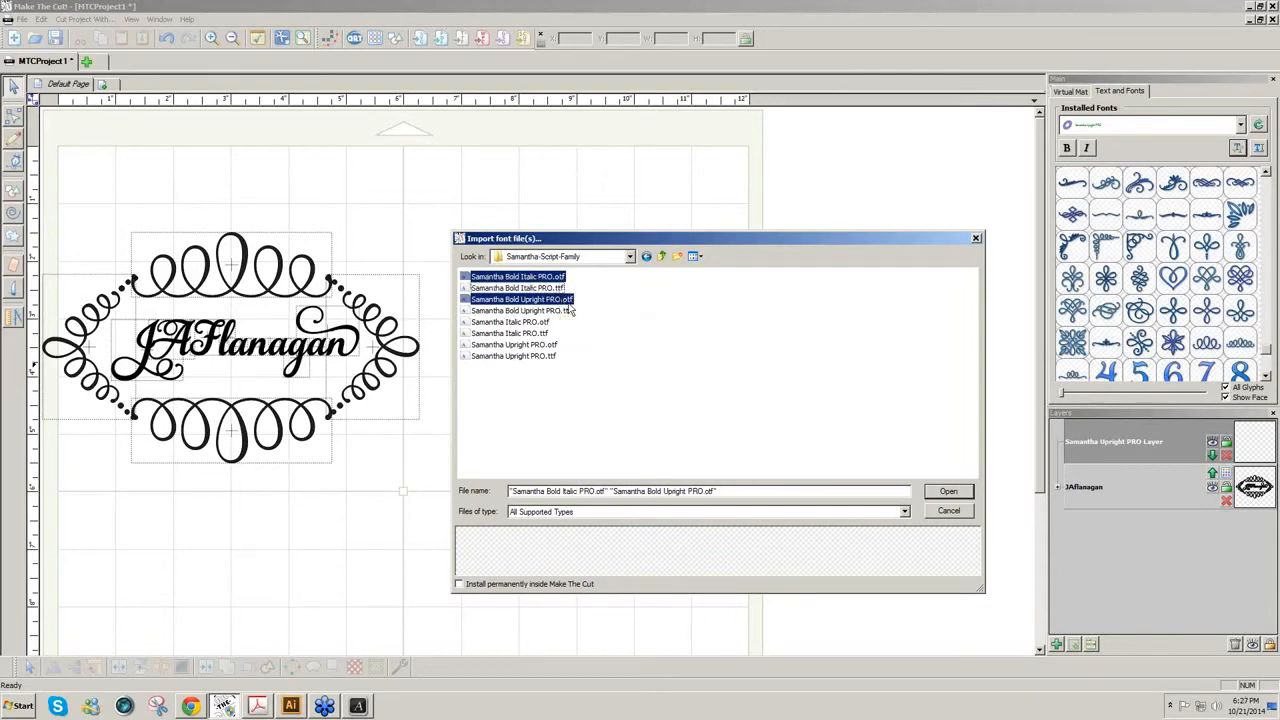
{"action": "mouse_move", "coordinate": [570, 310]}
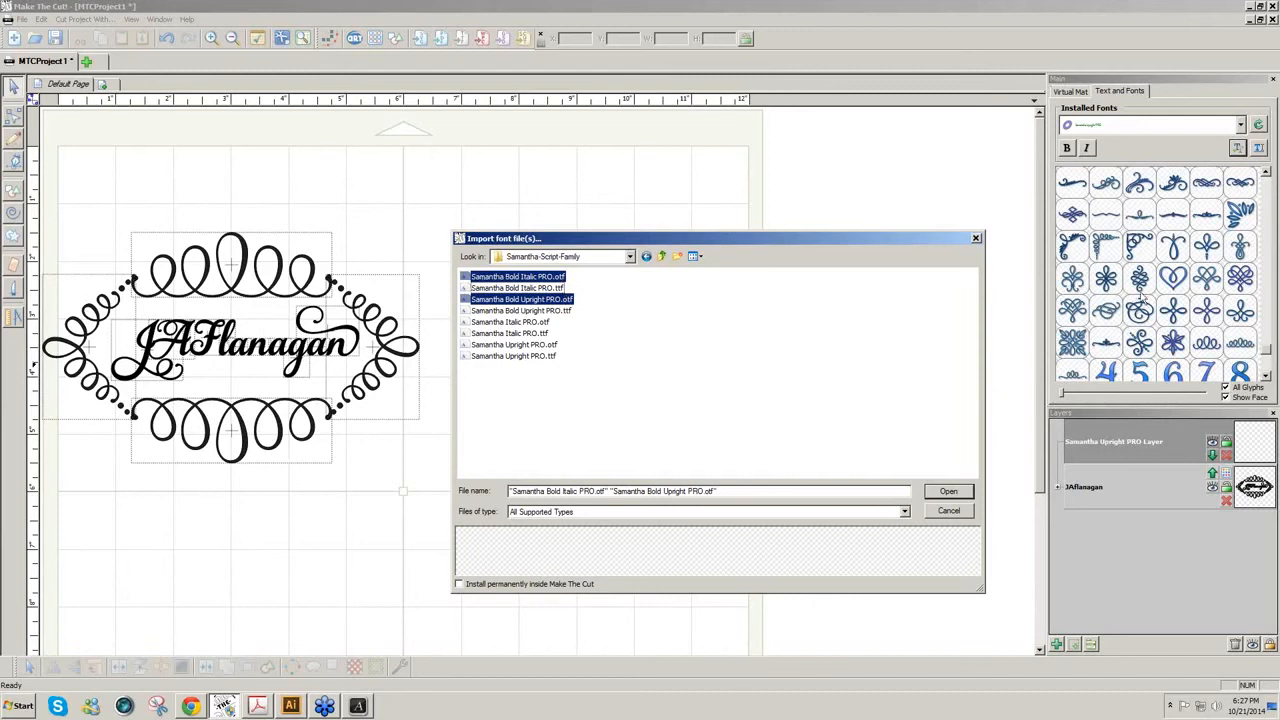
{"action": "mouse_move", "coordinate": [556, 320]}
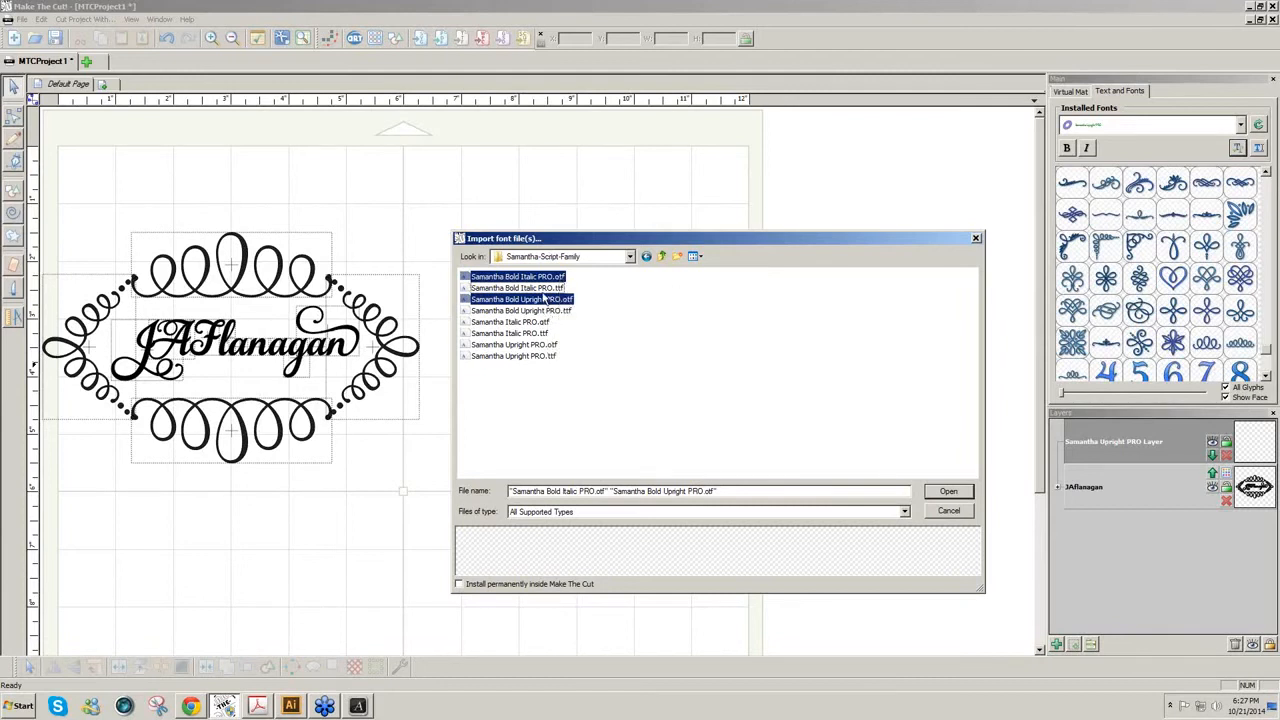
{"action": "mouse_move", "coordinate": [548, 332]}
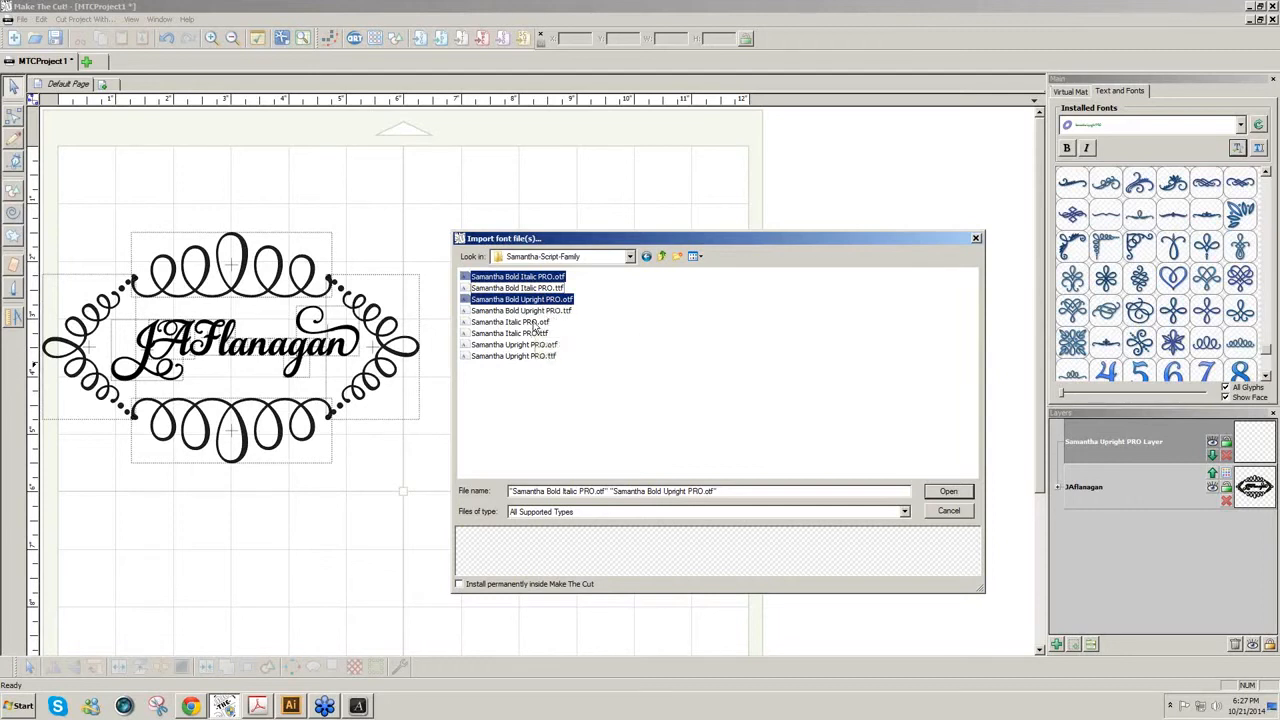
{"action": "left_click", "coordinate": [510, 320]}
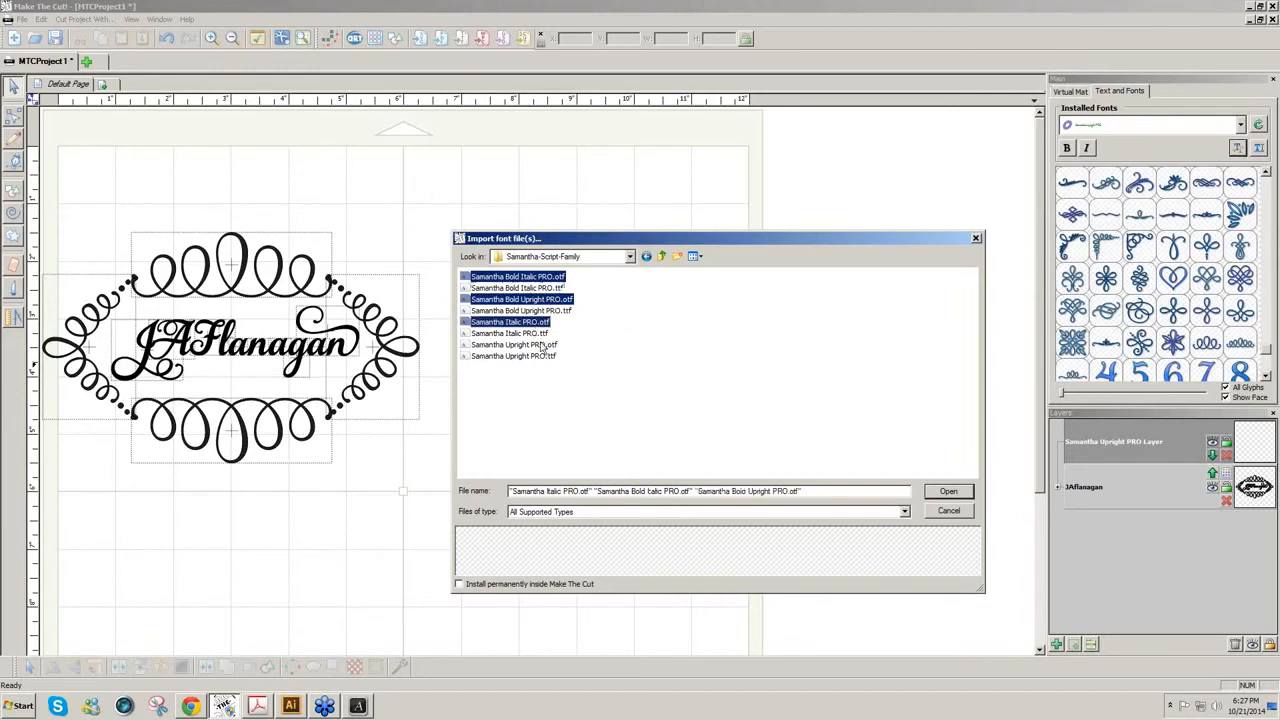
{"action": "left_click", "coordinate": [512, 344]}
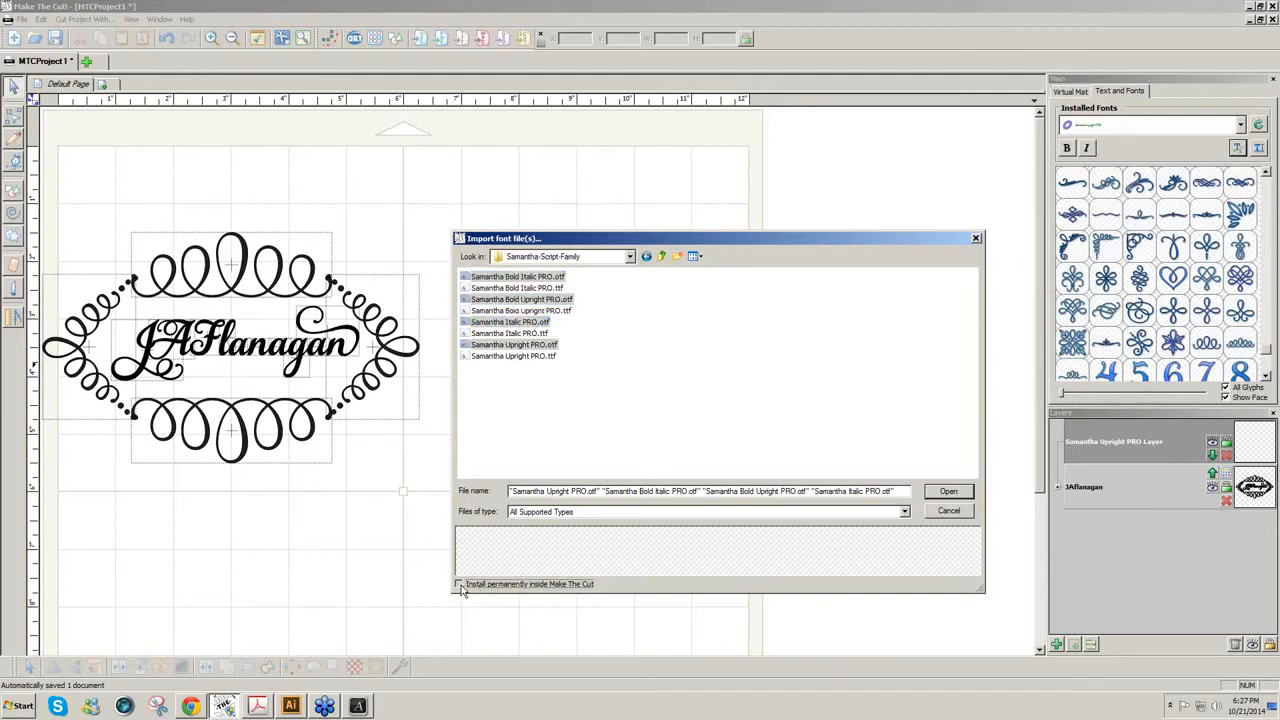
{"action": "left_click", "coordinate": [460, 584]}
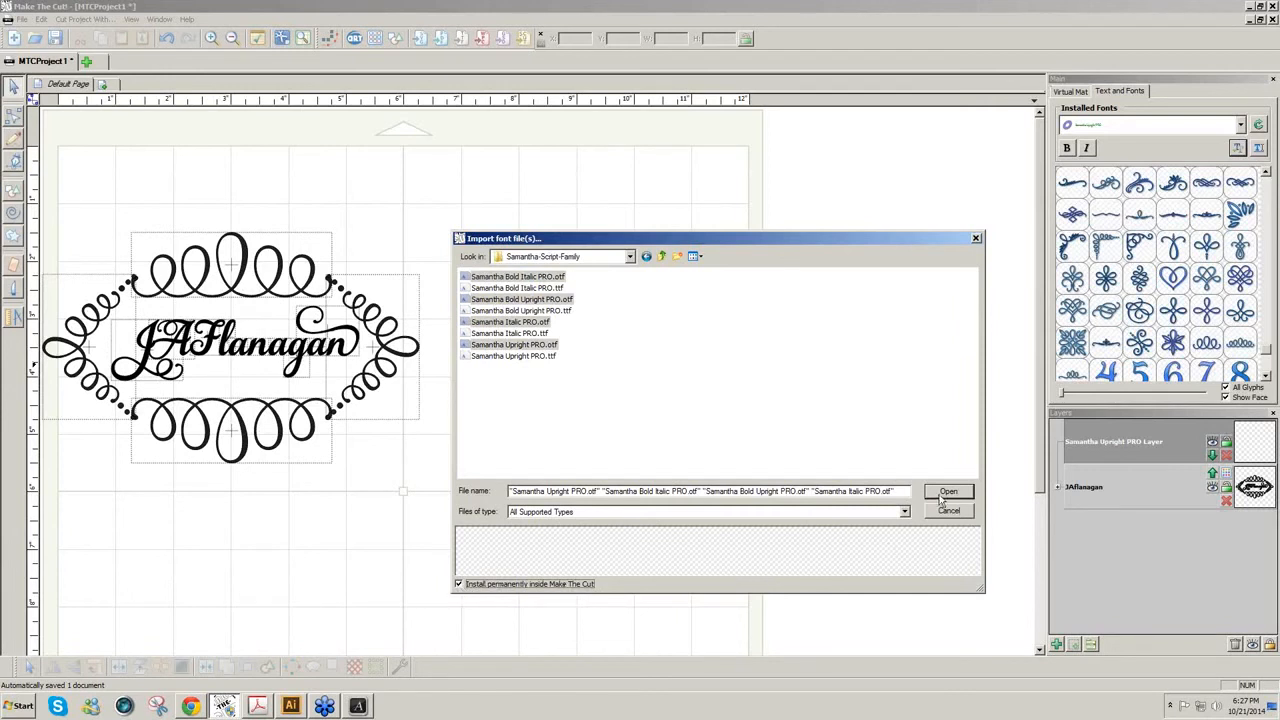
{"action": "left_click", "coordinate": [948, 492]}
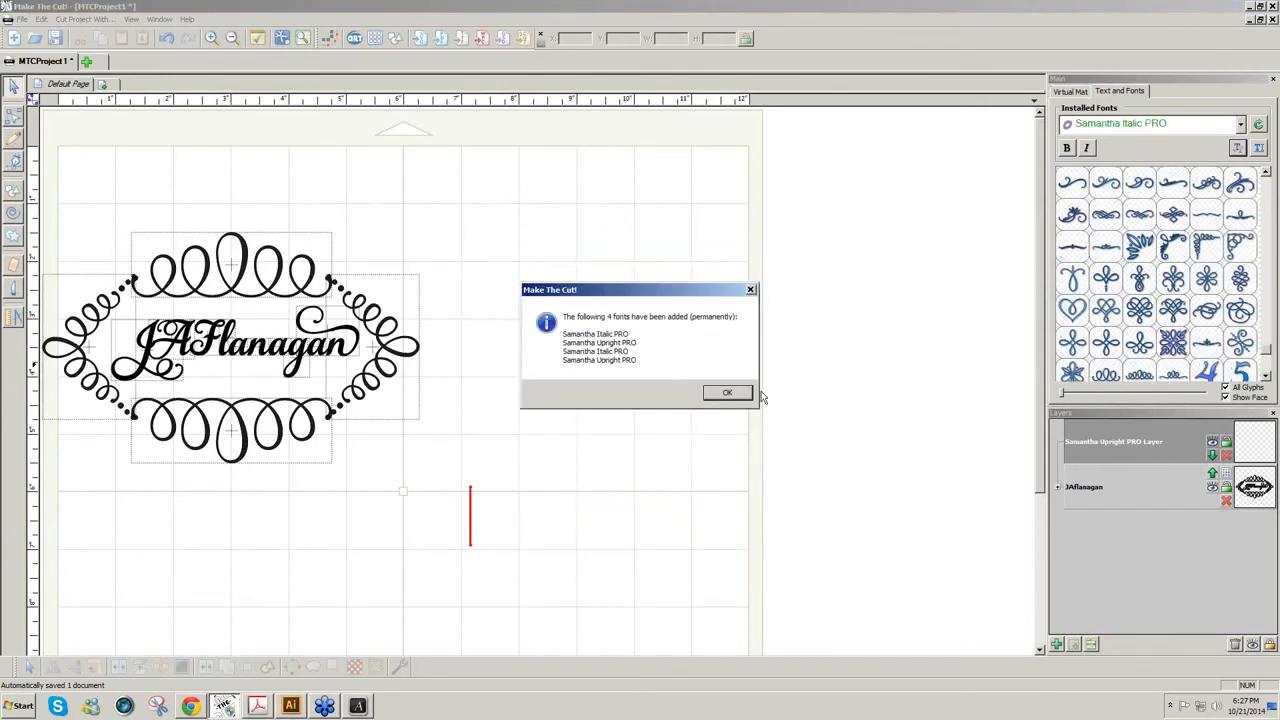
- Dismiss the fonts-added notice and choose another font from the Installed Fonts list for the glyph panel
{"action": "left_click", "coordinate": [726, 392]}
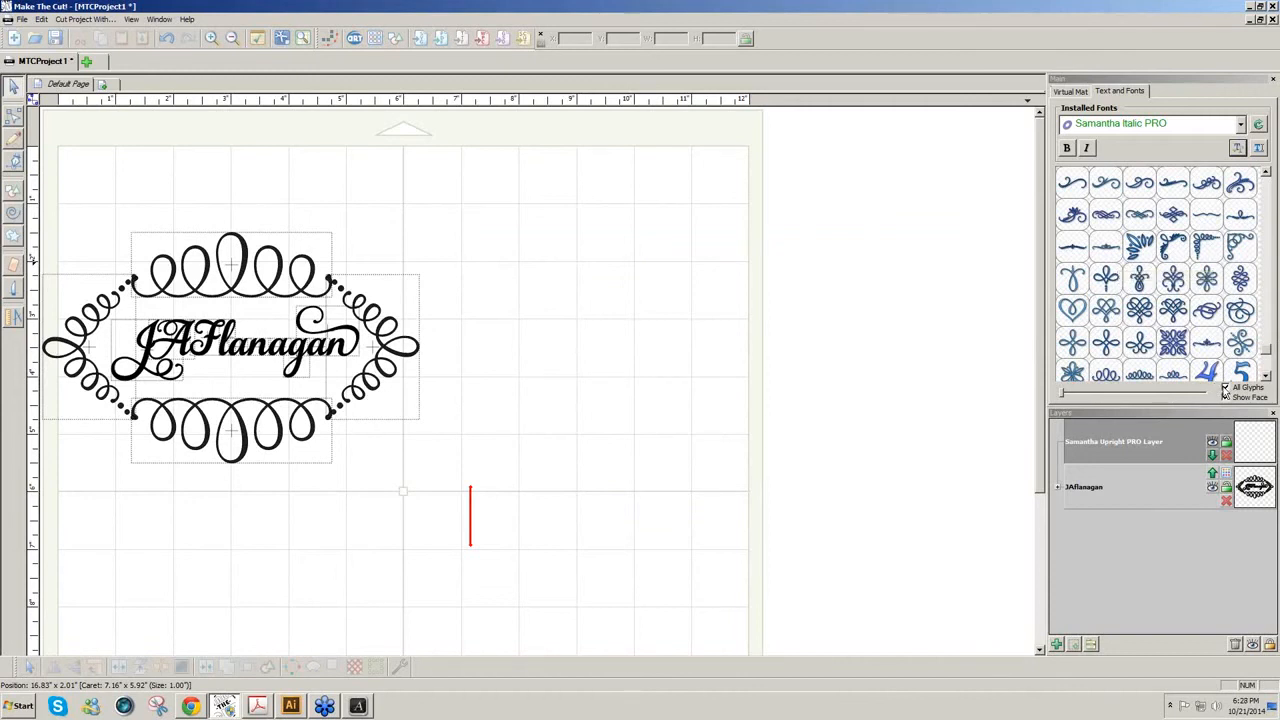
{"action": "mouse_move", "coordinate": [1208, 232]}
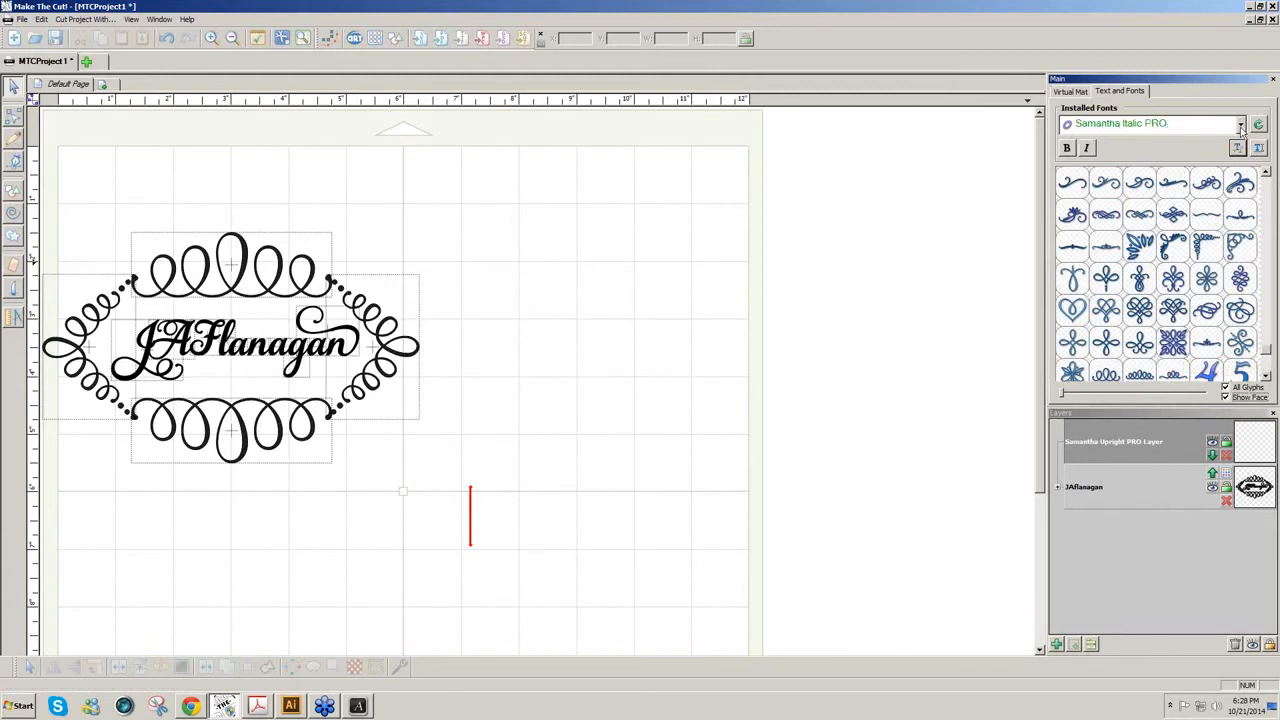
{"action": "left_click", "coordinate": [1240, 124]}
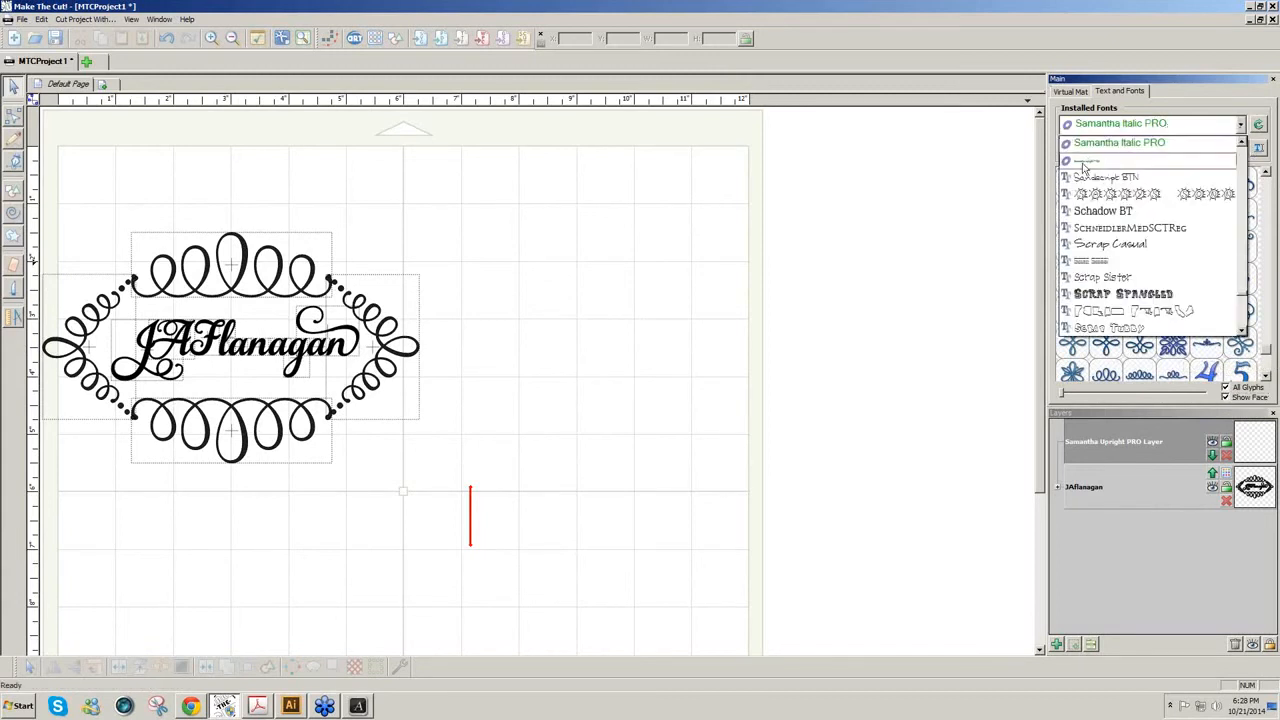
{"action": "left_click", "coordinate": [1088, 160]}
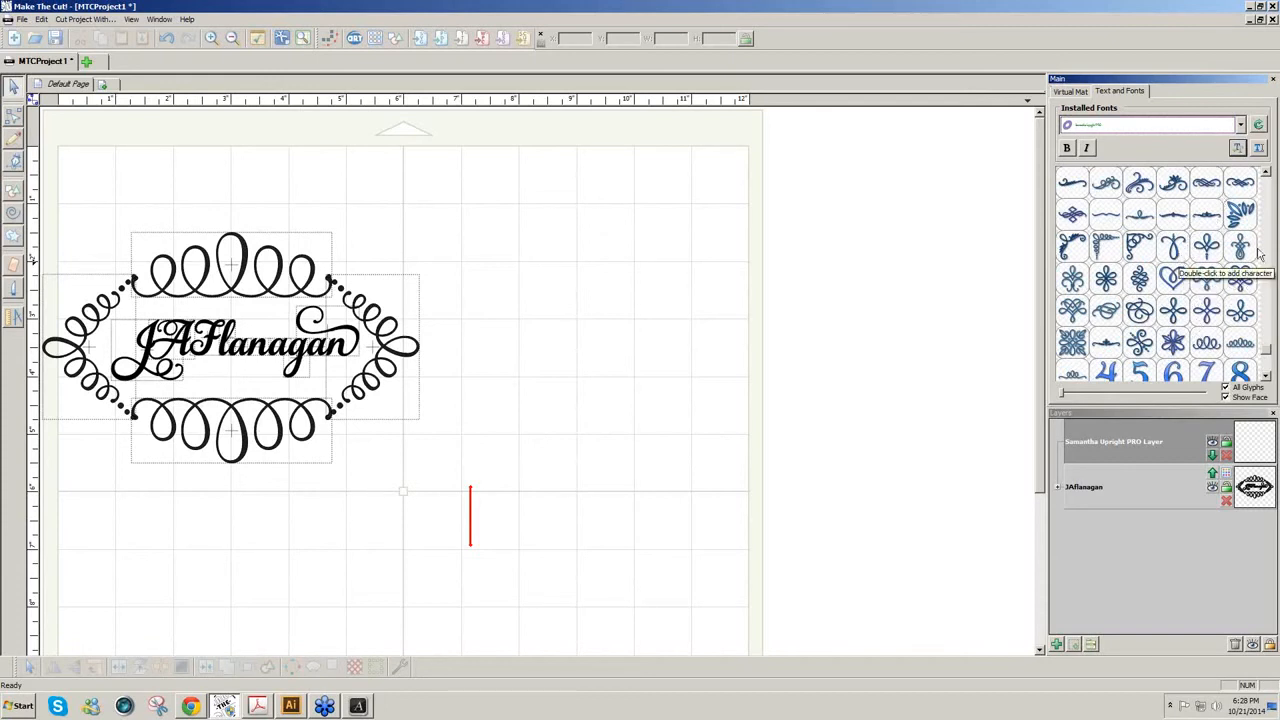
{"action": "mouse_move", "coordinate": [1264, 352]}
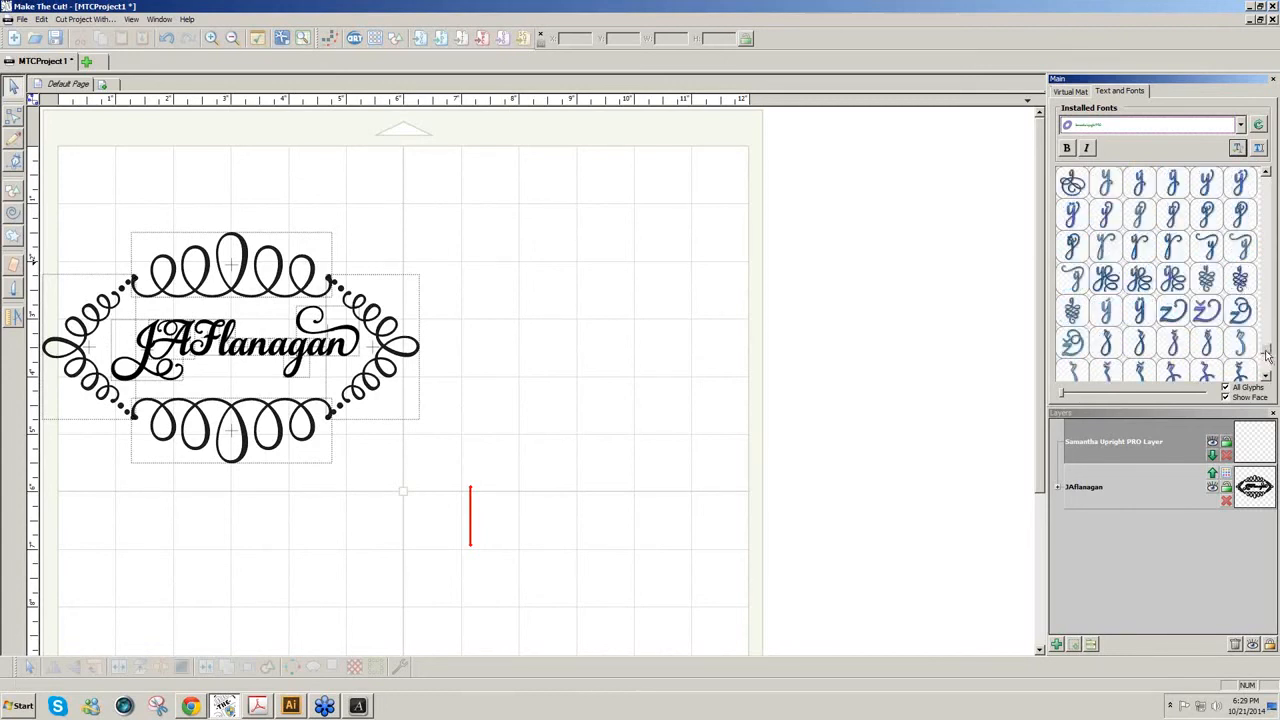
{"action": "scroll", "scroll_direction": "down", "scroll_amount": 3}
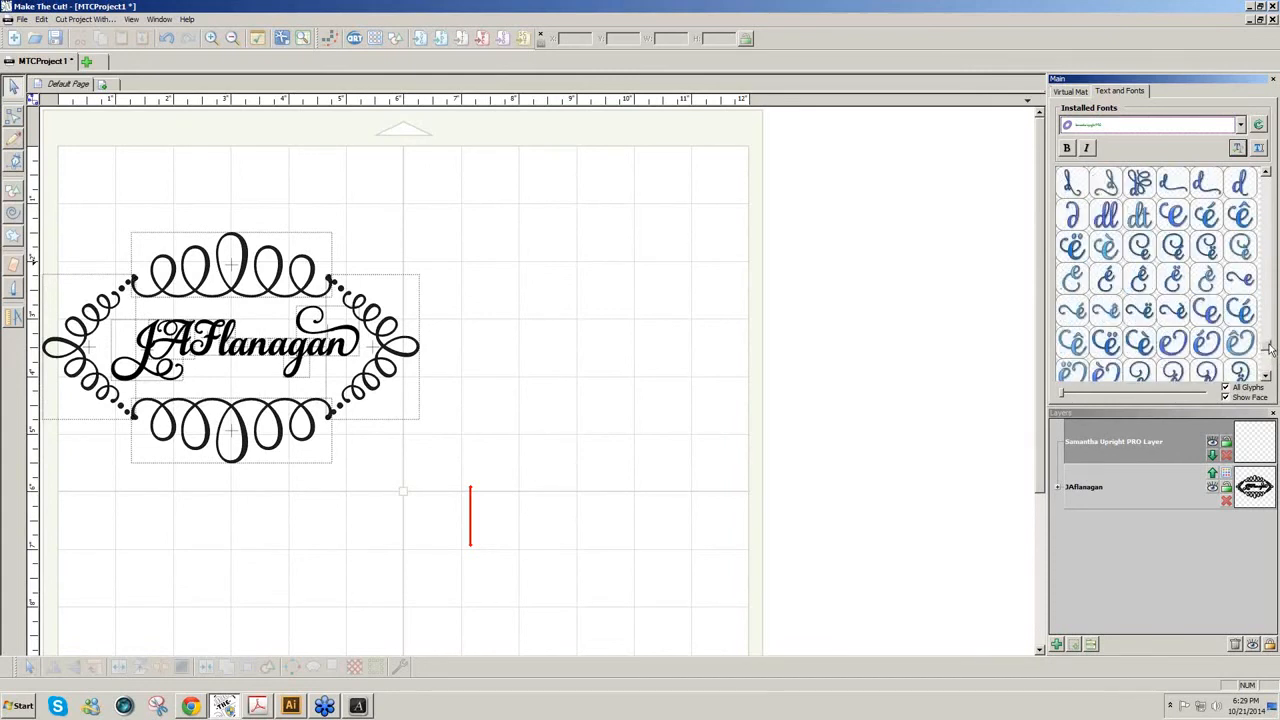
{"action": "scroll", "scroll_direction": "down", "scroll_amount": 3}
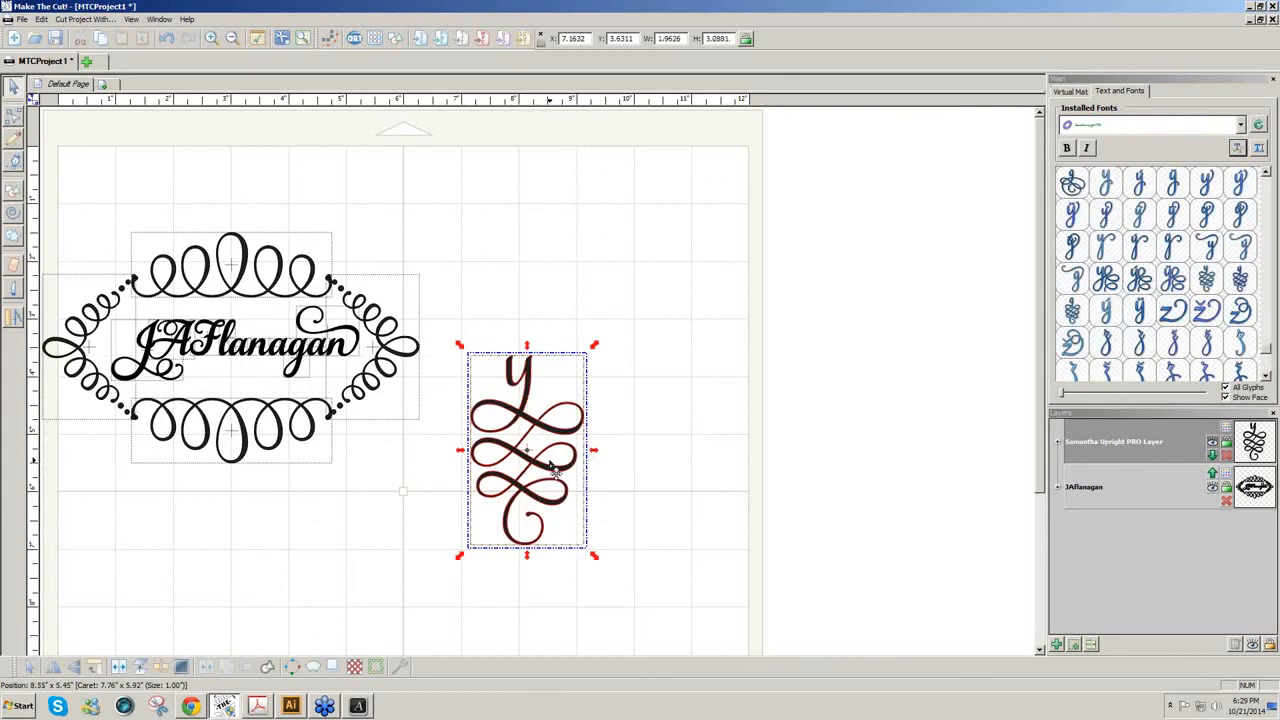
{"action": "left_click_drag", "start_coordinate": [528, 450], "coordinate": [610, 370]}
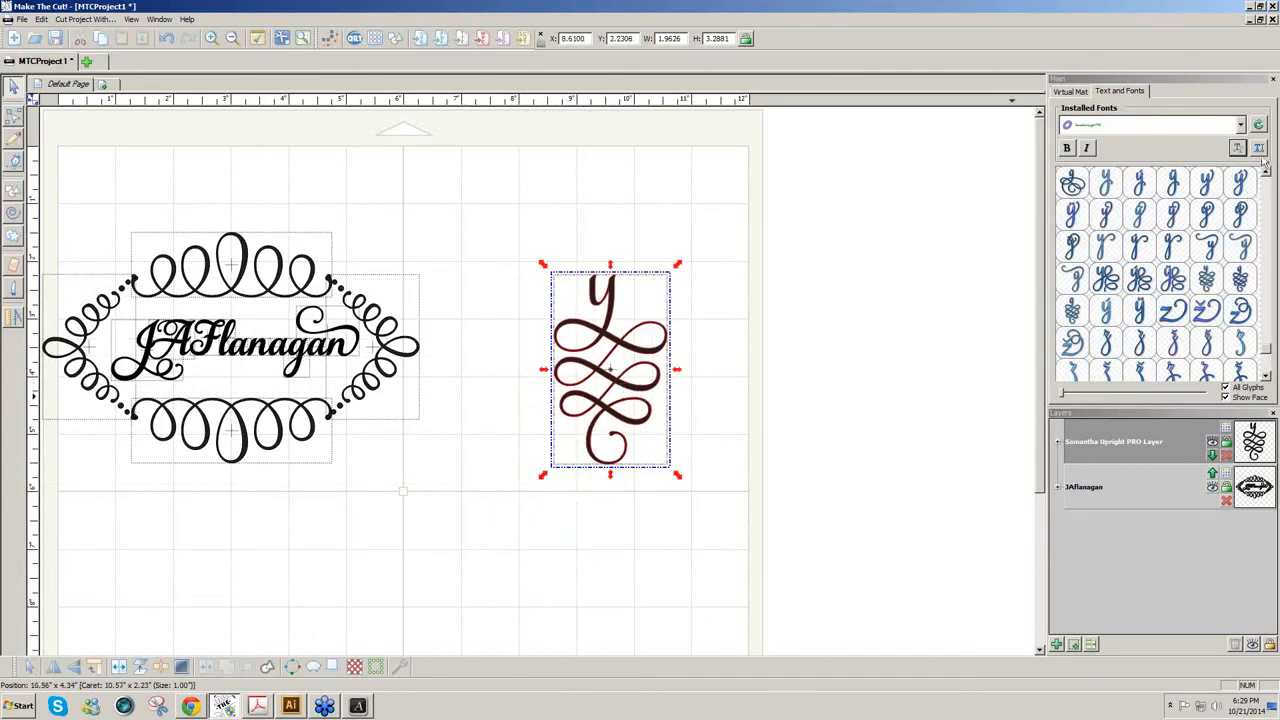
- Add a script-font text group reading 'It is a beautiful day!' above the Y glyph
{"action": "left_click", "coordinate": [1258, 148]}
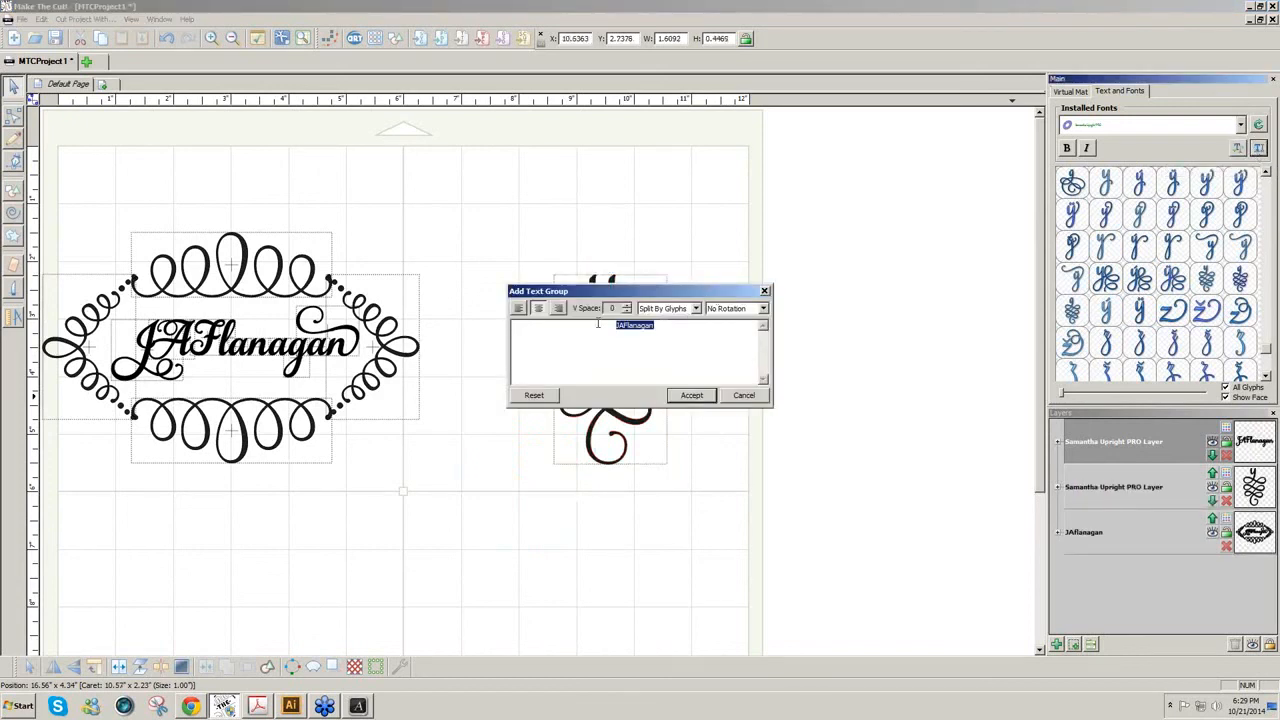
{"action": "type", "text": "It is a beautiful"}
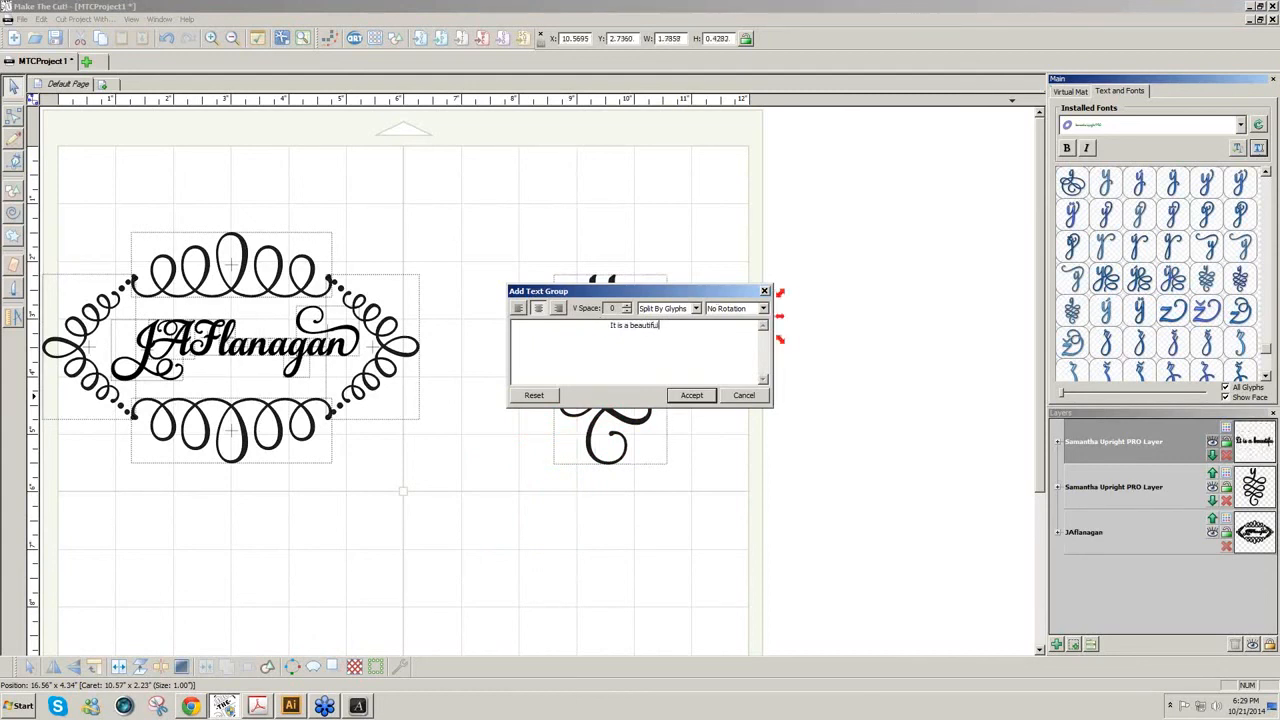
{"action": "type", "text": "o"}
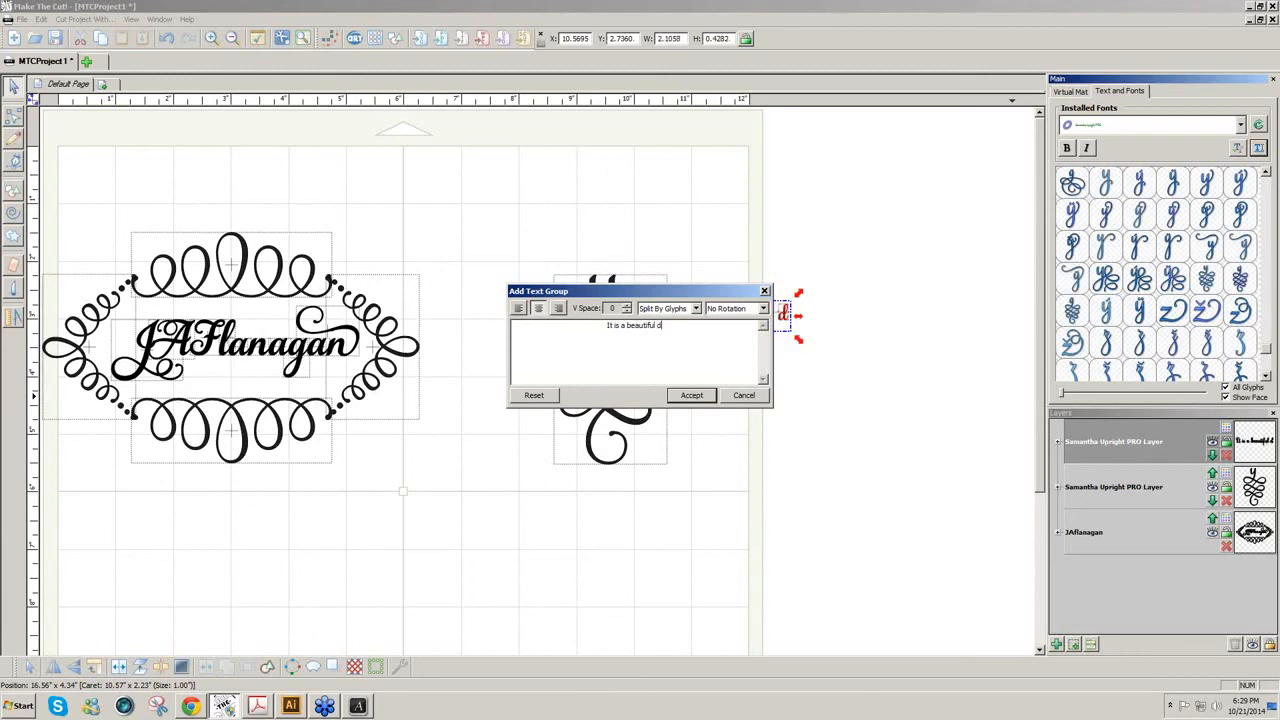
{"action": "type", "text": "ay!"}
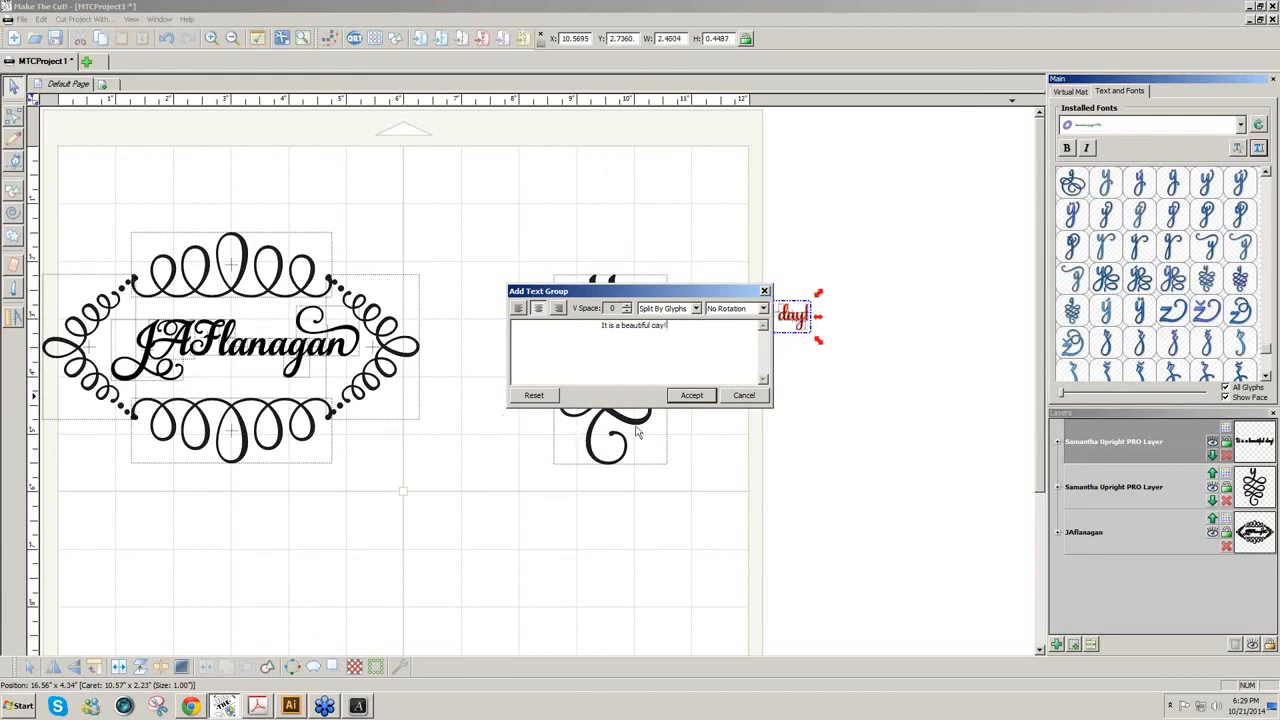
{"action": "left_click", "coordinate": [692, 396]}
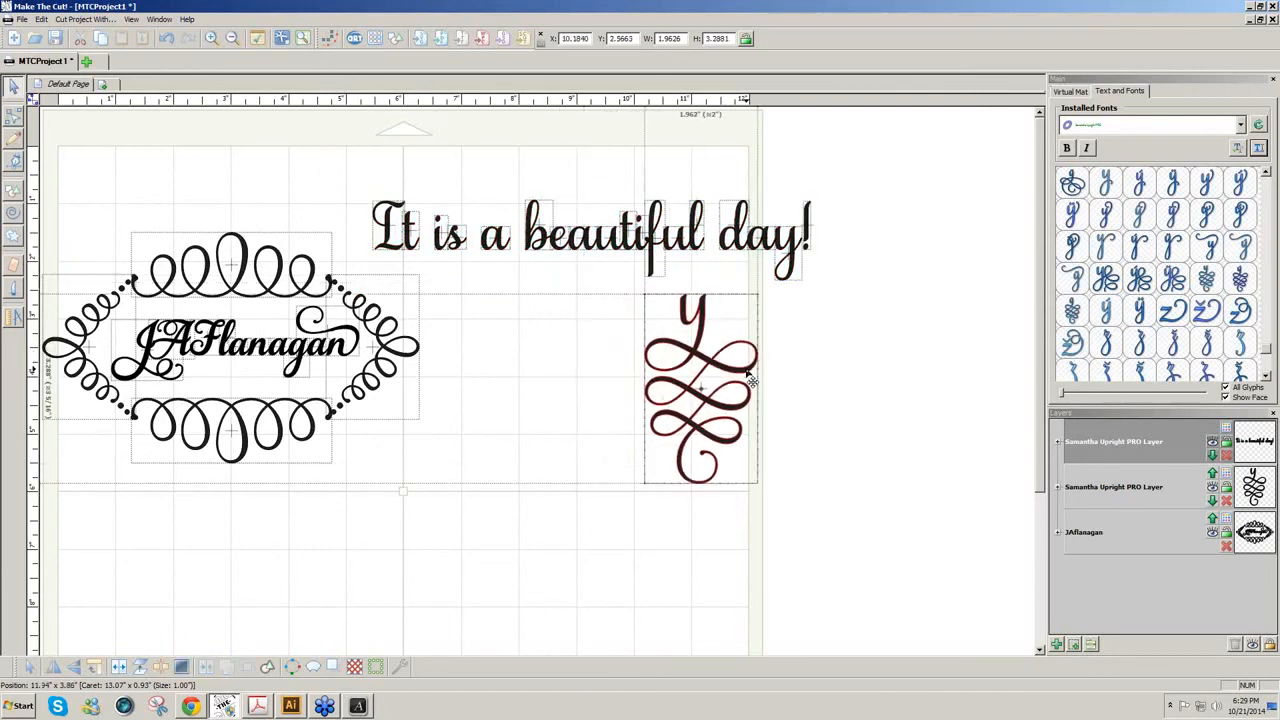
- Shrink the flourished Y and place it under the end of the sentence
{"action": "left_click", "coordinate": [700, 390]}
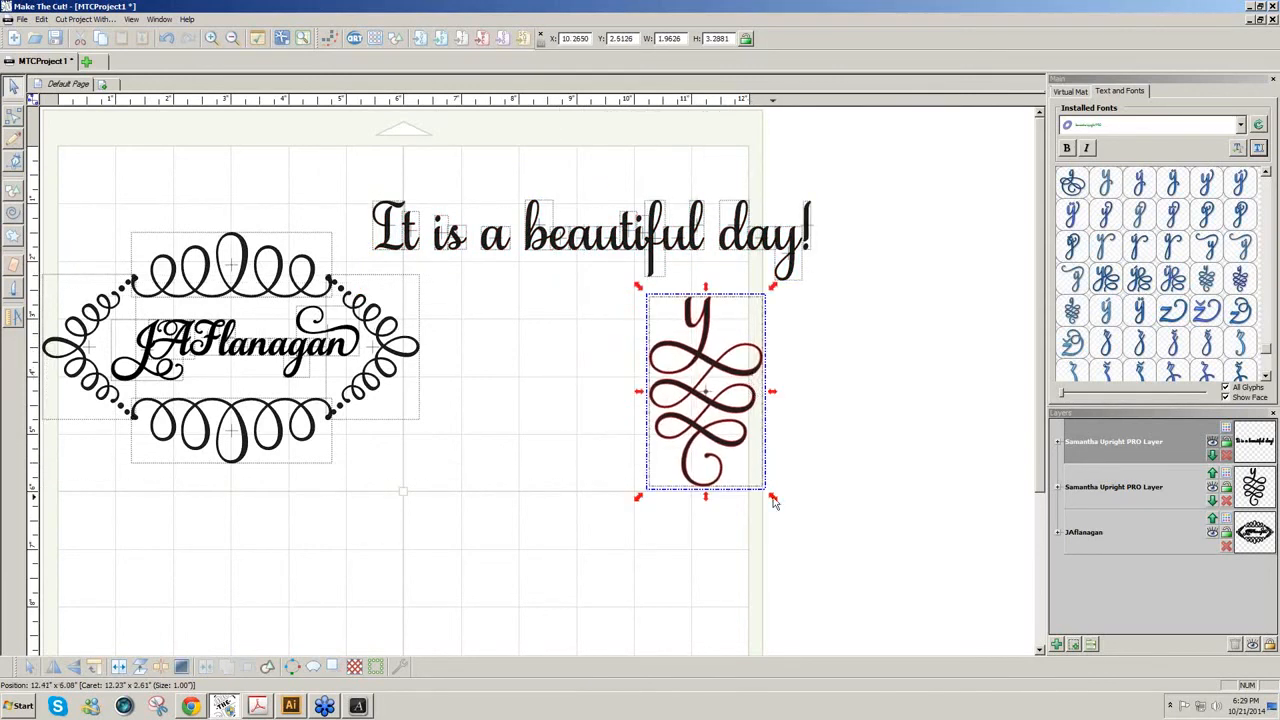
{"action": "left_click_drag", "start_coordinate": [772, 496], "coordinate": [736, 468]}
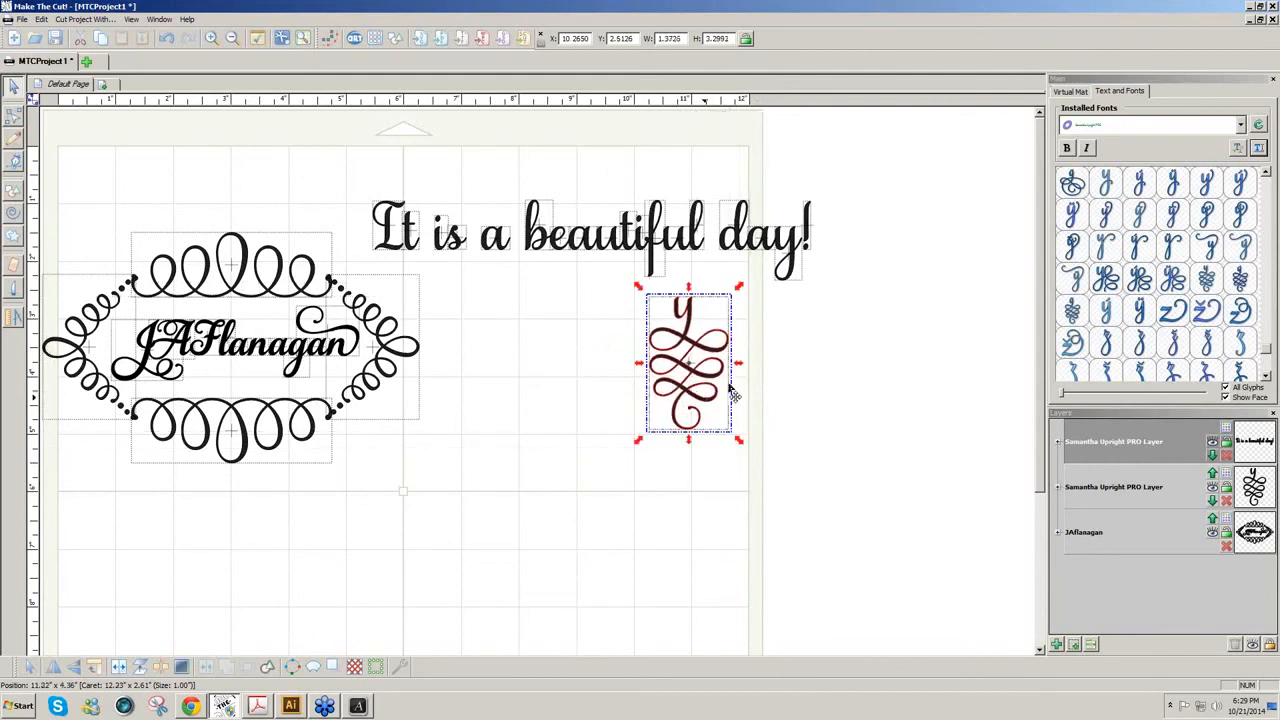
{"action": "left_click_drag", "start_coordinate": [688, 364], "coordinate": [796, 304]}
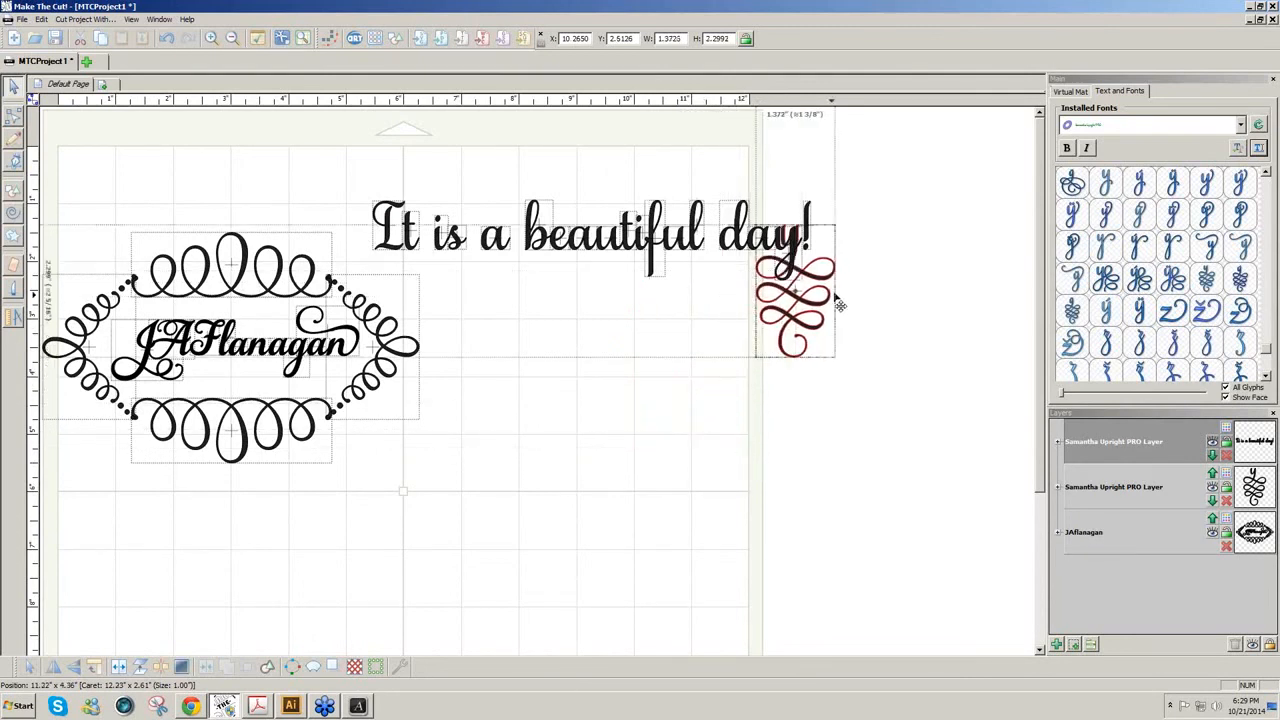